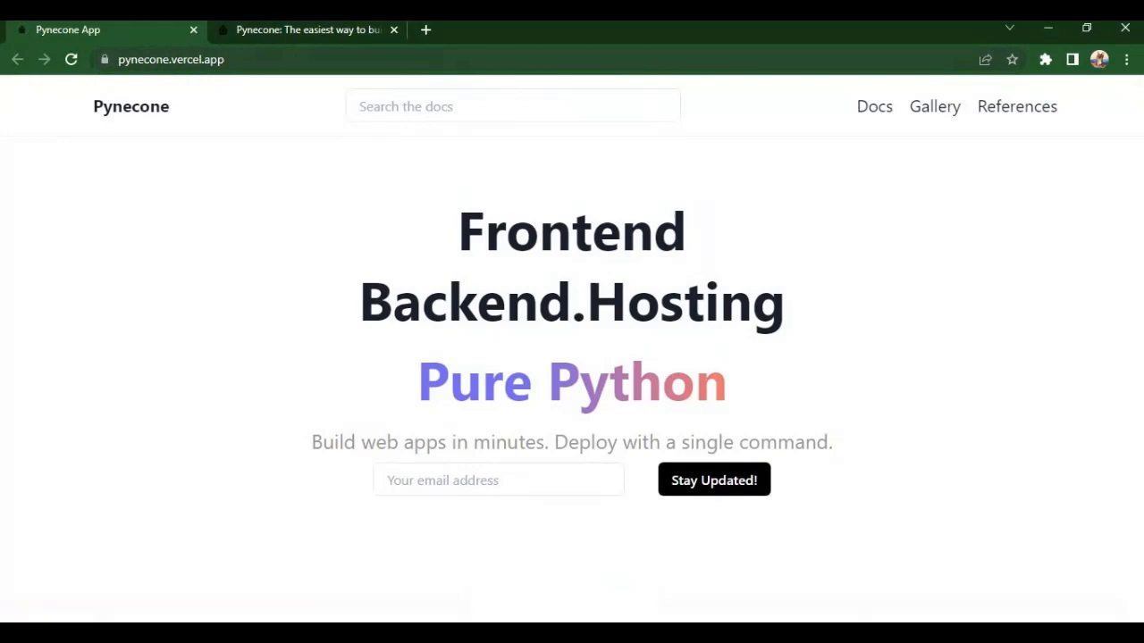
- Compare the clone with pynecone.io and land on the docs Introduction page
left_click(307, 29)
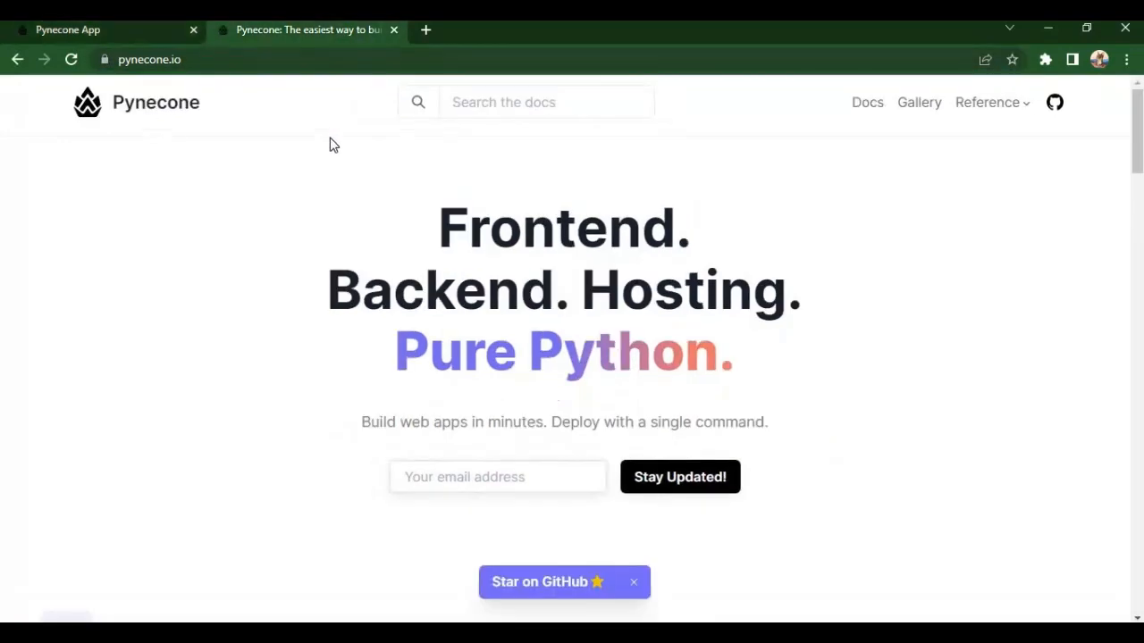
scroll("down", 3)
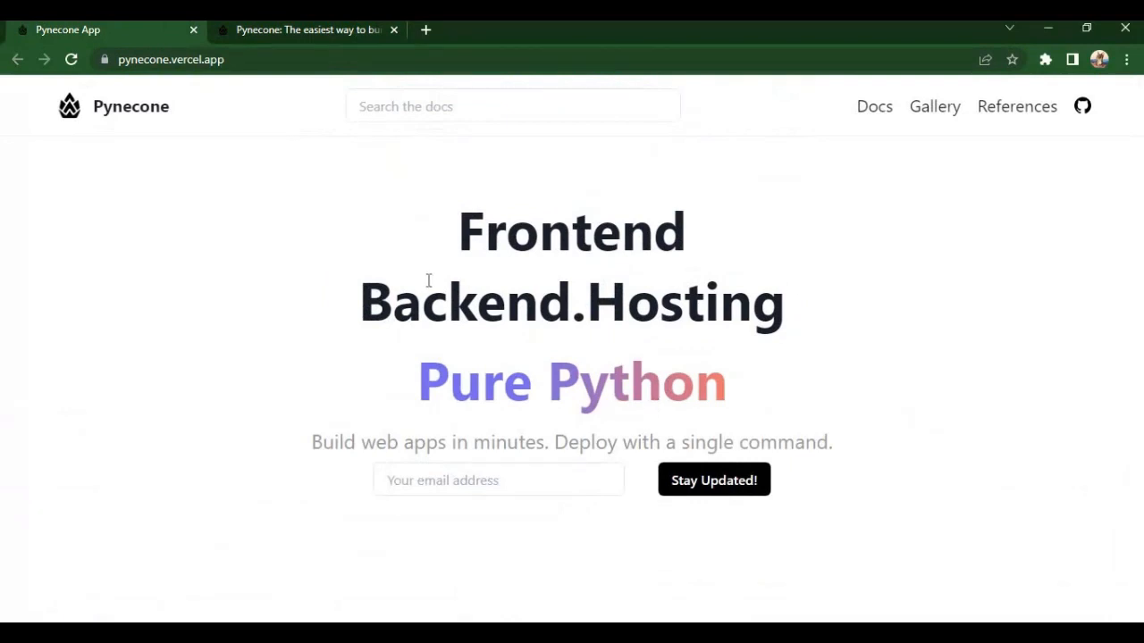
left_click_drag(429, 282, 831, 446)
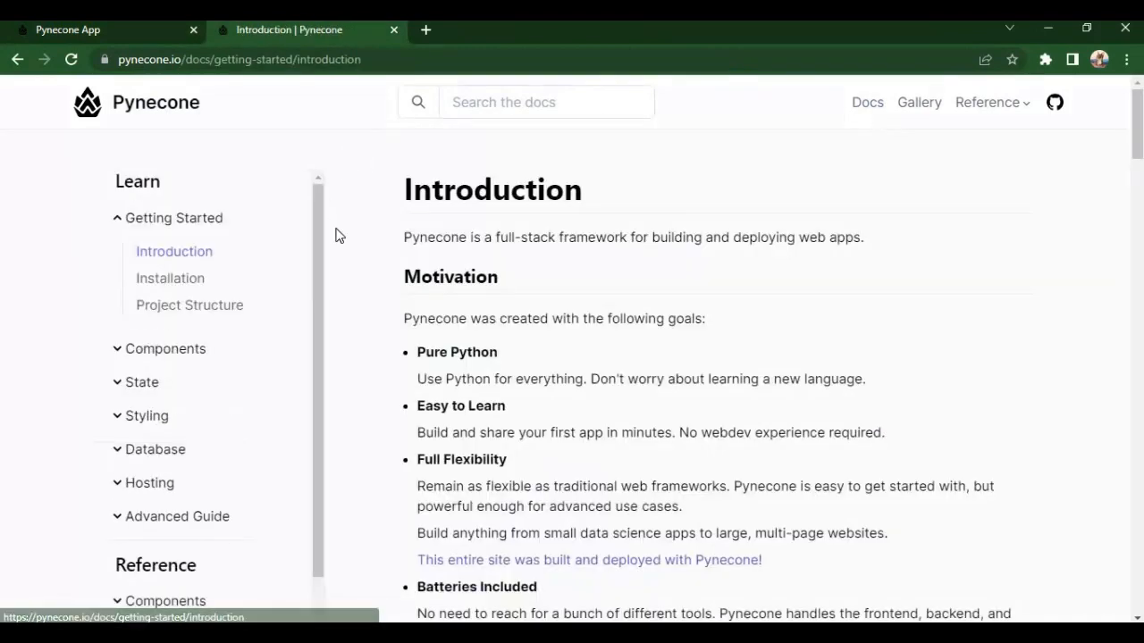
- Scroll the Installation guide to the Create a Project mkdir, cd, pc init commands
left_click(170, 279)
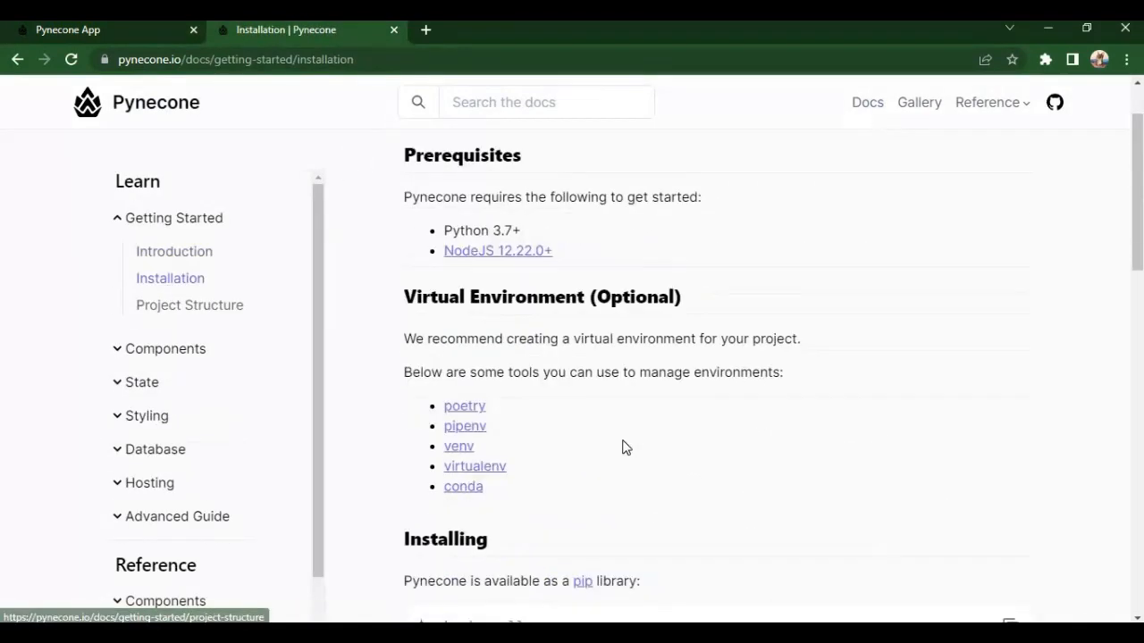
scroll("down", 3)
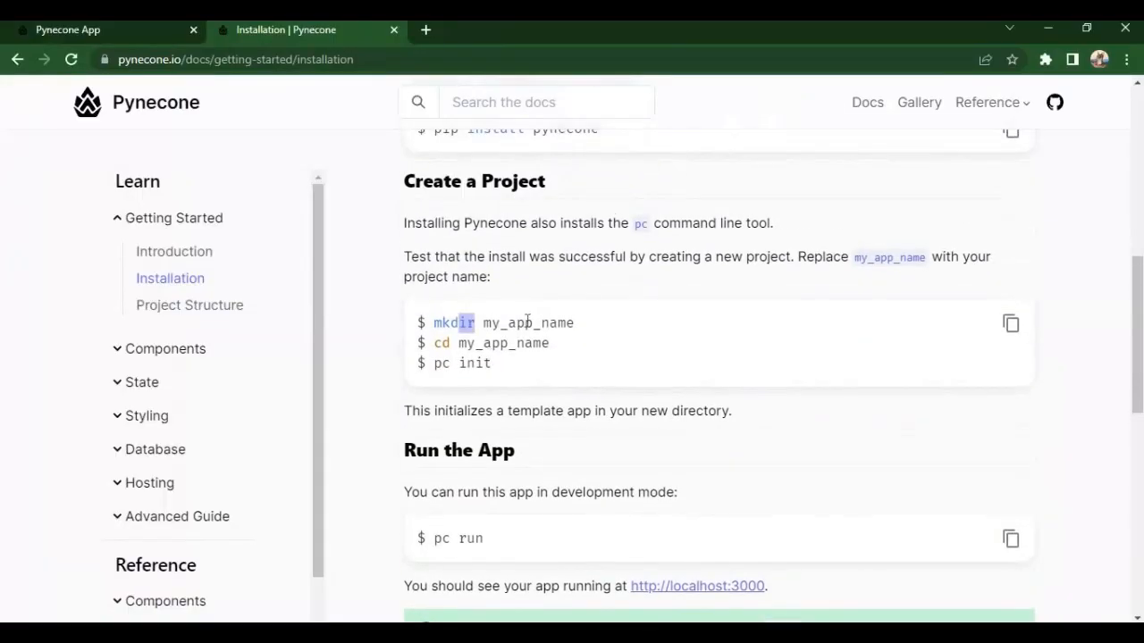
double_click(461, 363)
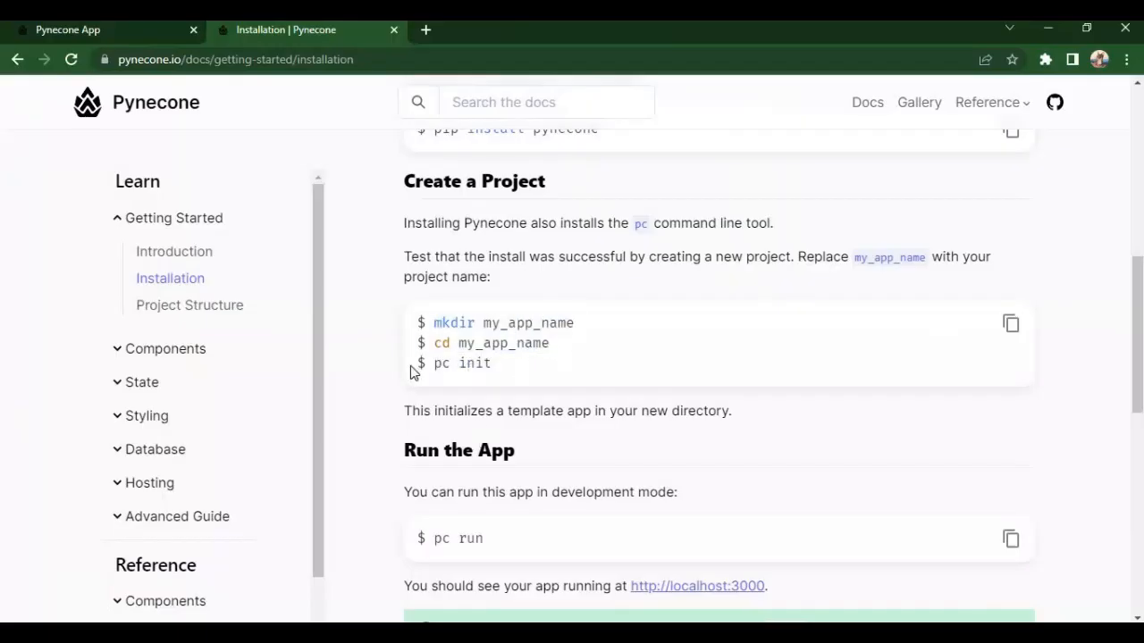
mouse_move(511, 525)
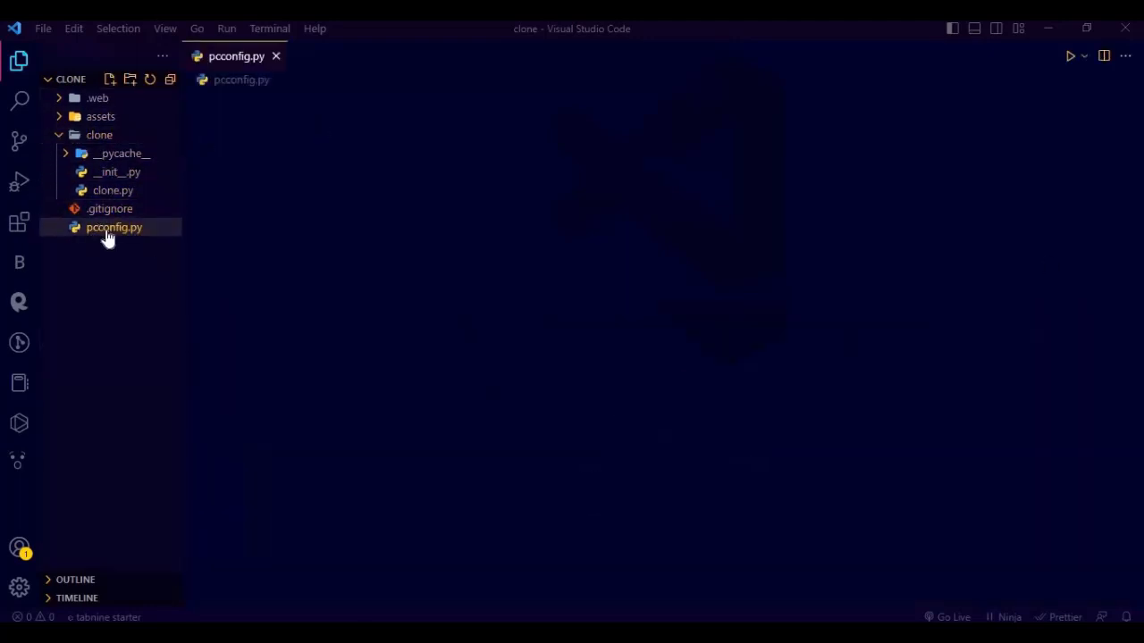
- Review pcconfig.py, clone.py and .web/package.json in the editor
double_click(114, 227)
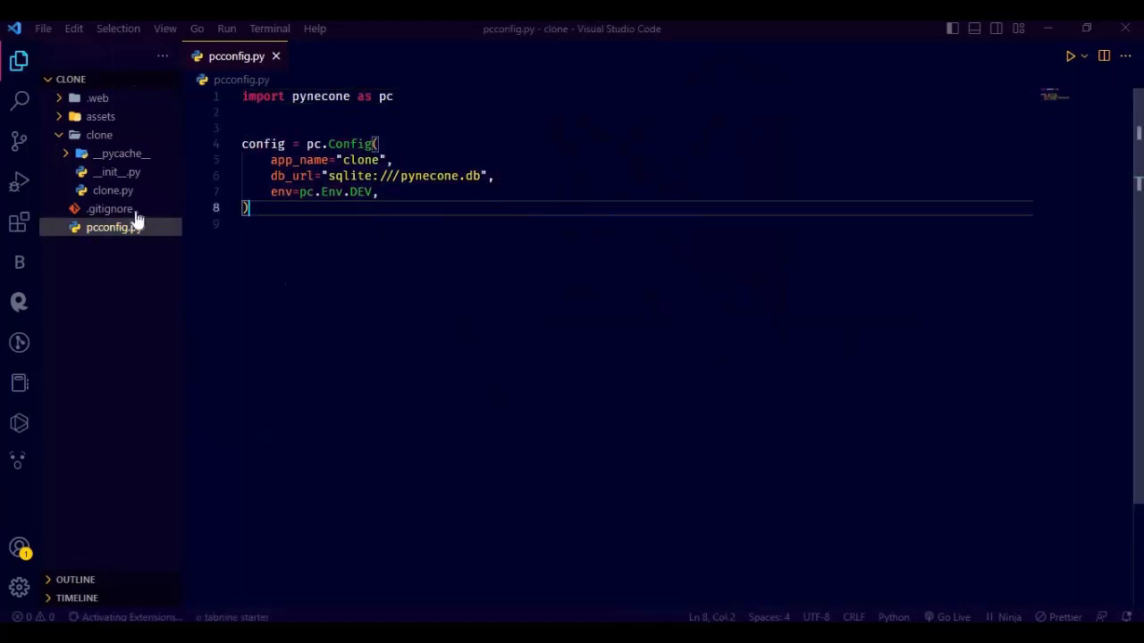
left_click(113, 189)
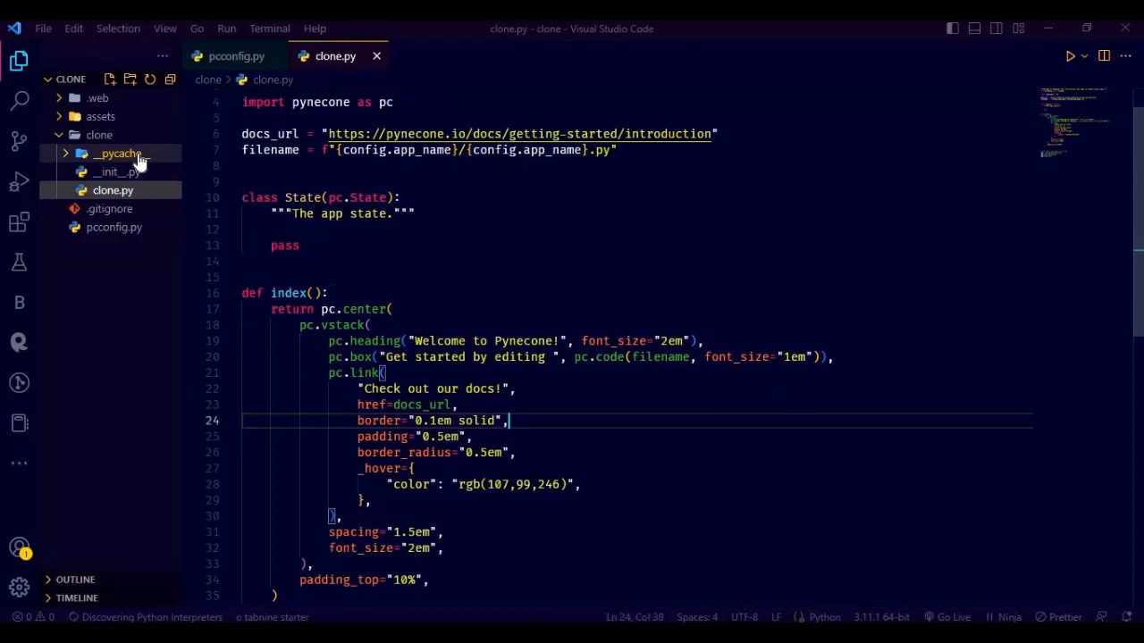
mouse_move(114, 143)
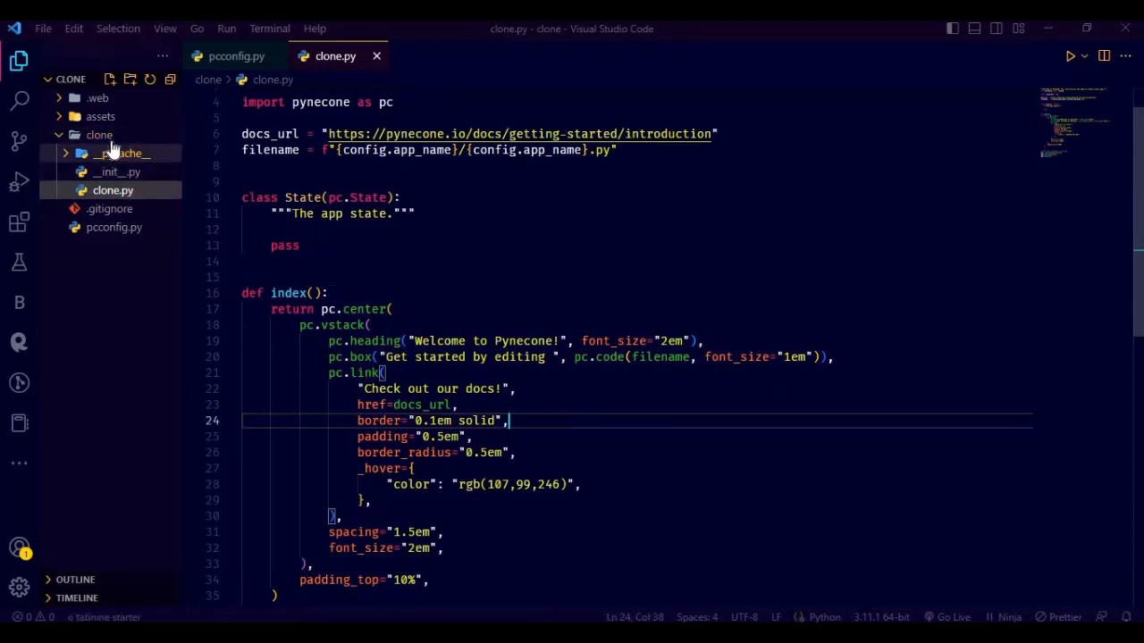
left_click(100, 116)
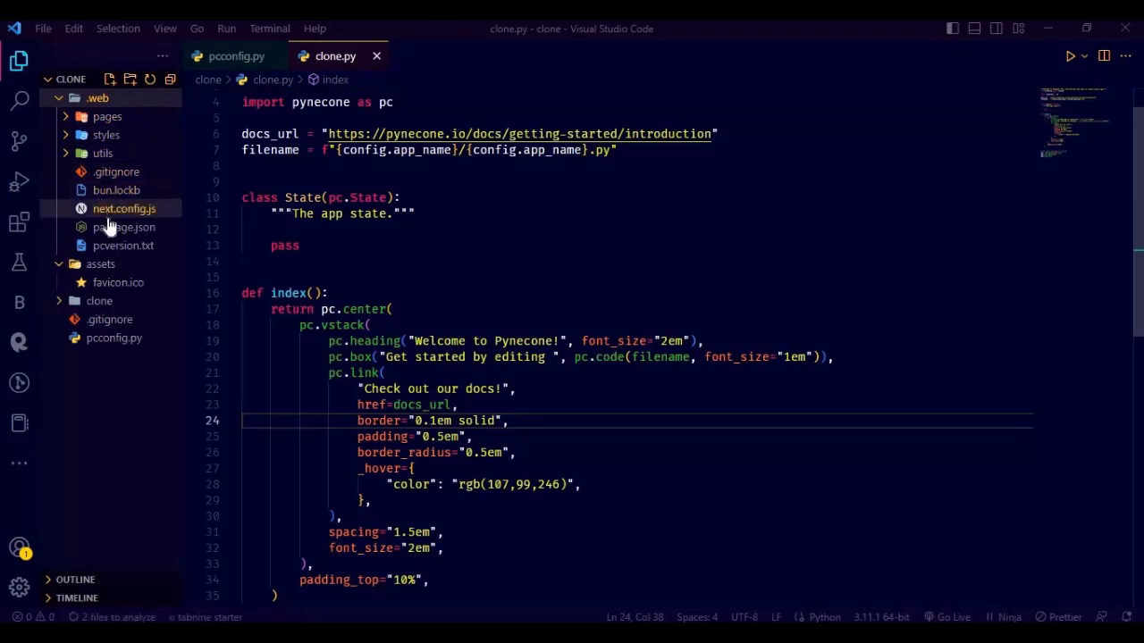
left_click(124, 227)
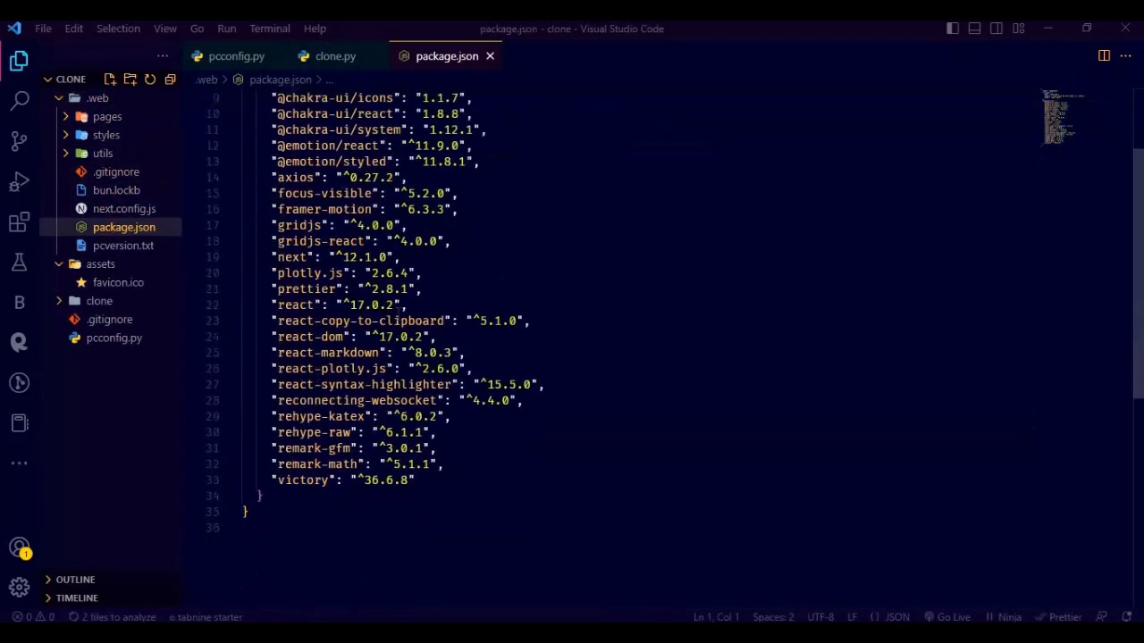
left_click_drag(272, 257, 393, 257)
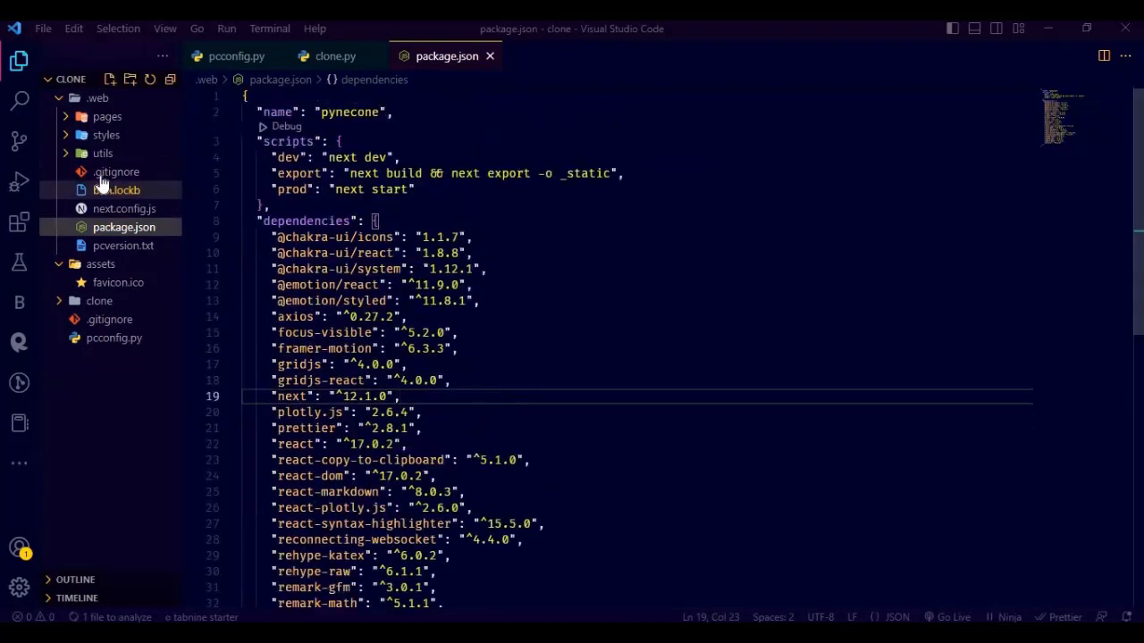
- Review .web/pages/_app.js, then collapse the pages and .web folders
left_click(107, 116)
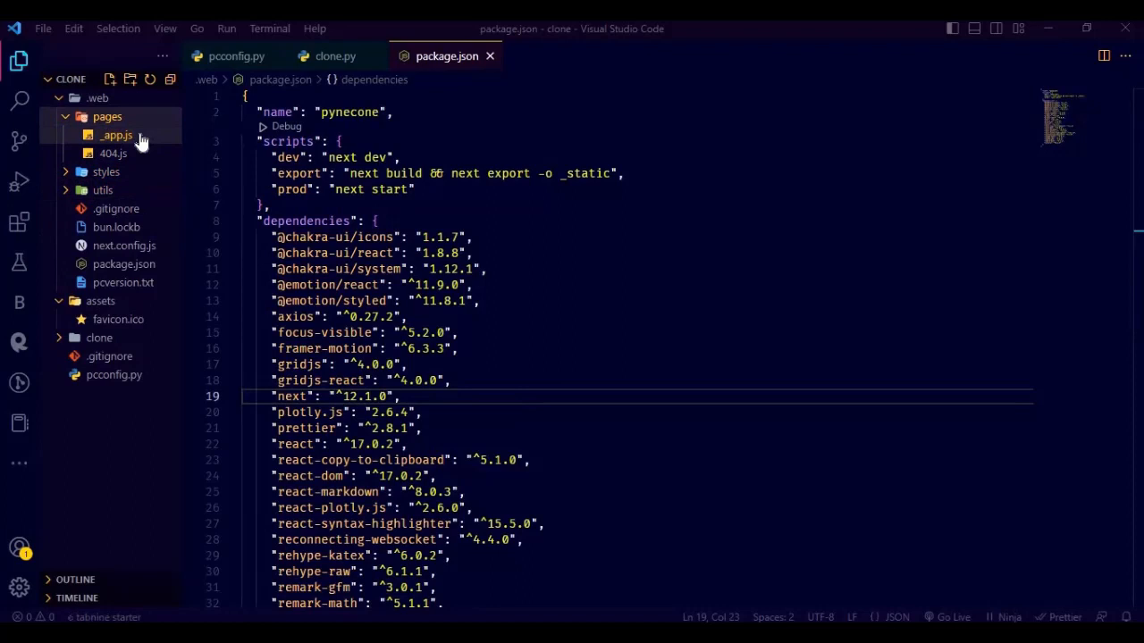
left_click(114, 136)
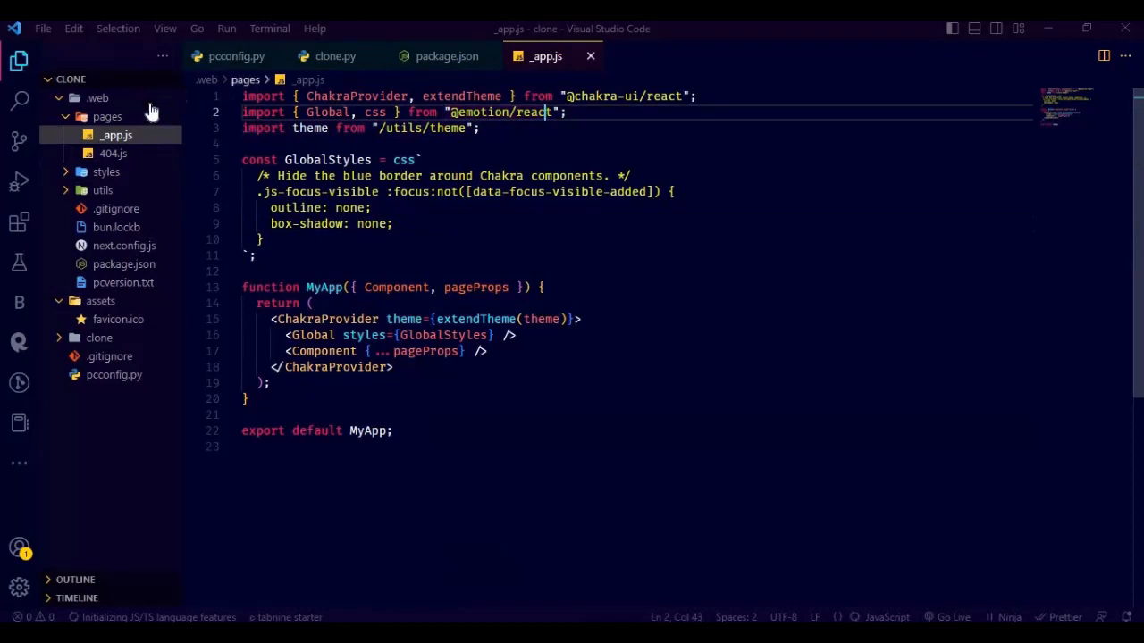
left_click(107, 117)
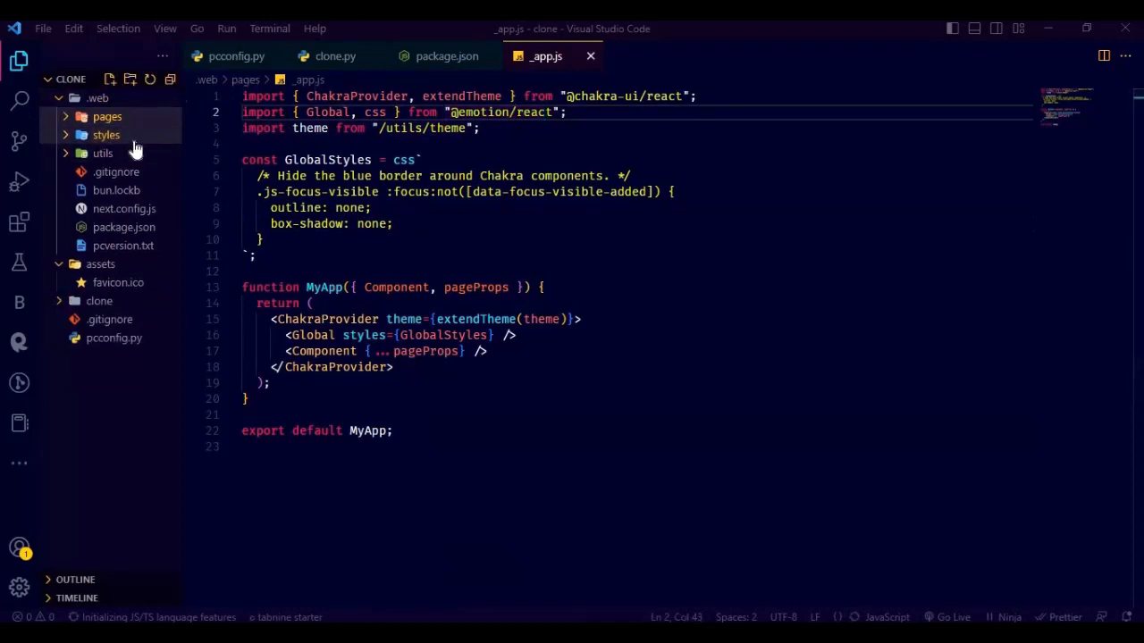
left_click(104, 154)
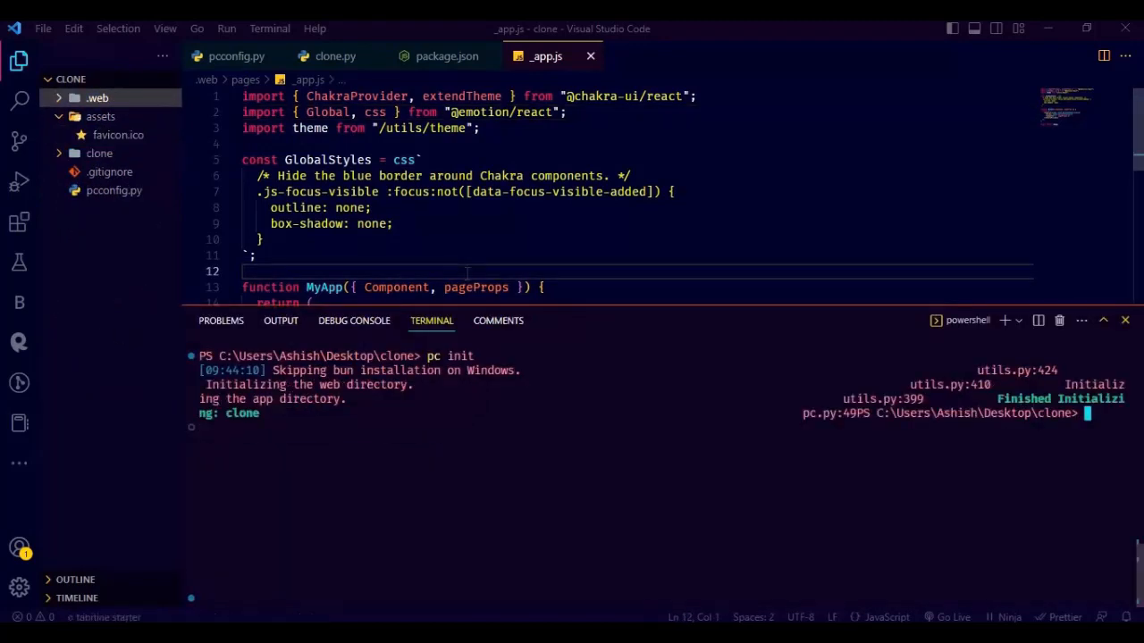
- Run pc run to install frontend packages and start the server at localhost:3000
type("cl")
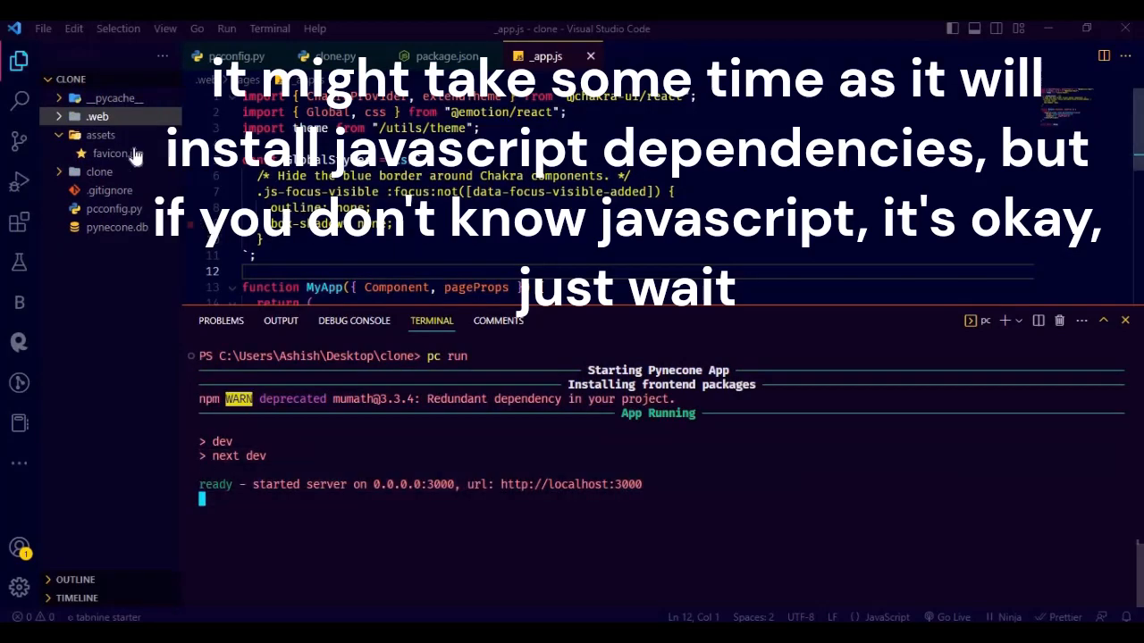
left_click(97, 116)
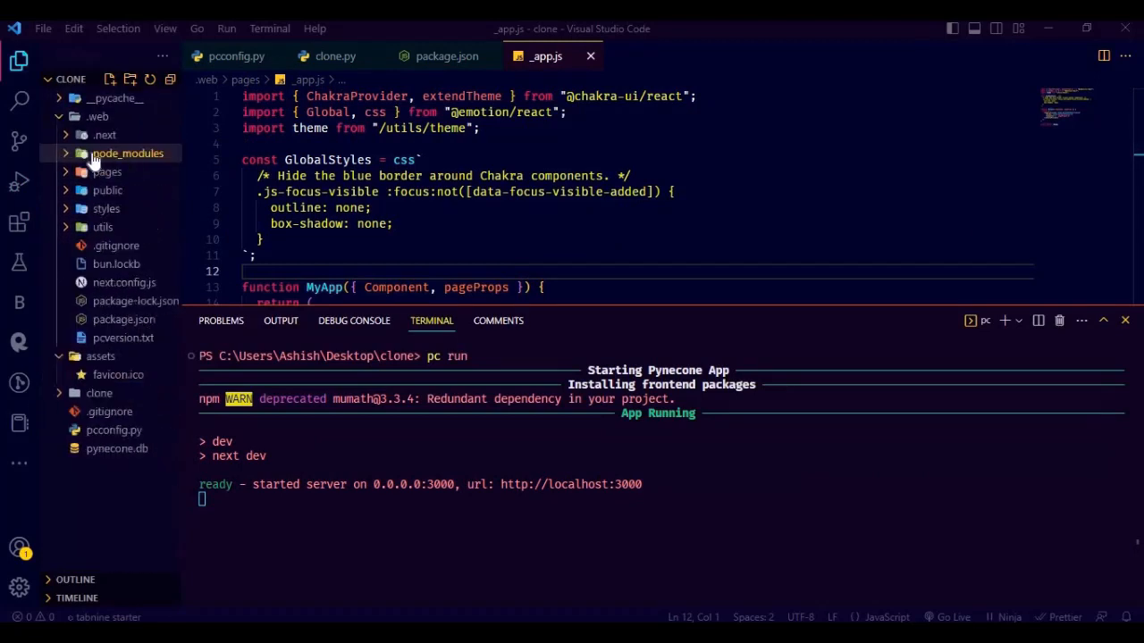
left_click(129, 154)
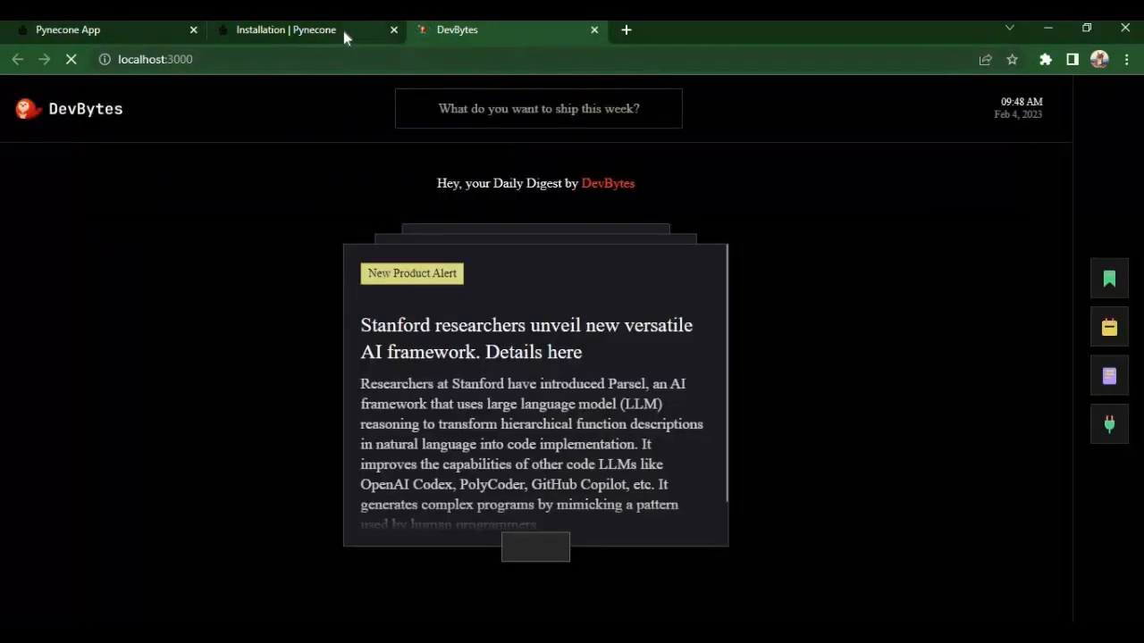
- Read the Installation guide's Fast Refresh section, then return to localhost:3000
left_click(286, 29)
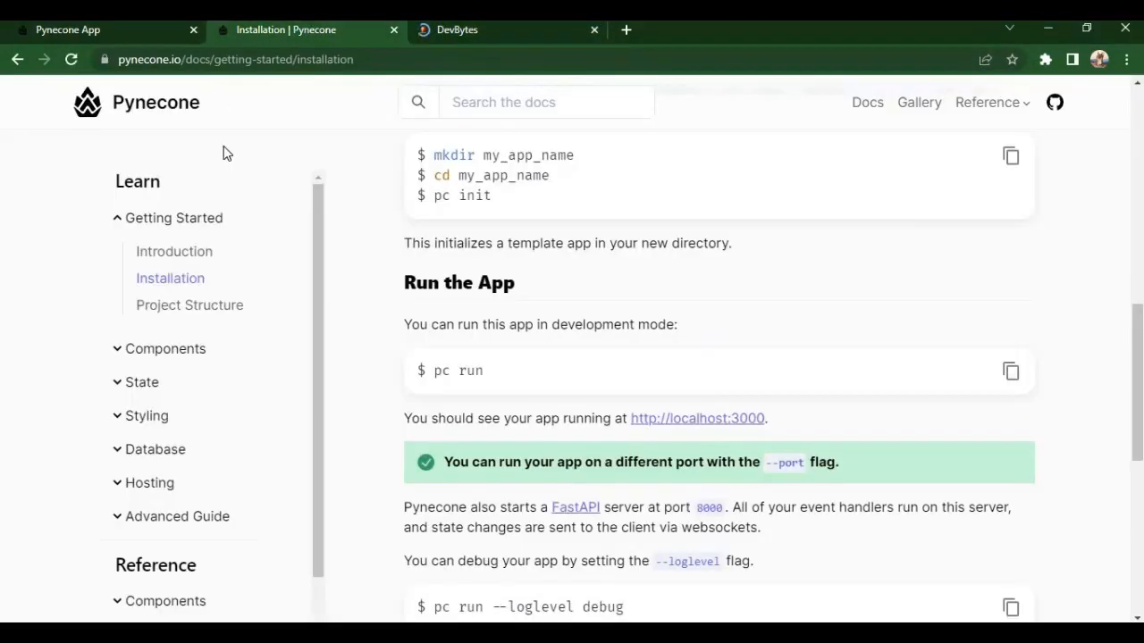
scroll("down", 3)
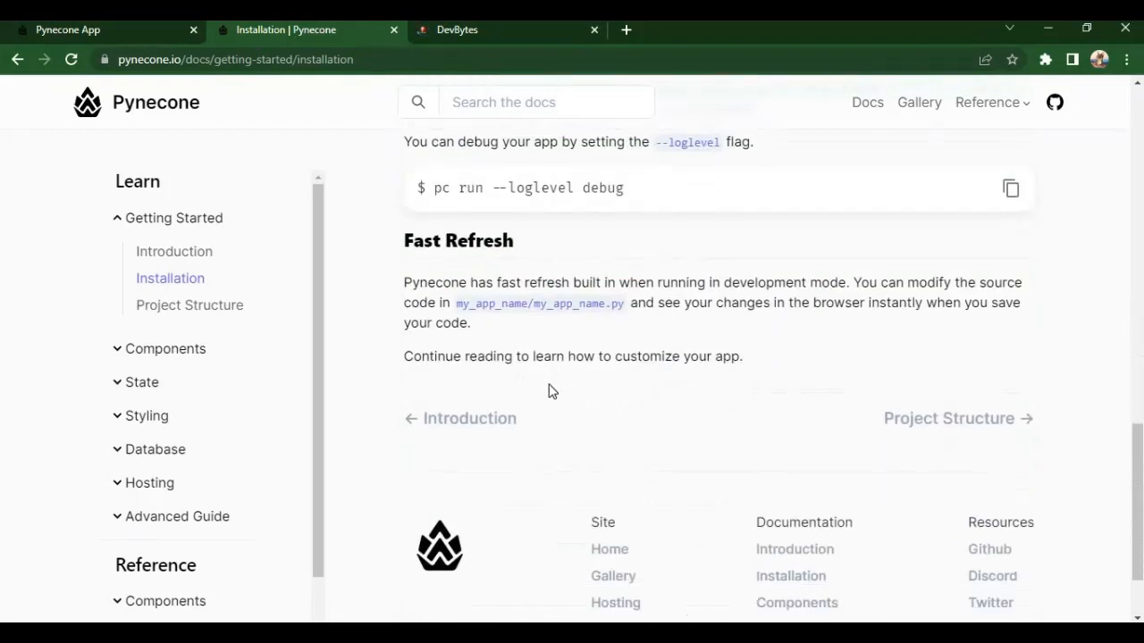
left_click(504, 29)
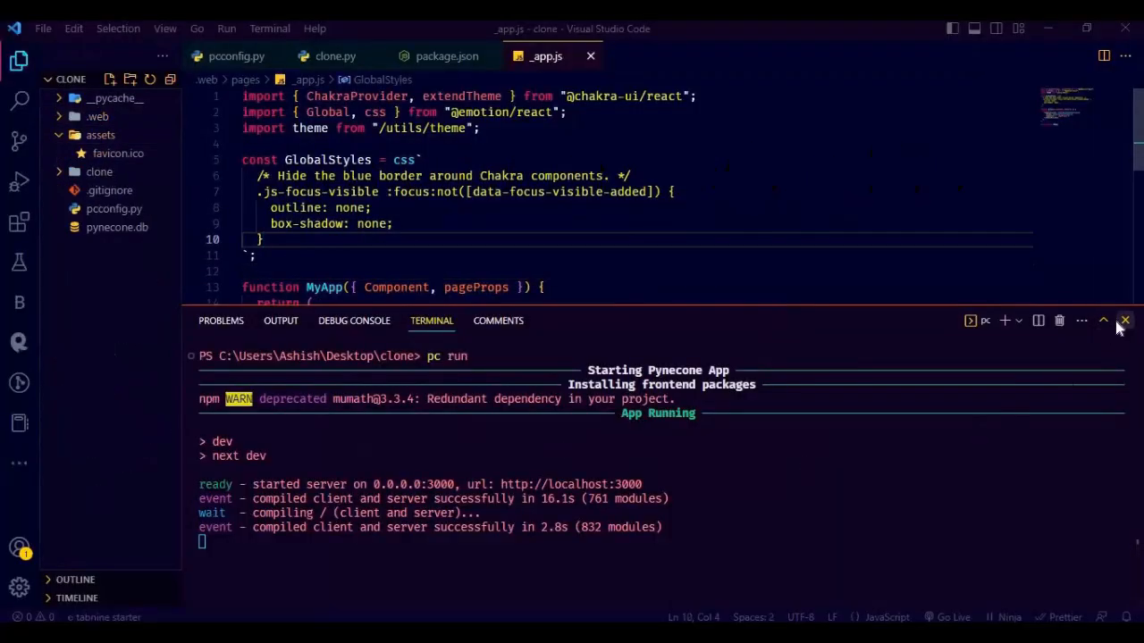
- Create a new empty navbar.py file inside the clone folder
left_click(1124, 322)
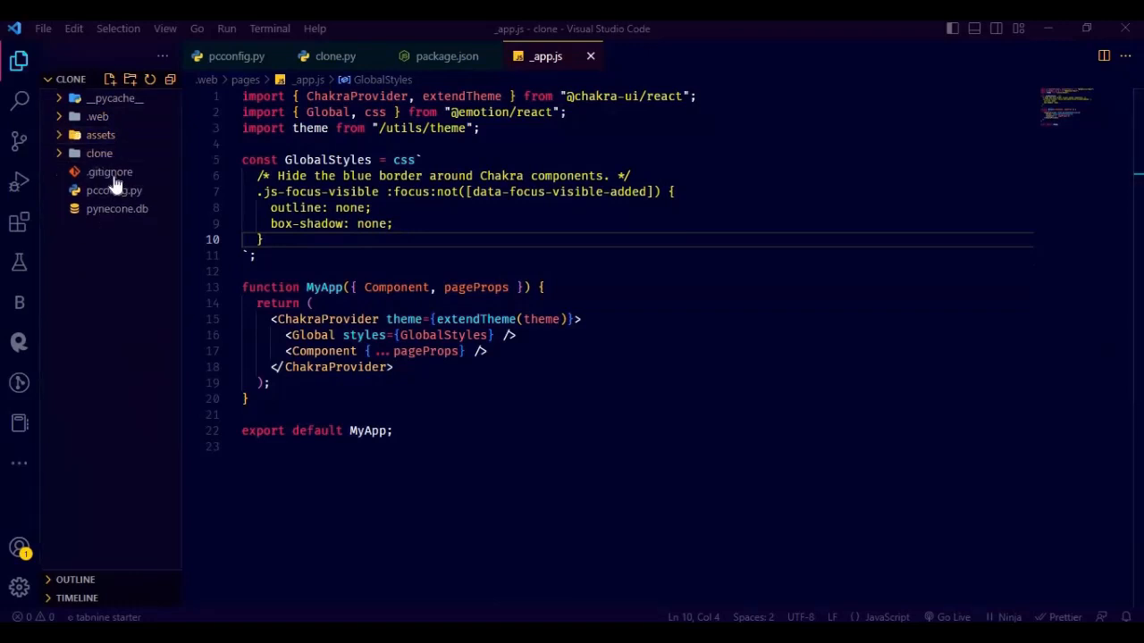
left_click(100, 154)
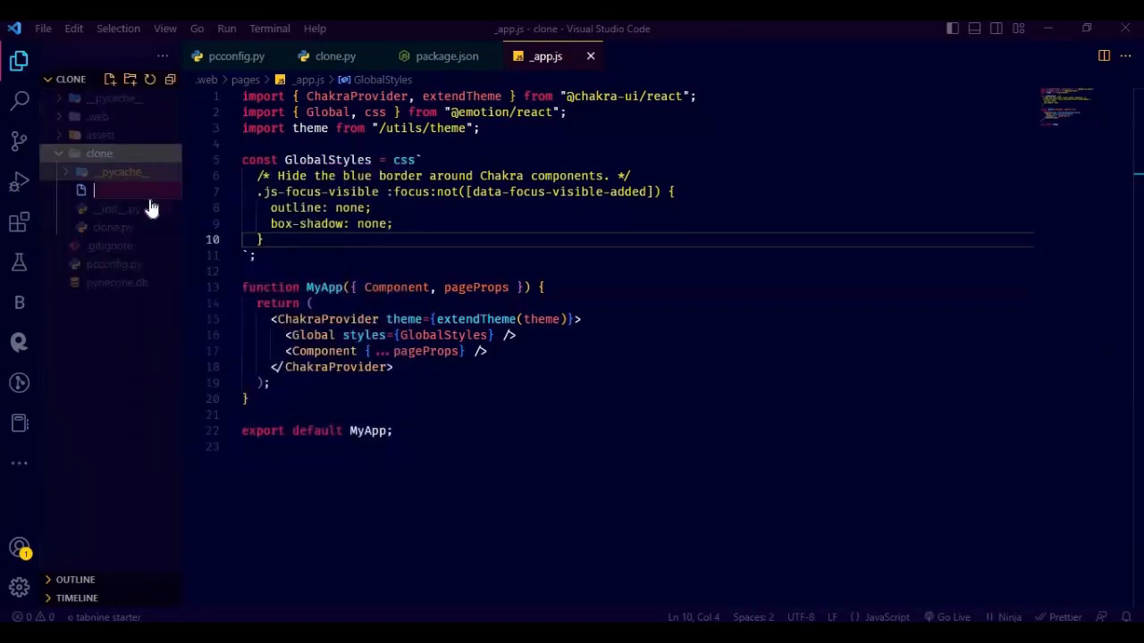
type("navbar.")
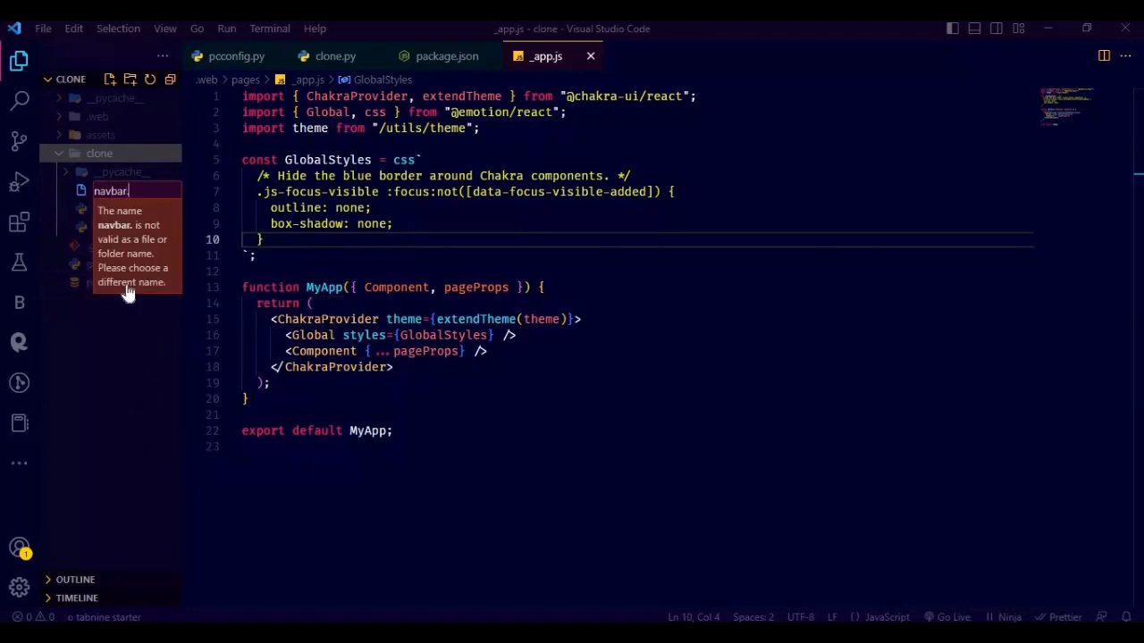
key("Enter")
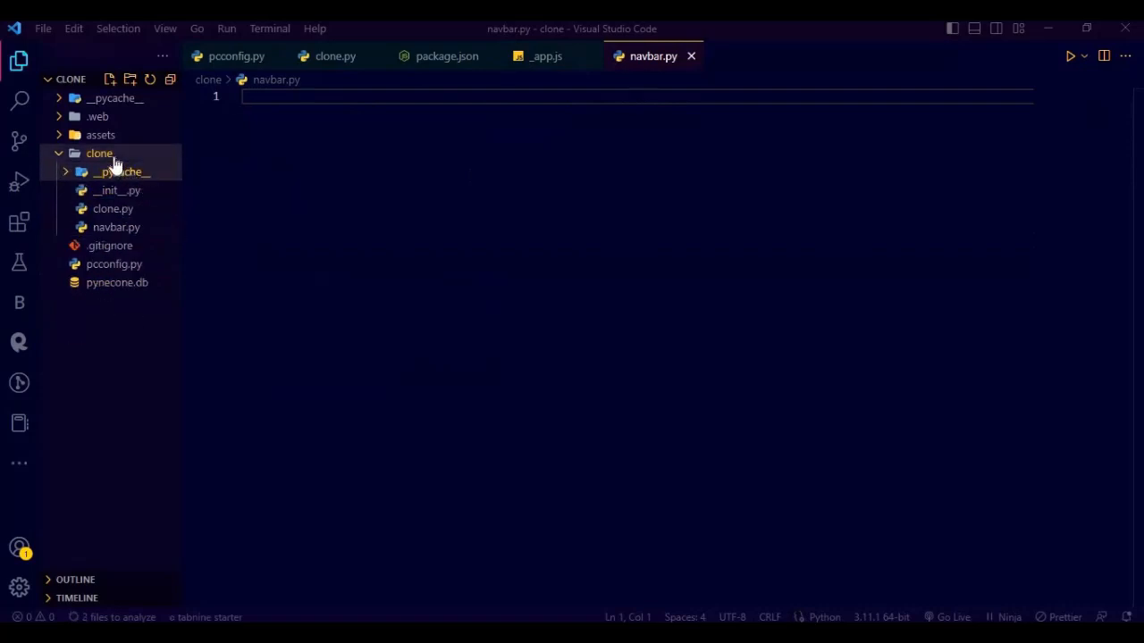
left_click(121, 172)
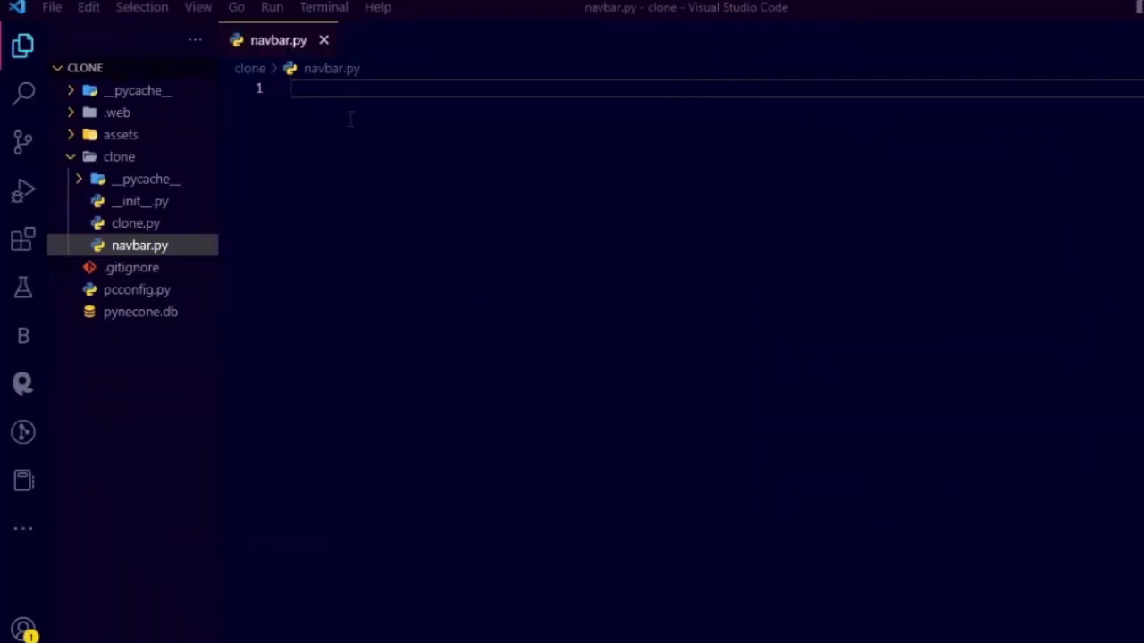
- Import pynecone as pc and define a navbar() function in navbar.py
type("import pynecone as pc")
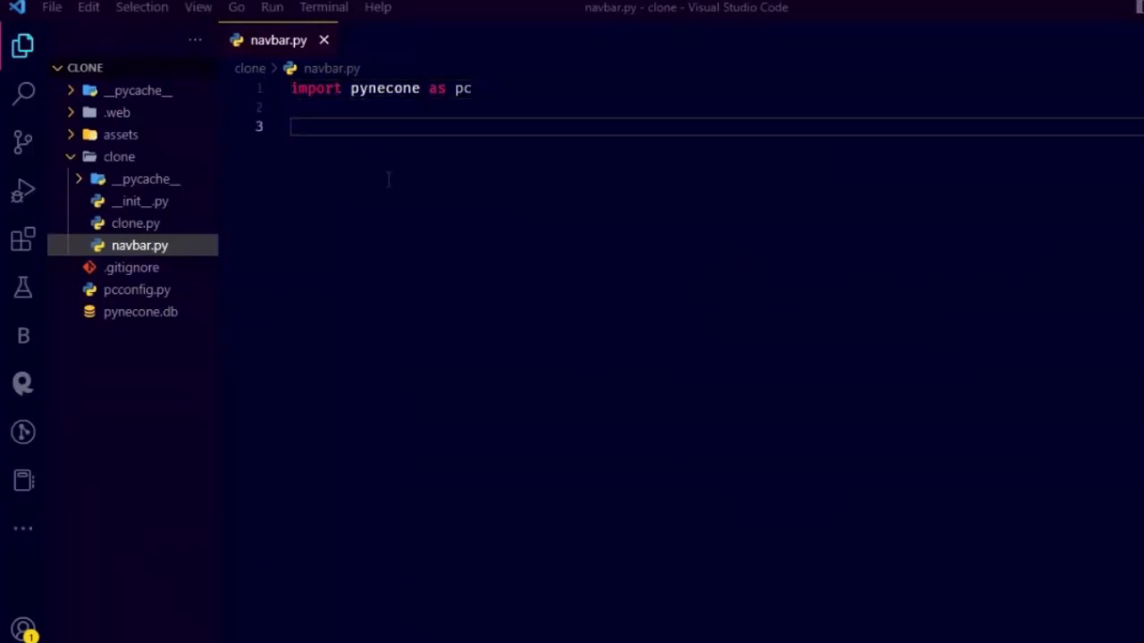
type("def n")
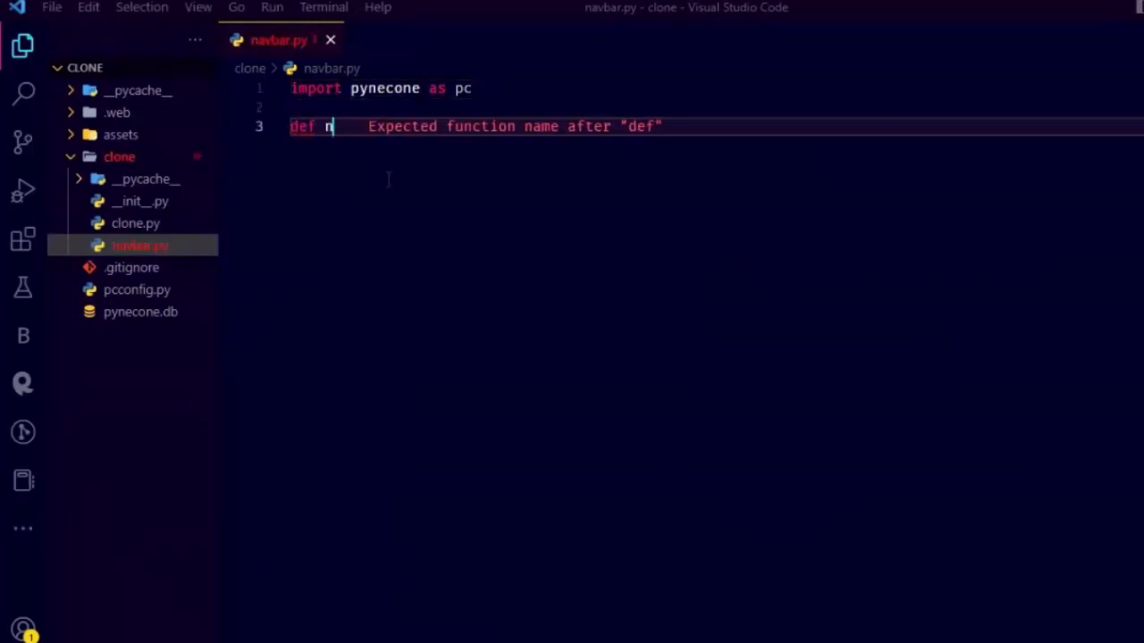
type("avbar")
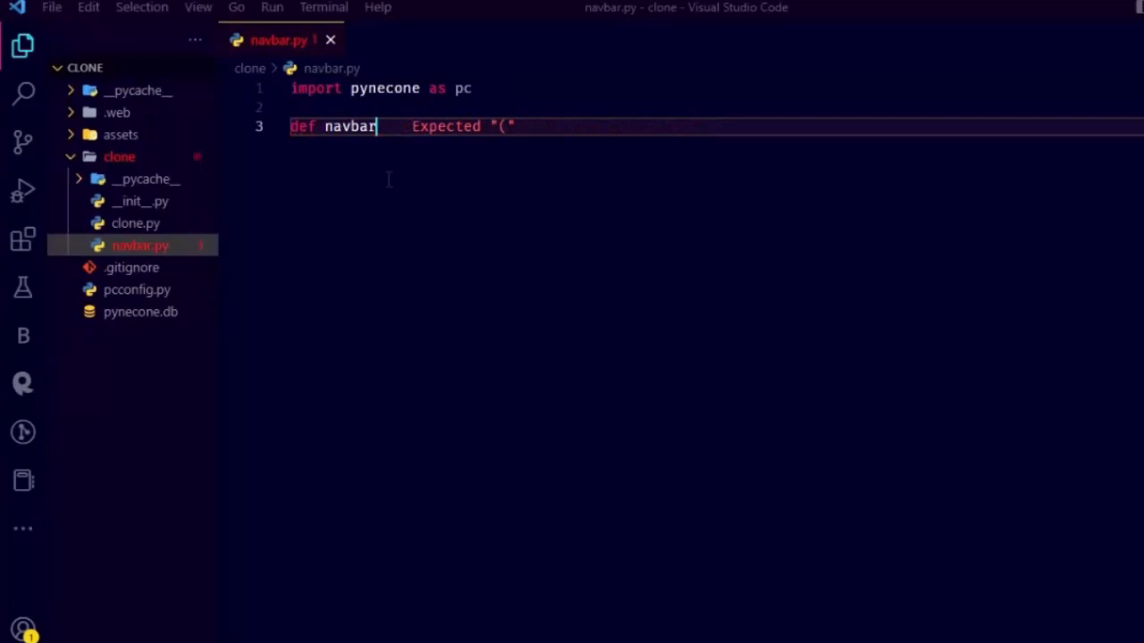
type("()")
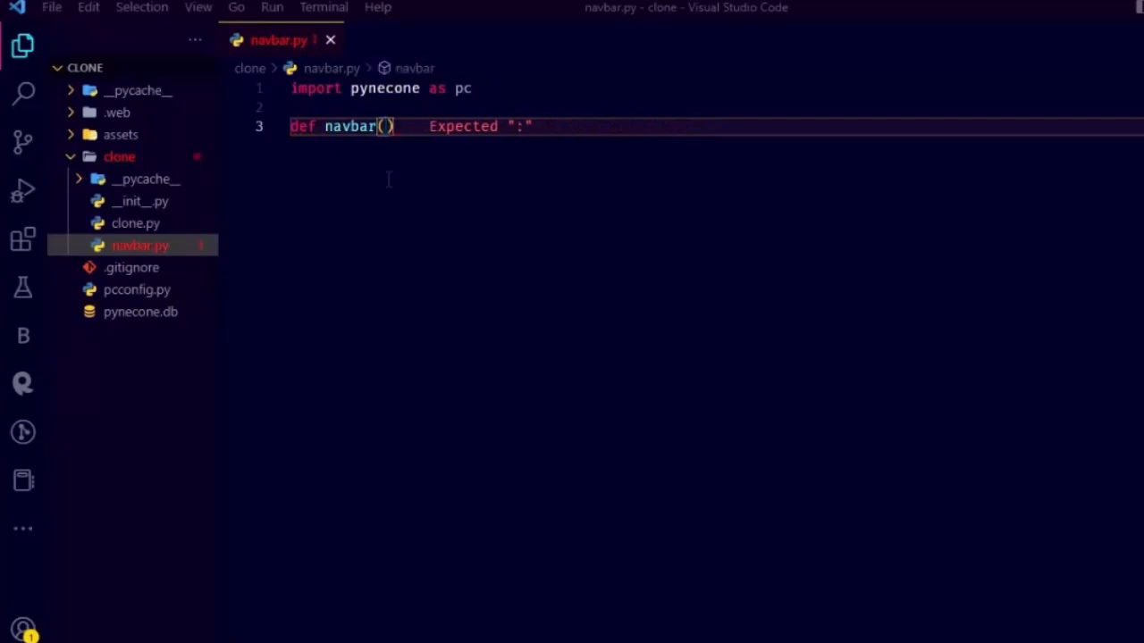
type(":")
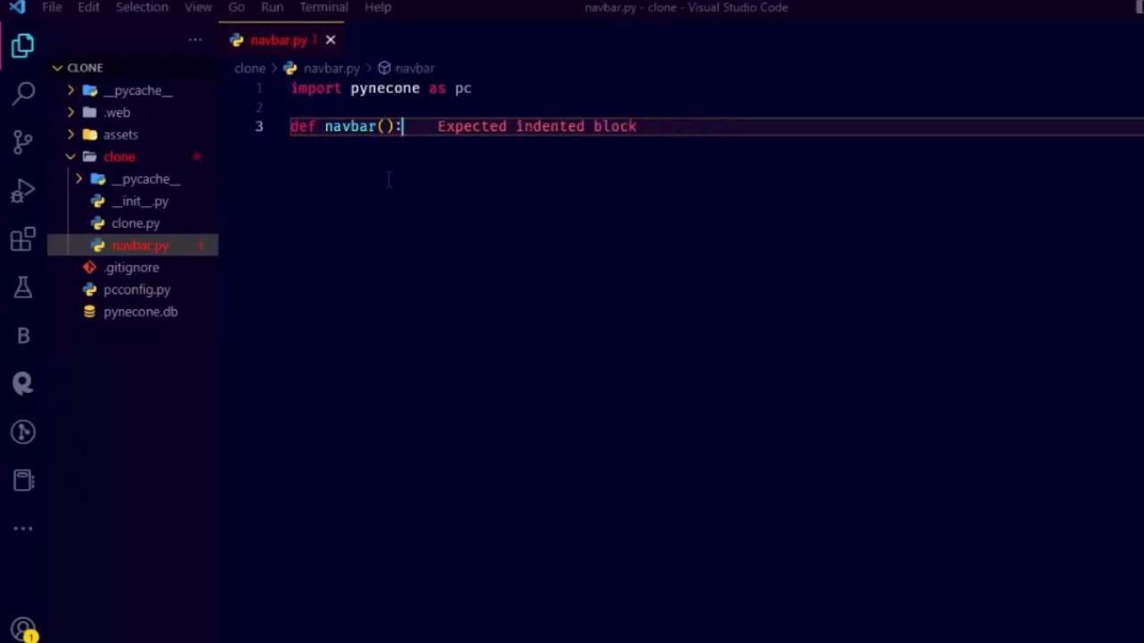
- Have navbar() return pc.box wrapping a nested pc.hstack
type("return pc.box(")
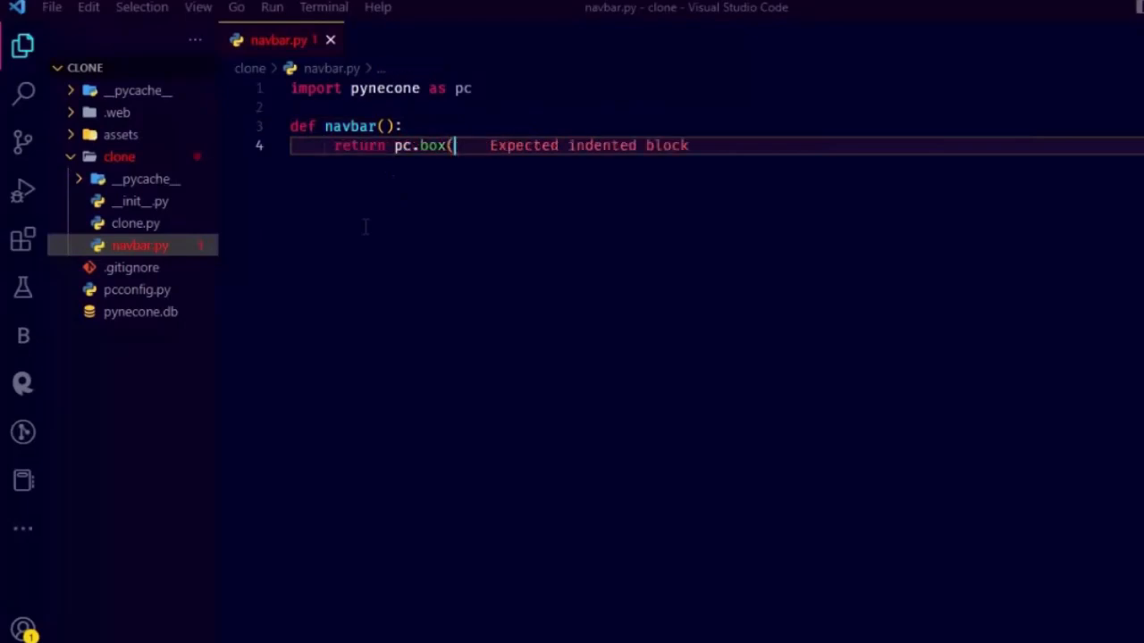
type(")")
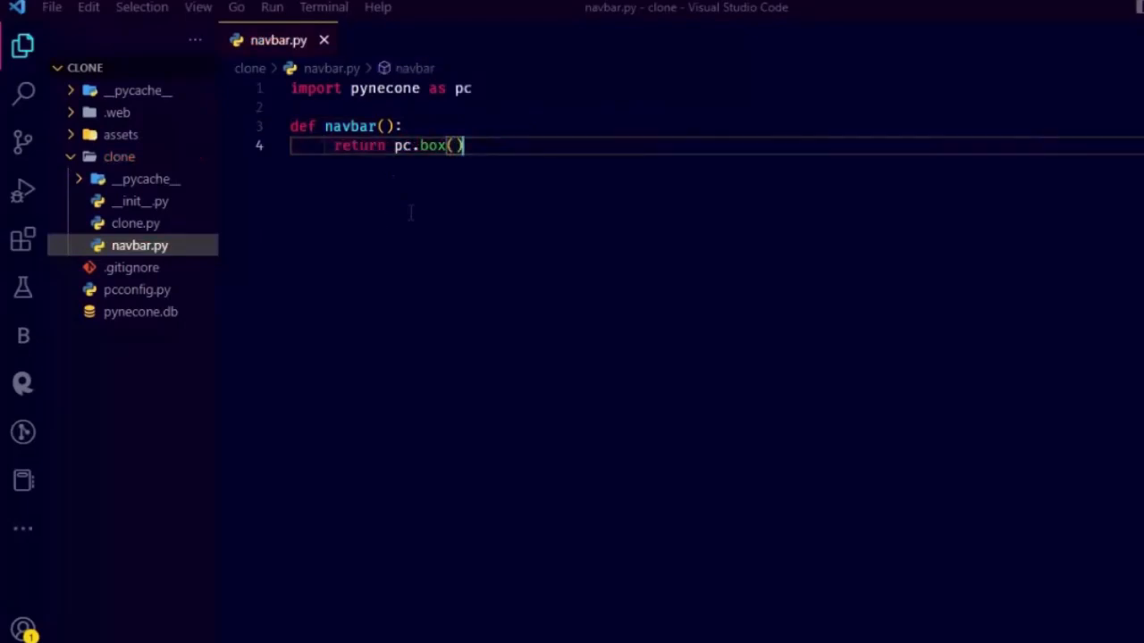
type("(")
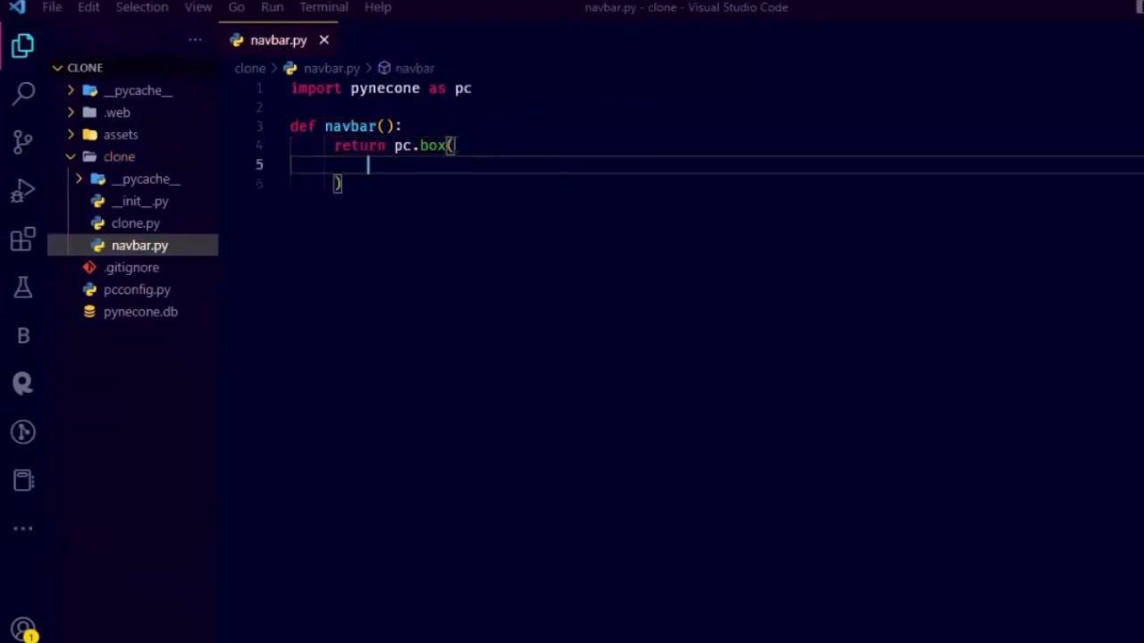
type("pc.hstack(")
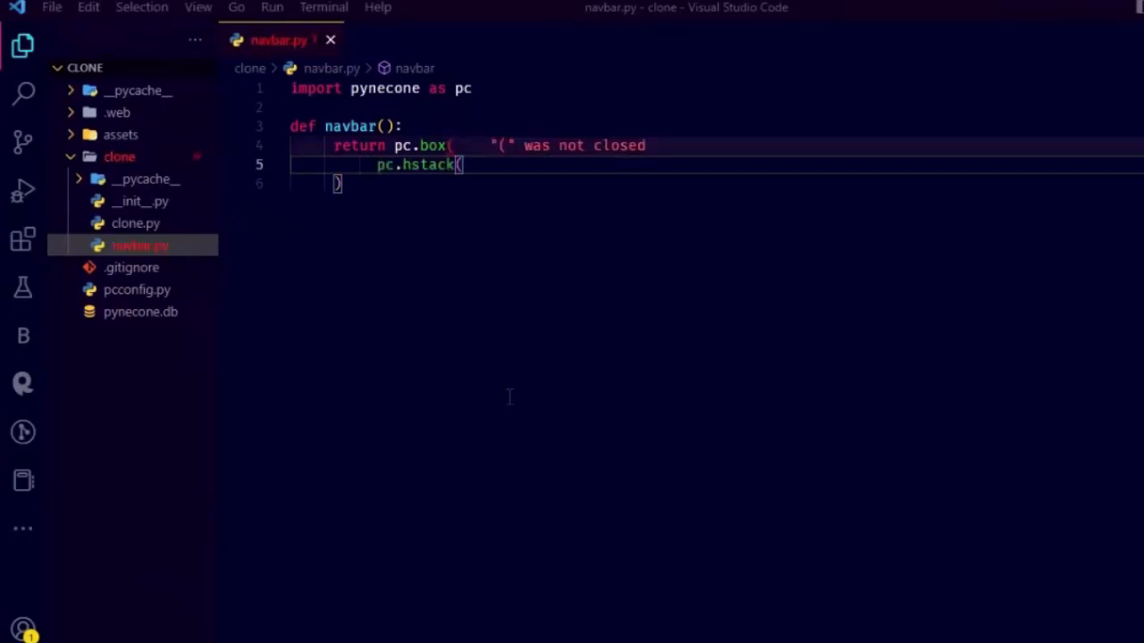
type(")")
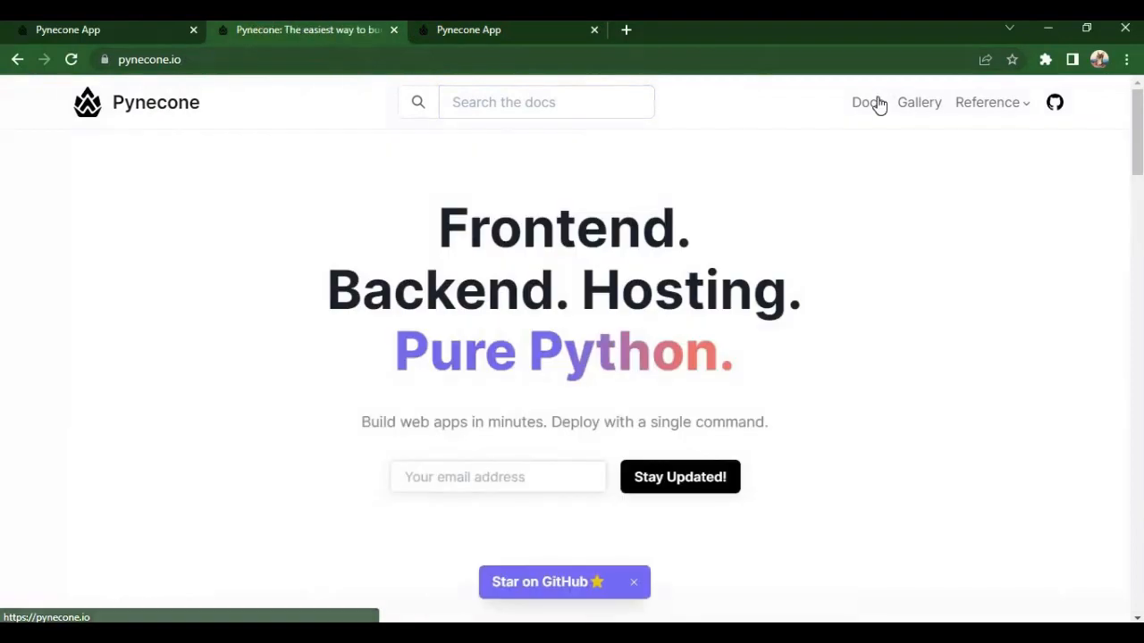
- Search the Pynecone docs for 'stack' and read the Stack page's hstack and vstack examples
left_click(867, 102)
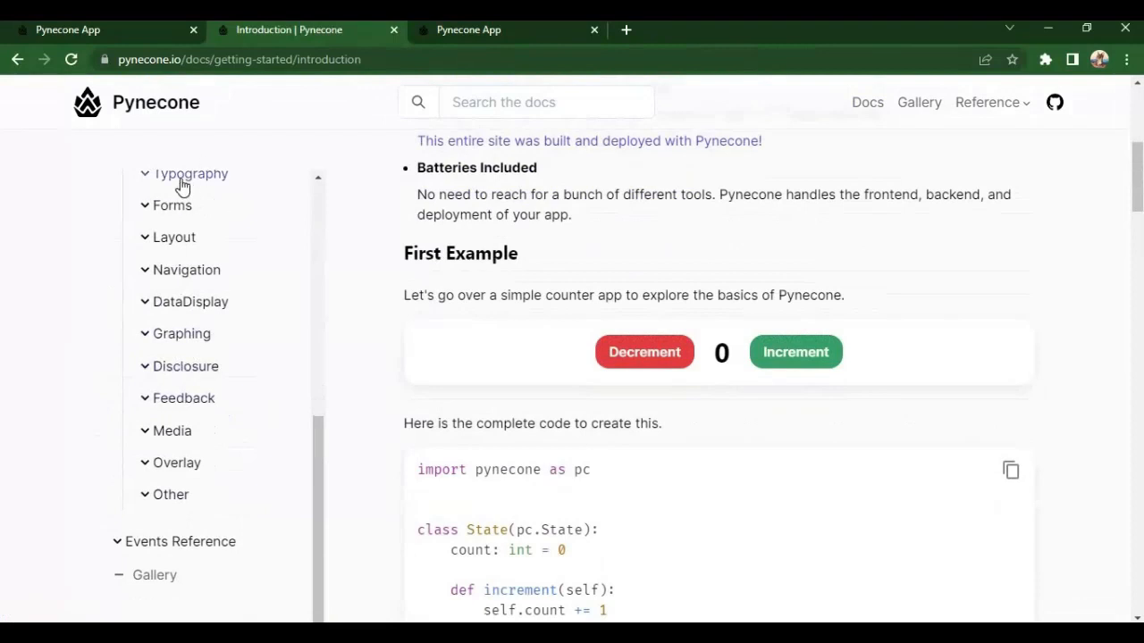
left_click(172, 206)
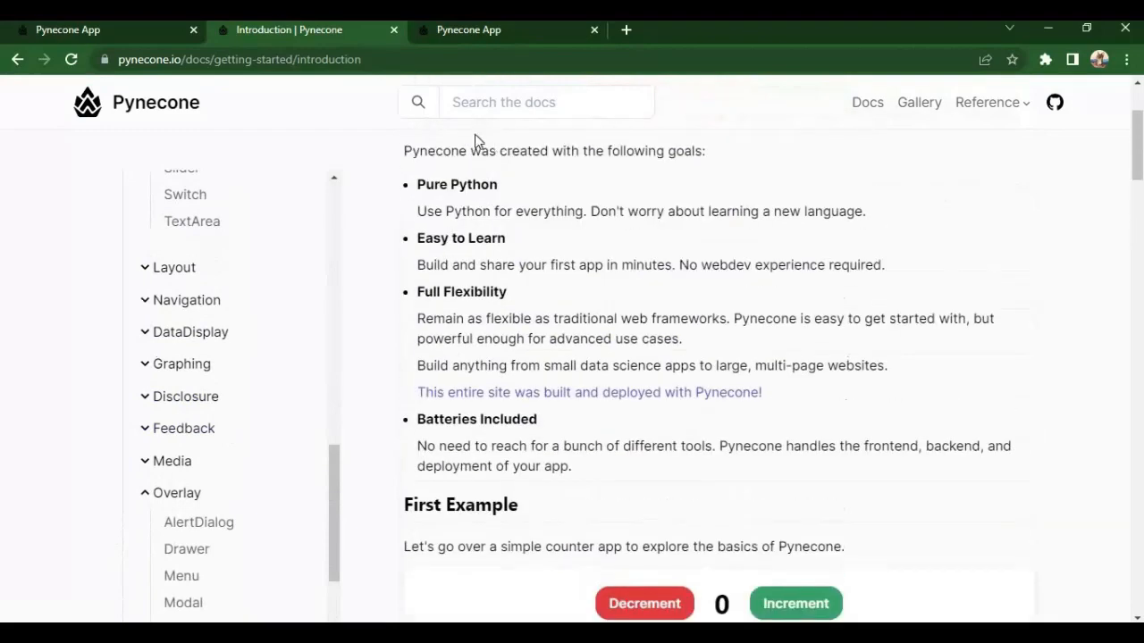
left_click(547, 102)
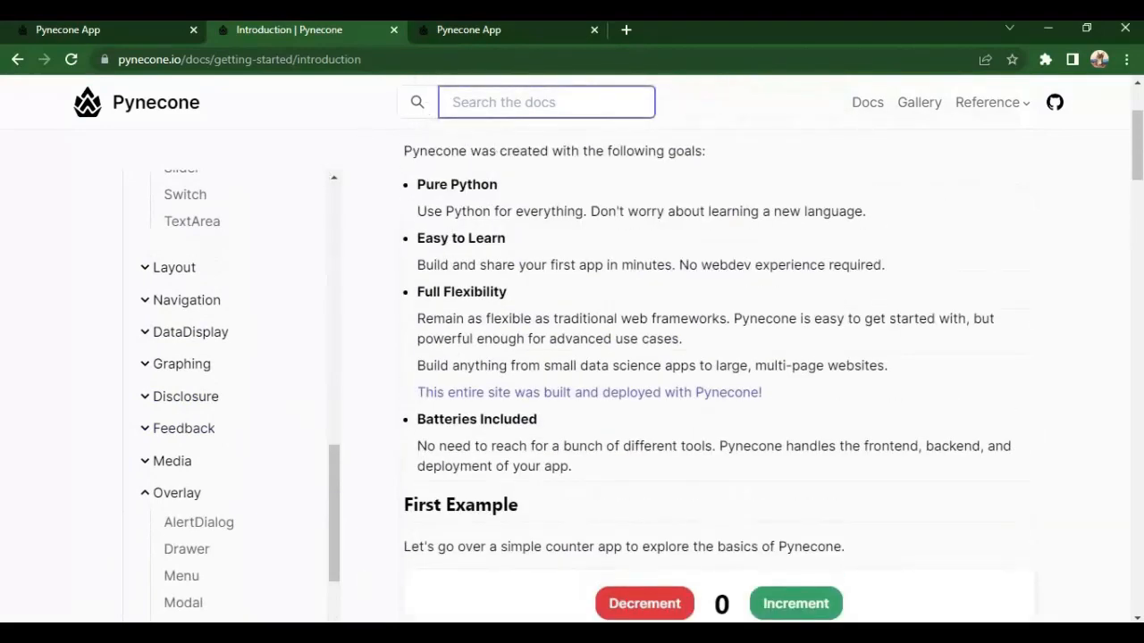
left_click(547, 100)
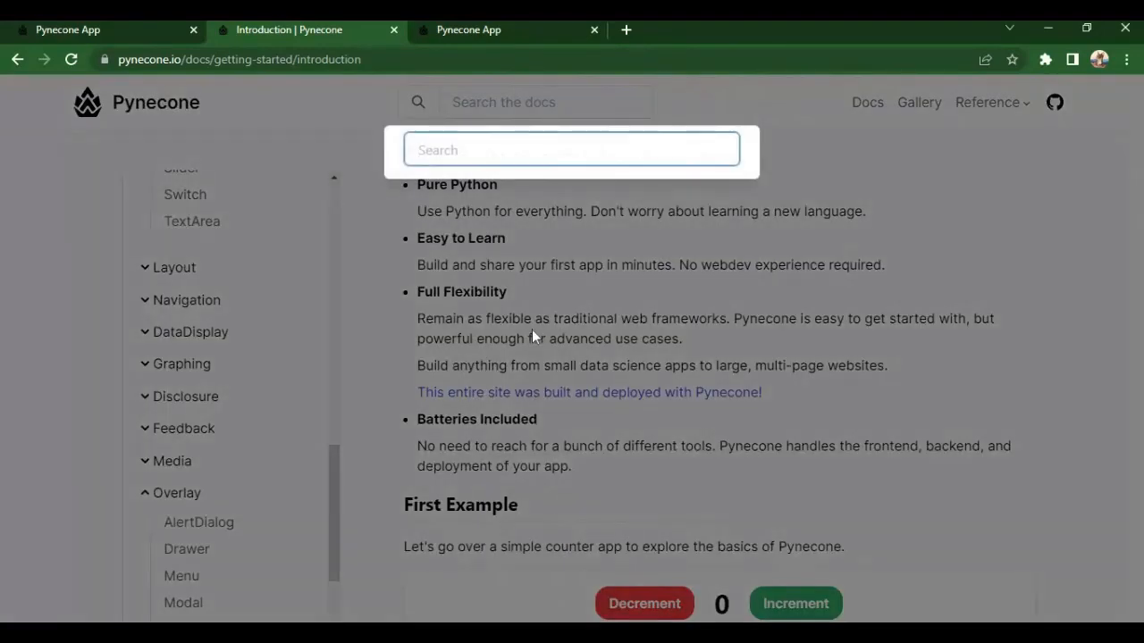
type("stack")
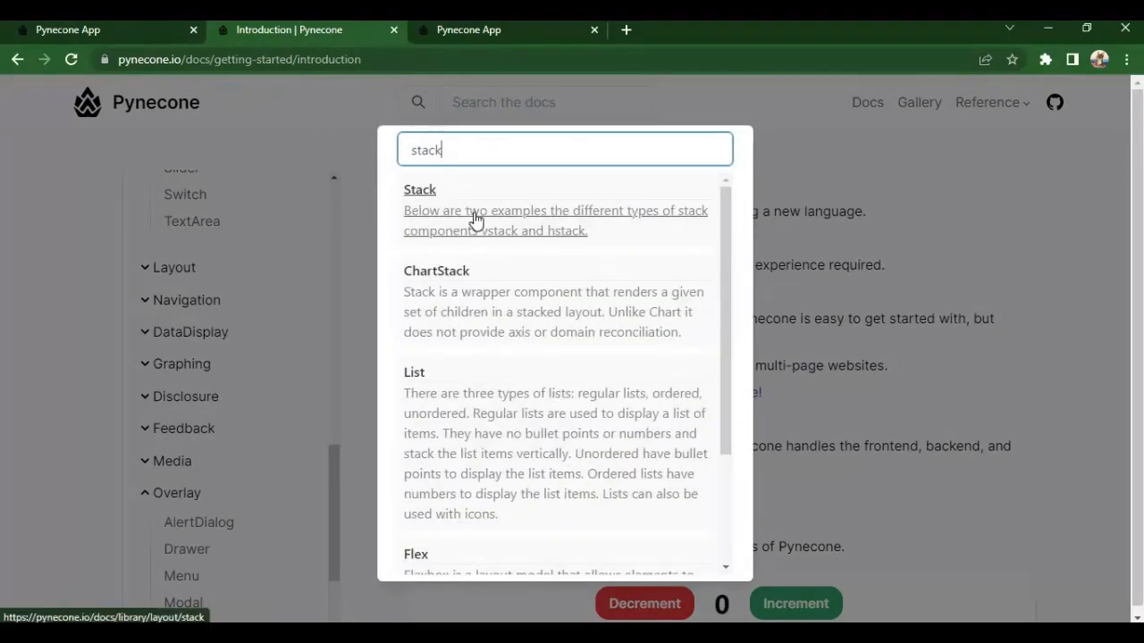
left_click(418, 189)
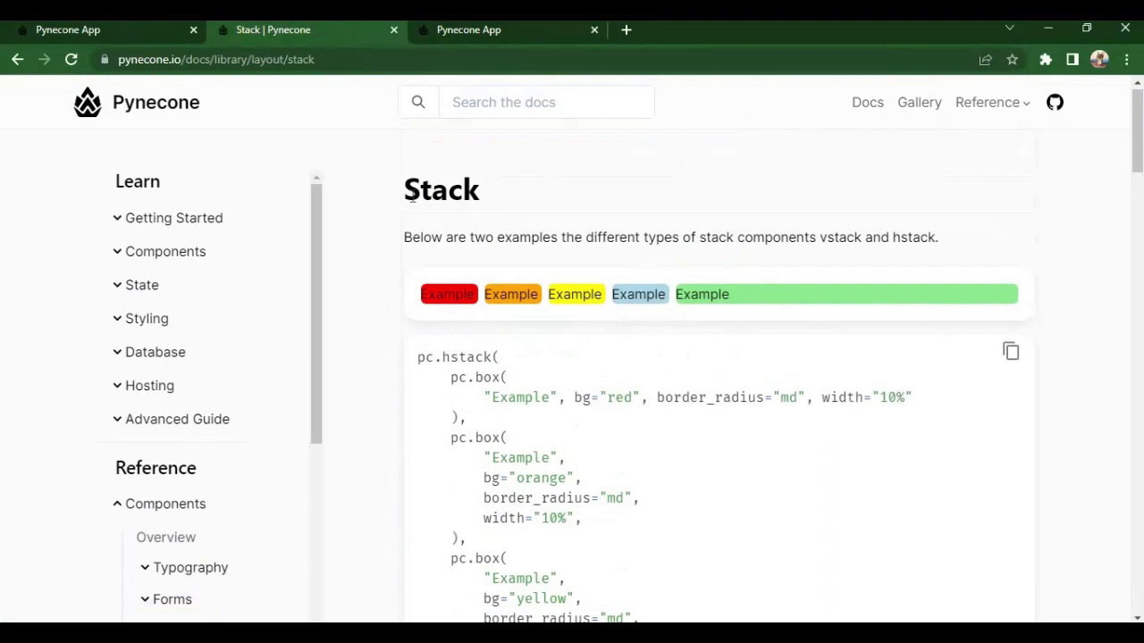
mouse_move(922, 297)
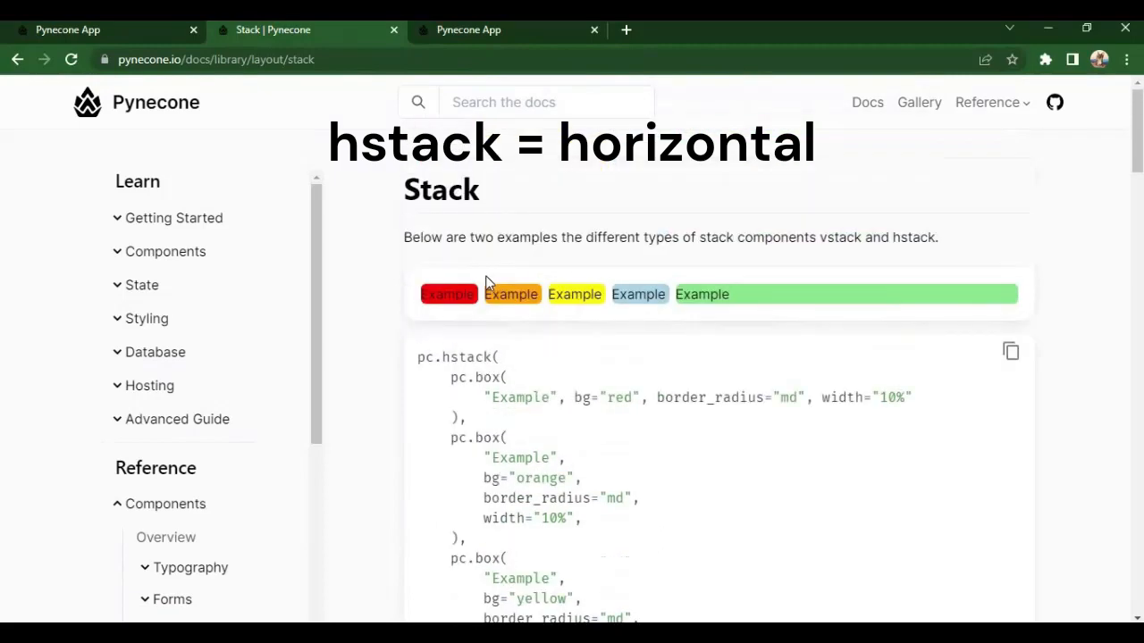
scroll("down", 3)
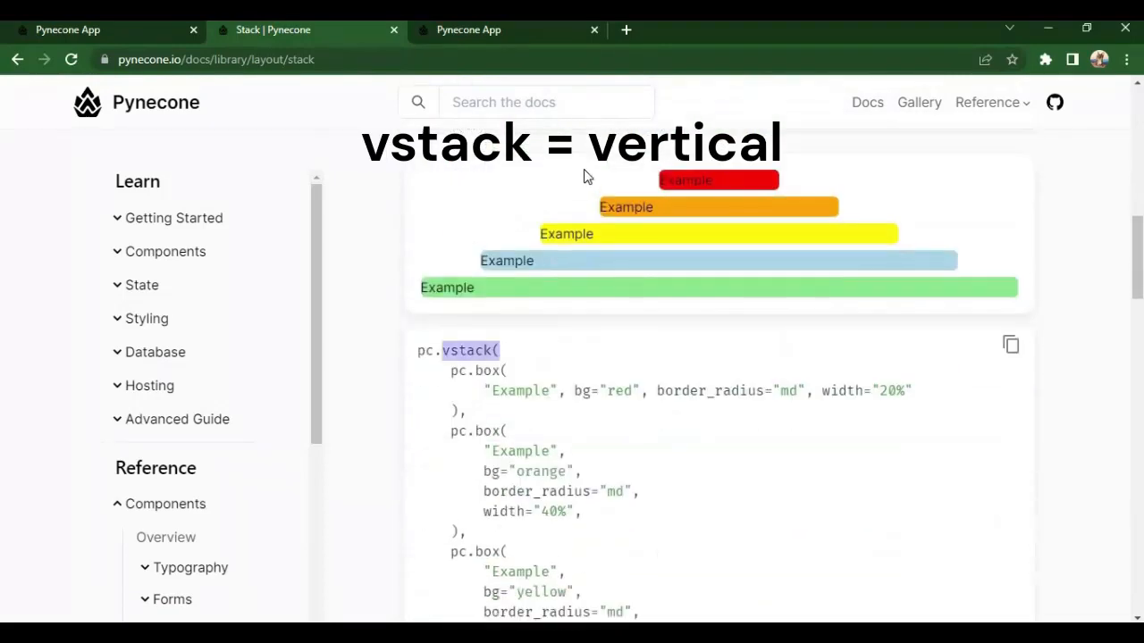
scroll("down", 3)
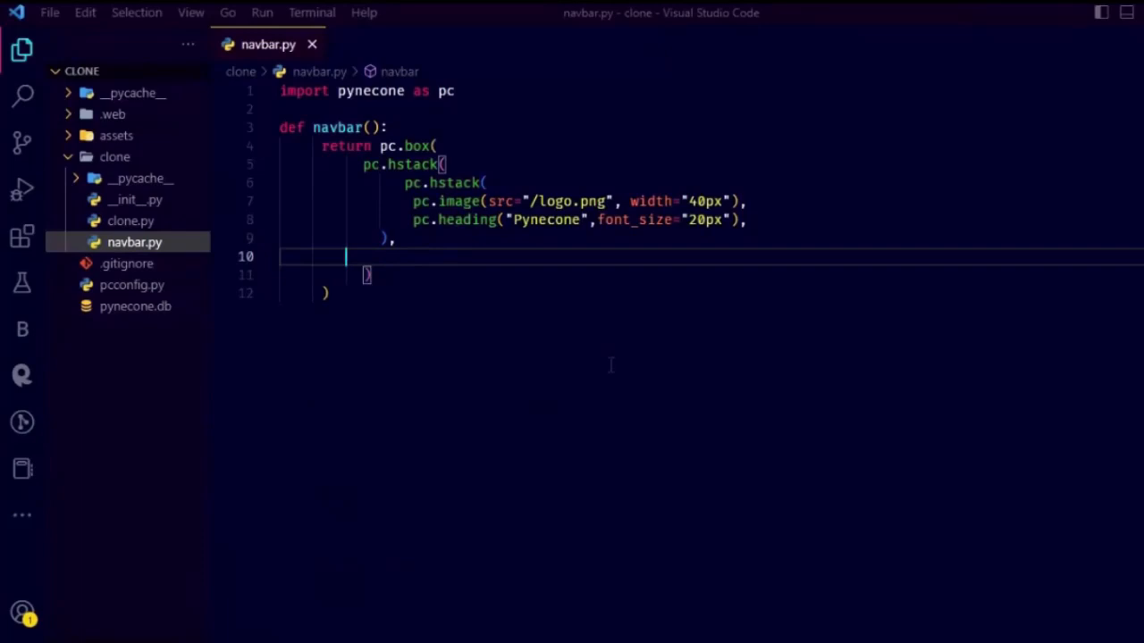
- Add a 400px 'Search the docs' input and justify space-between with fixed full-width styles
type("pc.input(width=\"400px\",placeholder=\"Search the docs\"),")
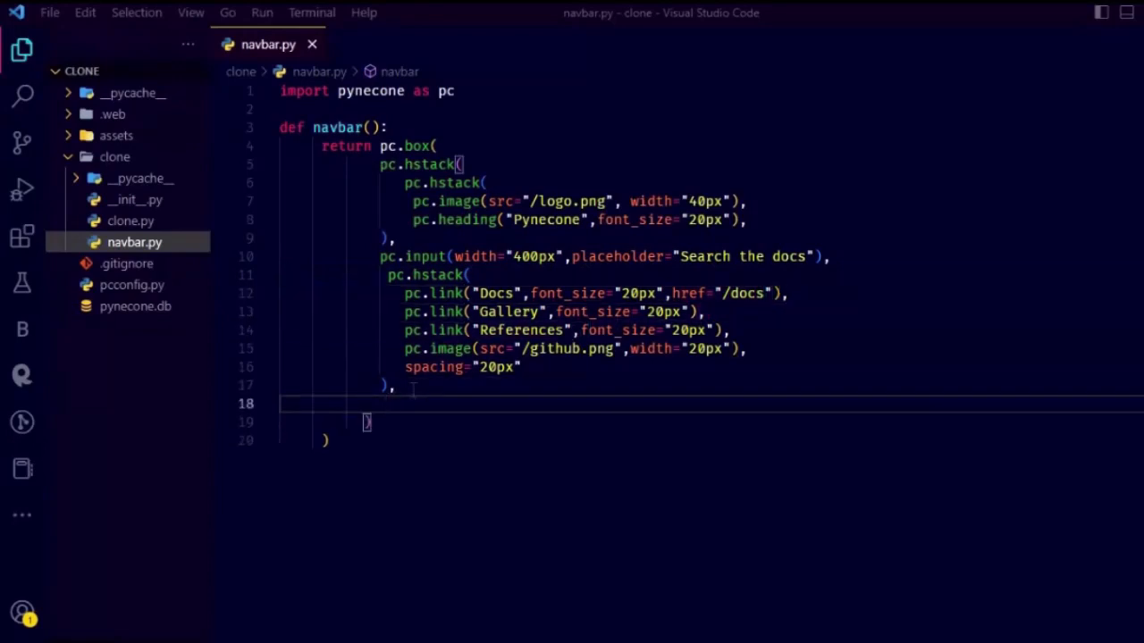
type("justify=\"space-between\",")
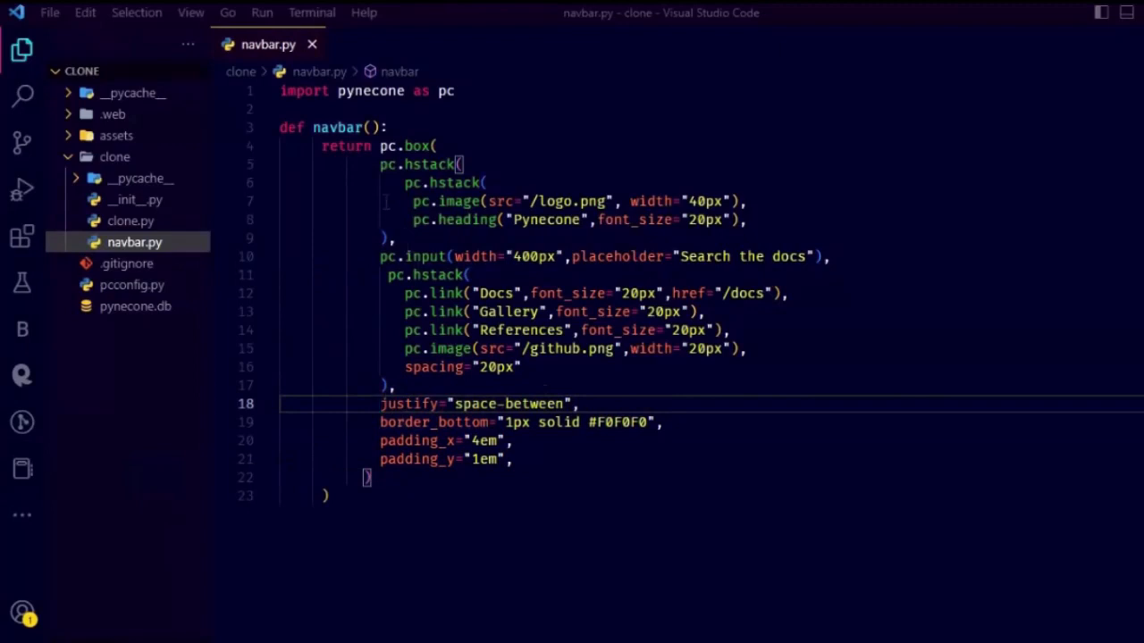
double_click(533, 403)
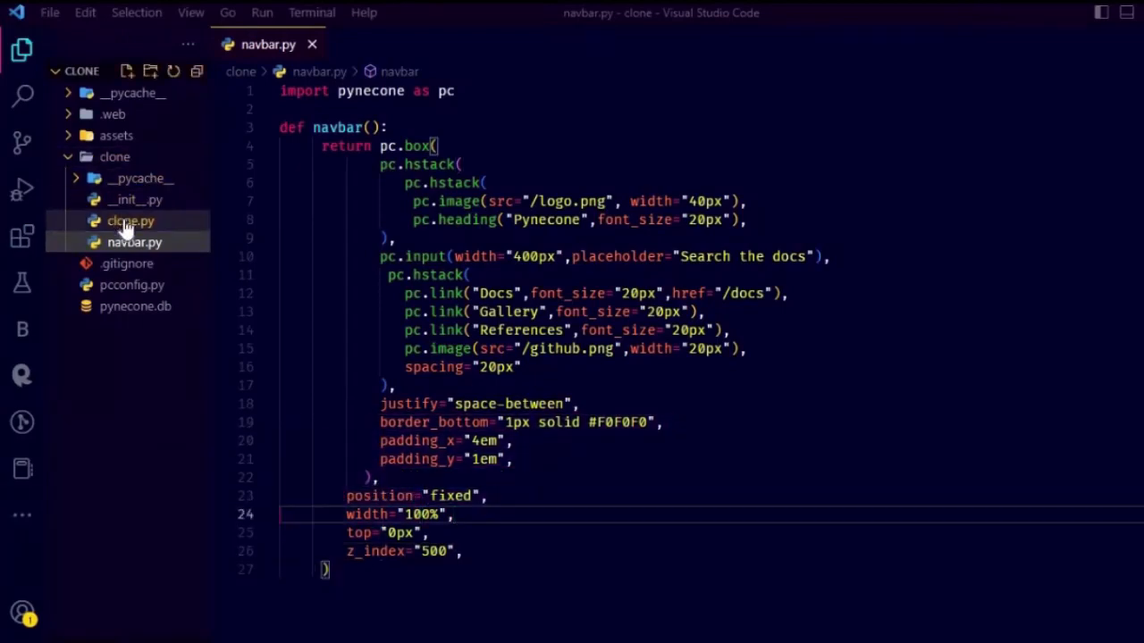
- In clone.py import navbar from .navbar and call navbar() first in the vstack
left_click(130, 222)
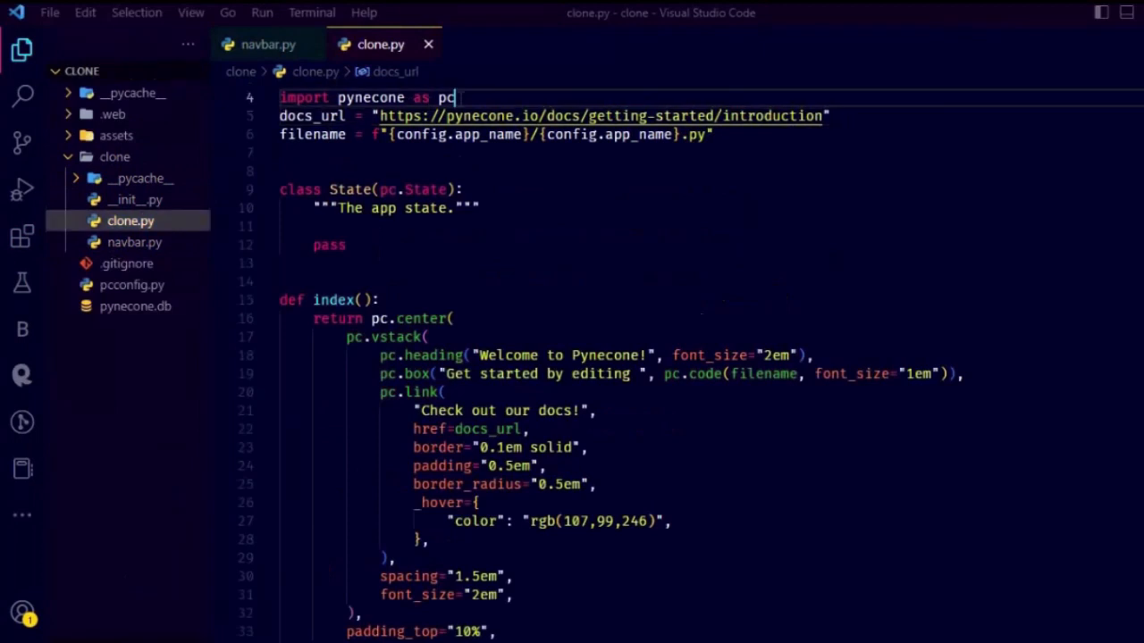
type("from .n")
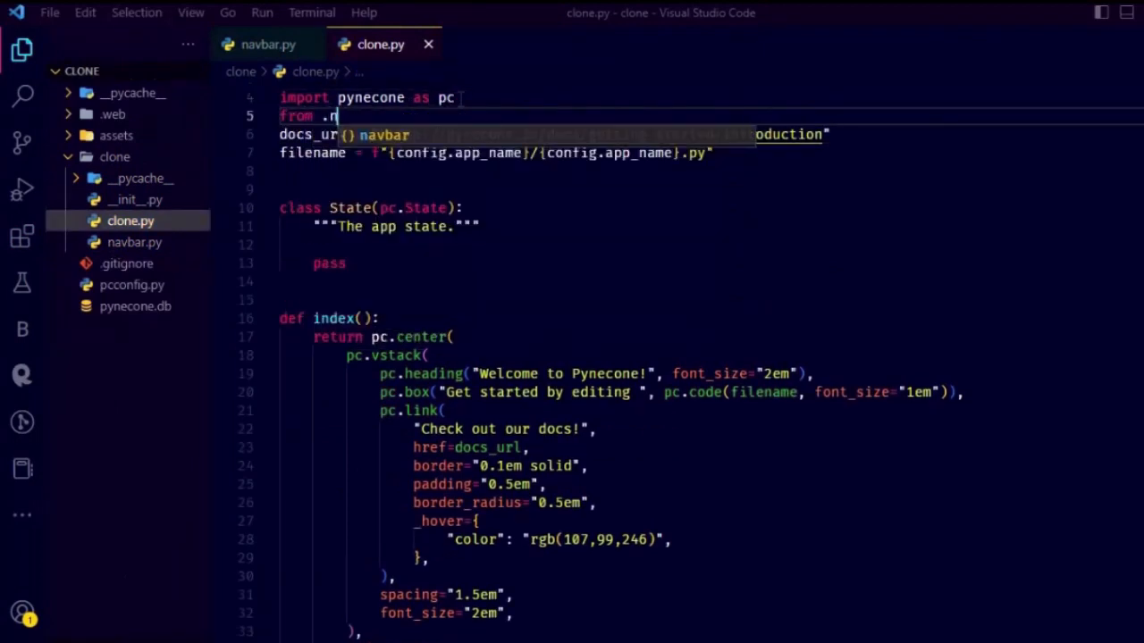
type("avbar ui")
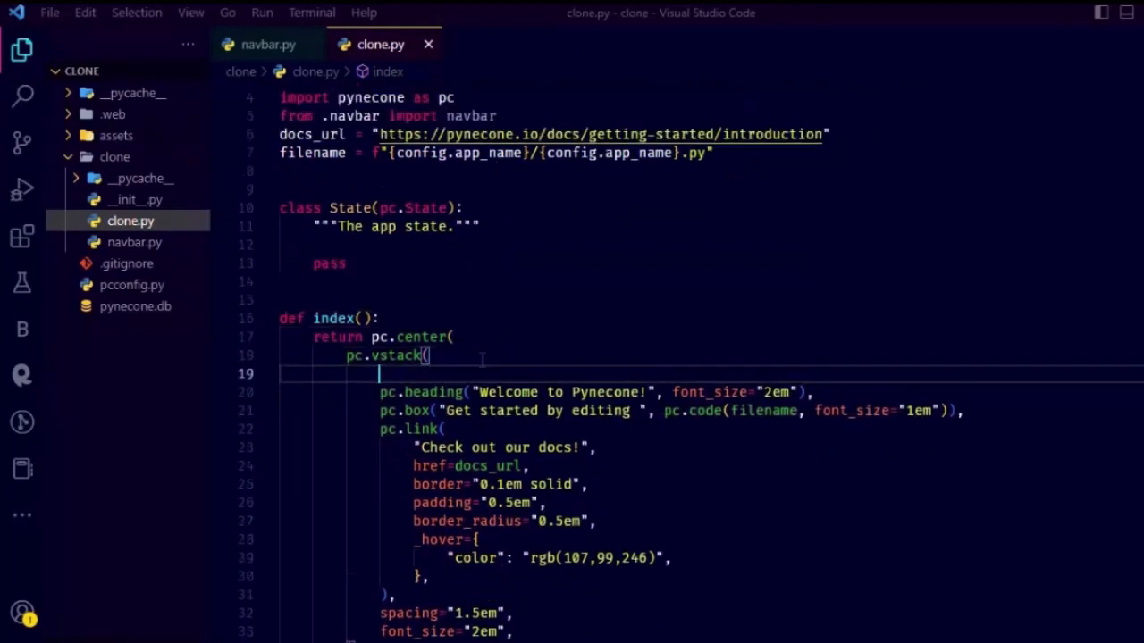
type("navbar")
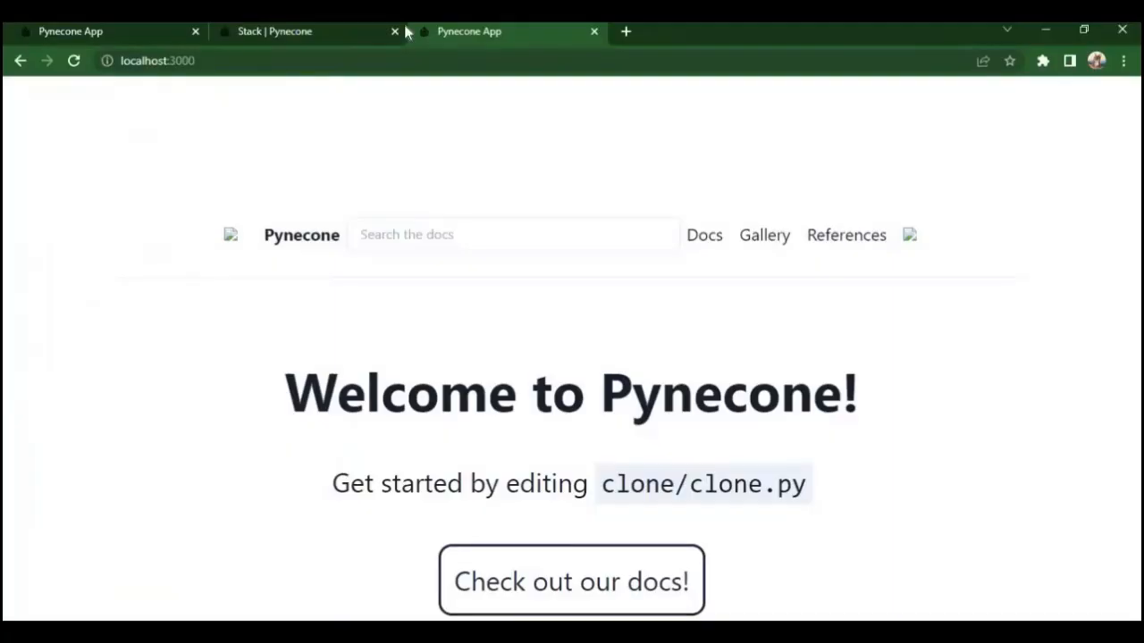
left_click(512, 234)
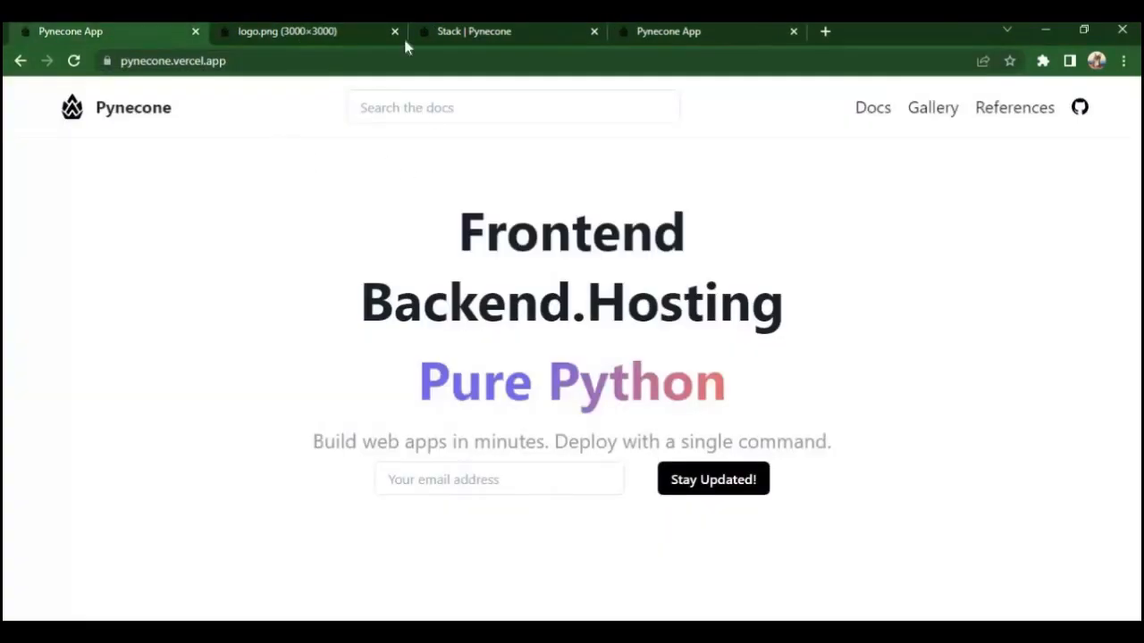
left_click(473, 30)
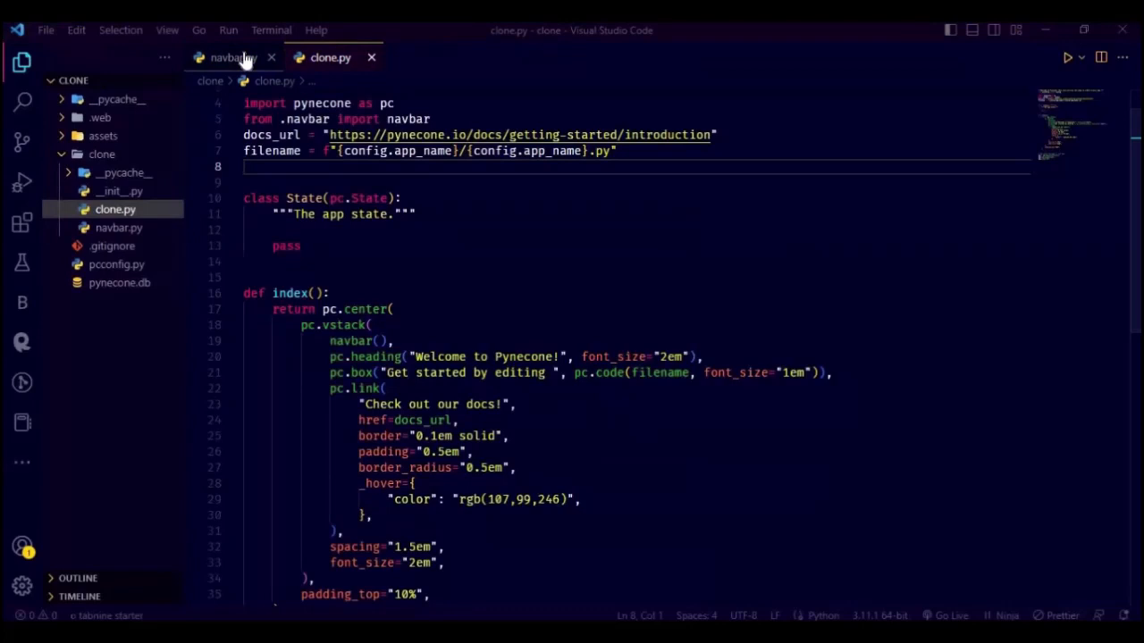
left_click(232, 57)
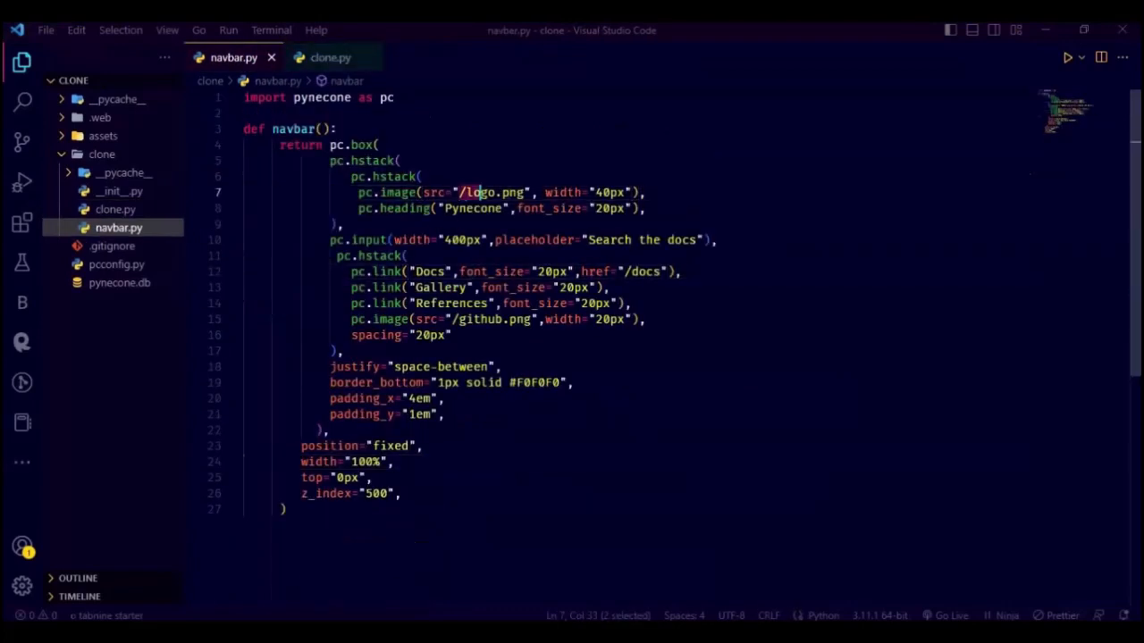
type("https://pynecone.vercel.app/logo.png")
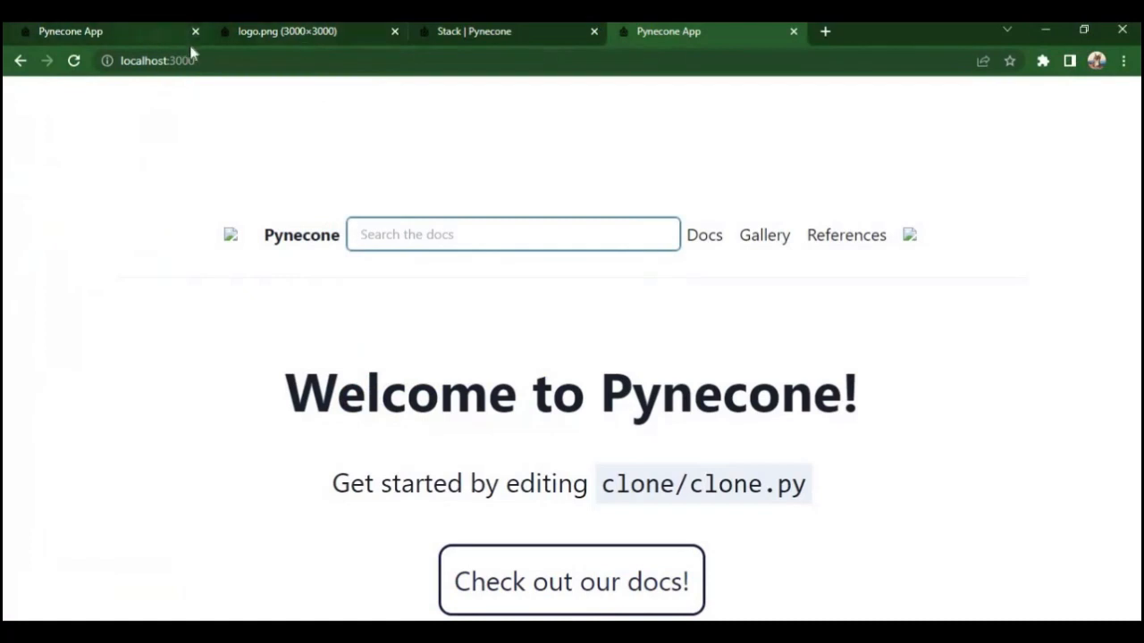
- Copy the site logo image's address and close the logo.png tab
right_click(1079, 107)
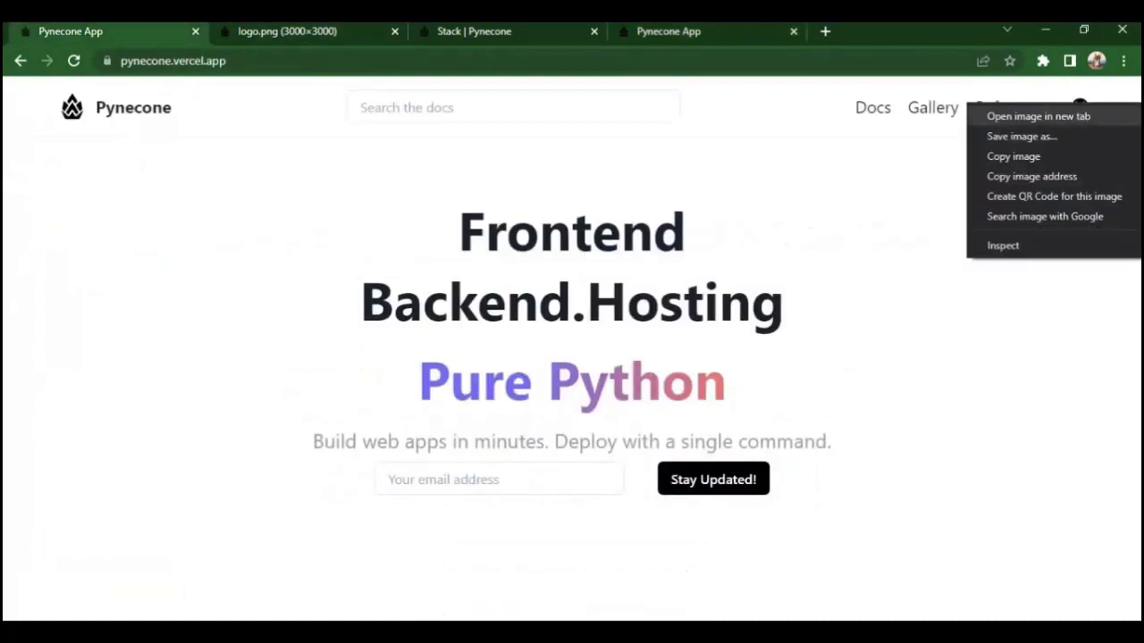
left_click(1037, 116)
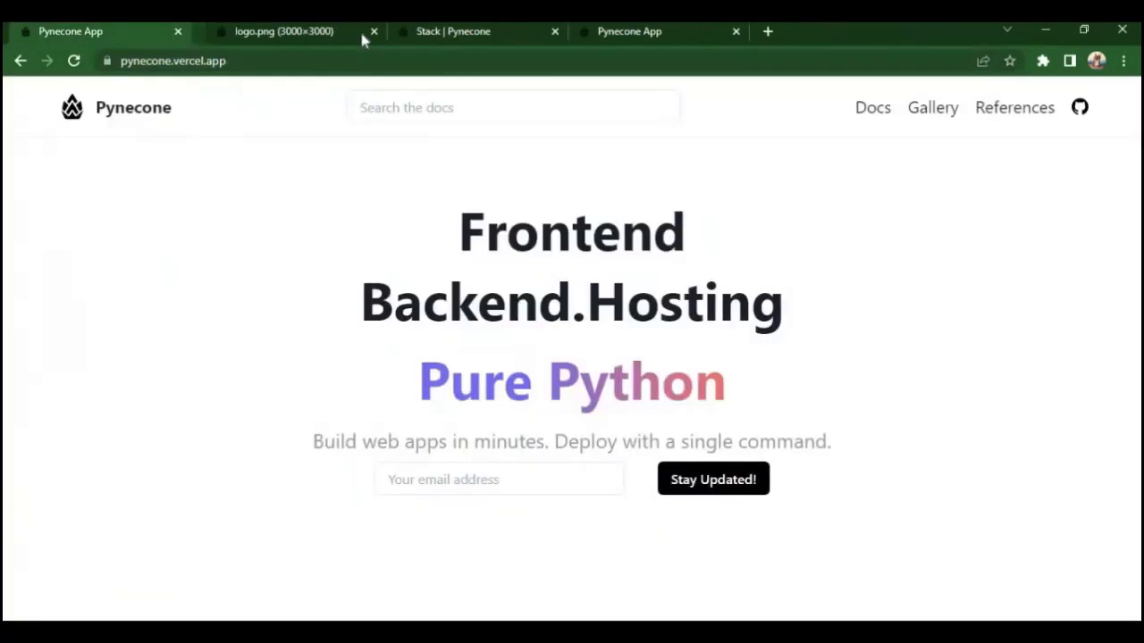
left_click(373, 33)
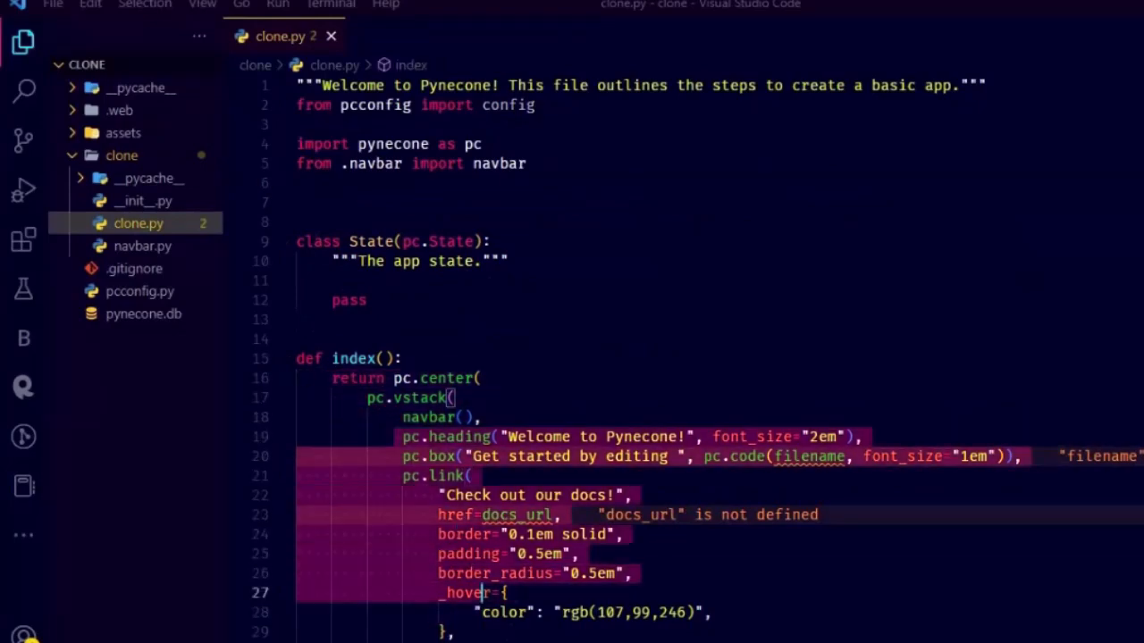
- Delete the heading, box and link blocks from clone.py's vstack, keeping only navbar()
scroll("down", 3)
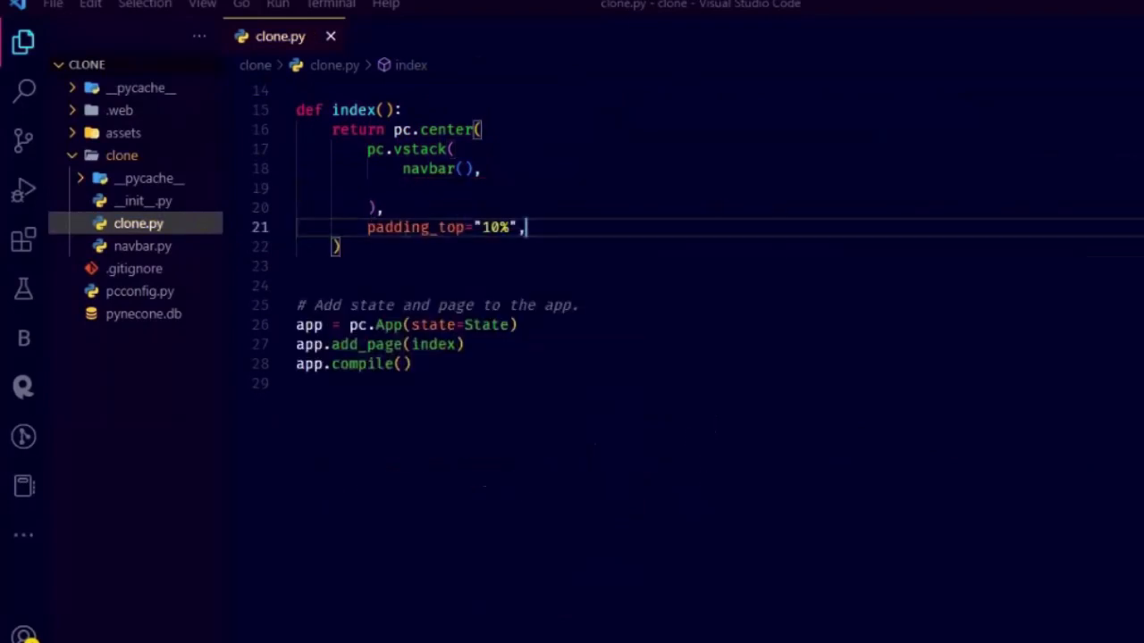
key("Backspace")
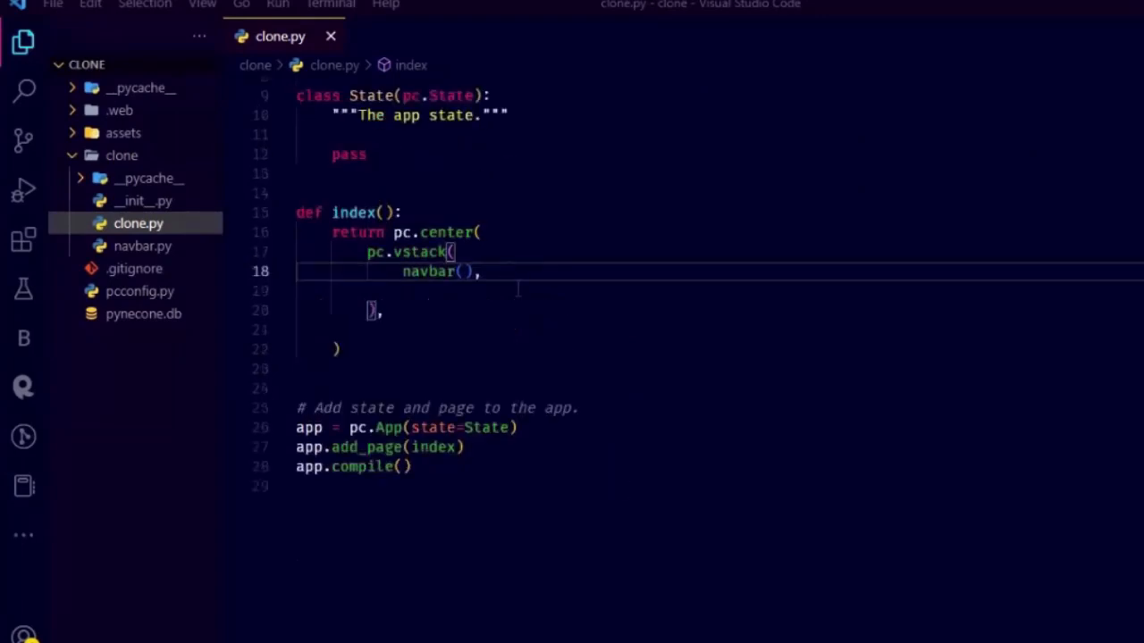
- Add pc.heading "Frontend" and "Backend.Hosting" at font_size 4em beneath navbar()
key("enter")
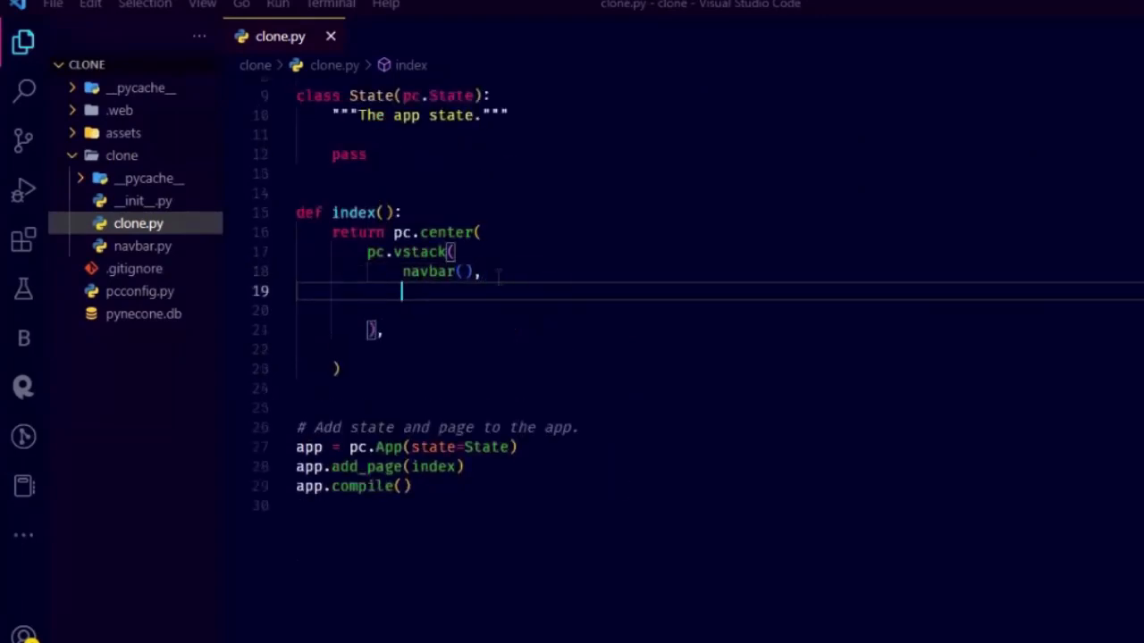
type("pc.heading(\"Frontend\", font_size=\"4em\"),")
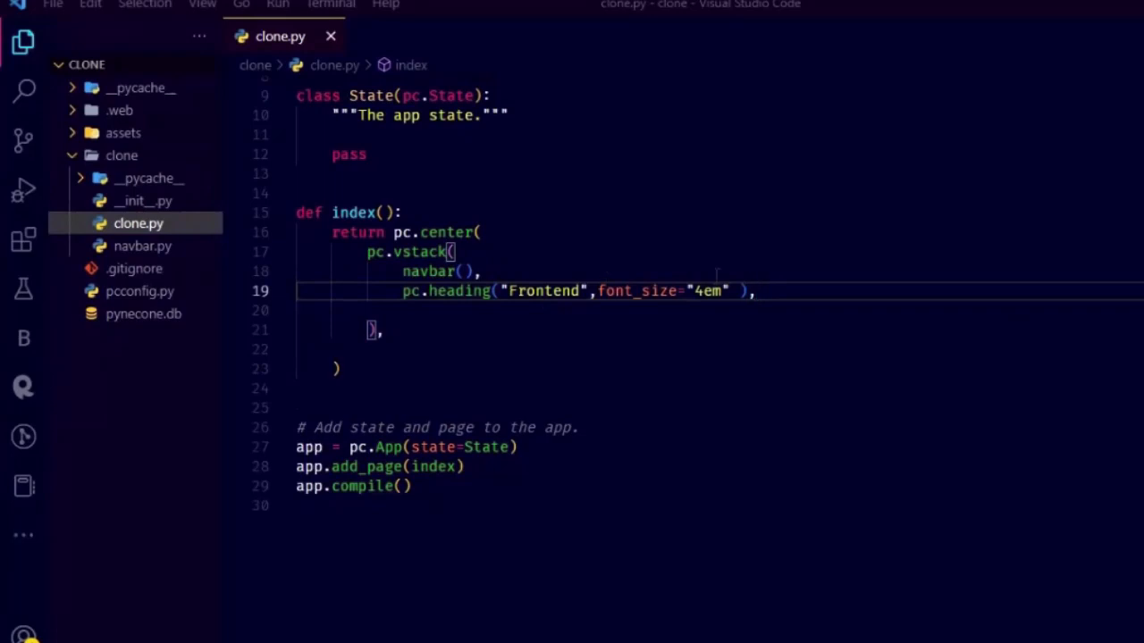
type("pc.heading(\"Backend.Hosting\",font_size=\"4em\" ),")
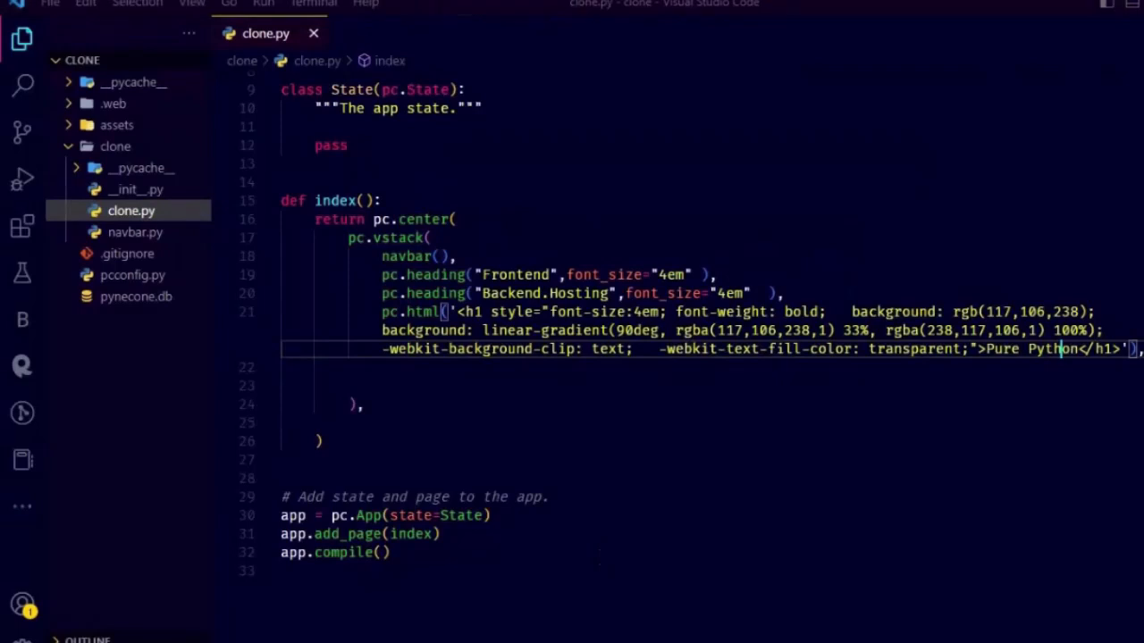
- Add the pc.text tagline "Build web apps in minutes. Deploy with a single command." at 1.5em
key("enter")
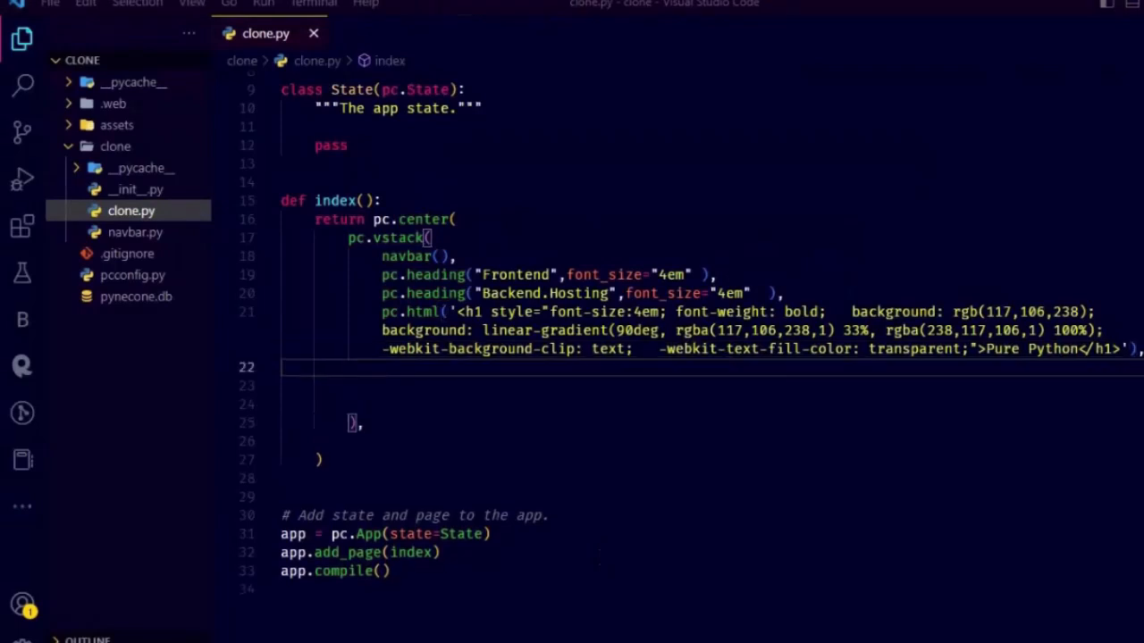
type("pc.text(\"Build web apps in minutes. Deploy with a single command.\", font_size=\"1.5em\", color=\"#989898\"),")
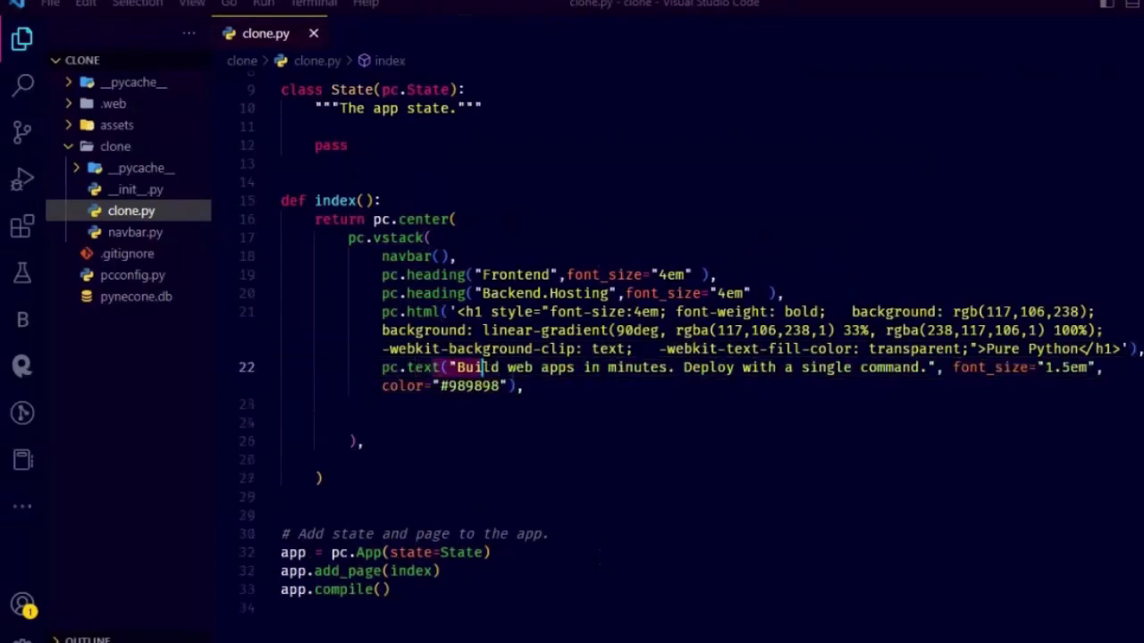
left_click(521, 386)
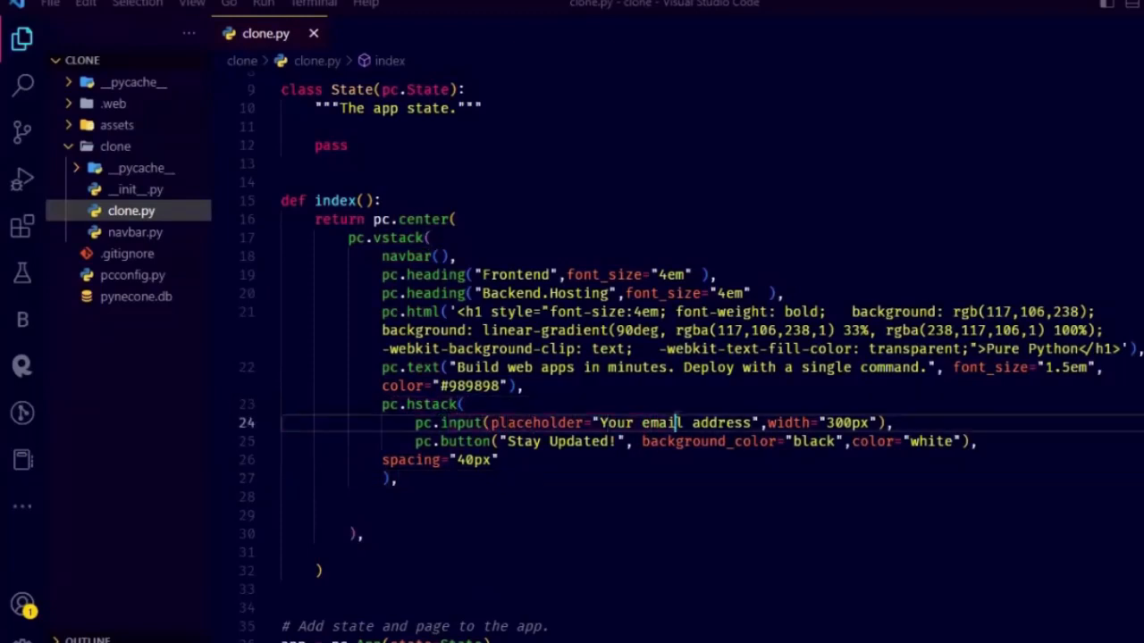
- Give the pc.center container padding_top="10%"
double_click(843, 422)
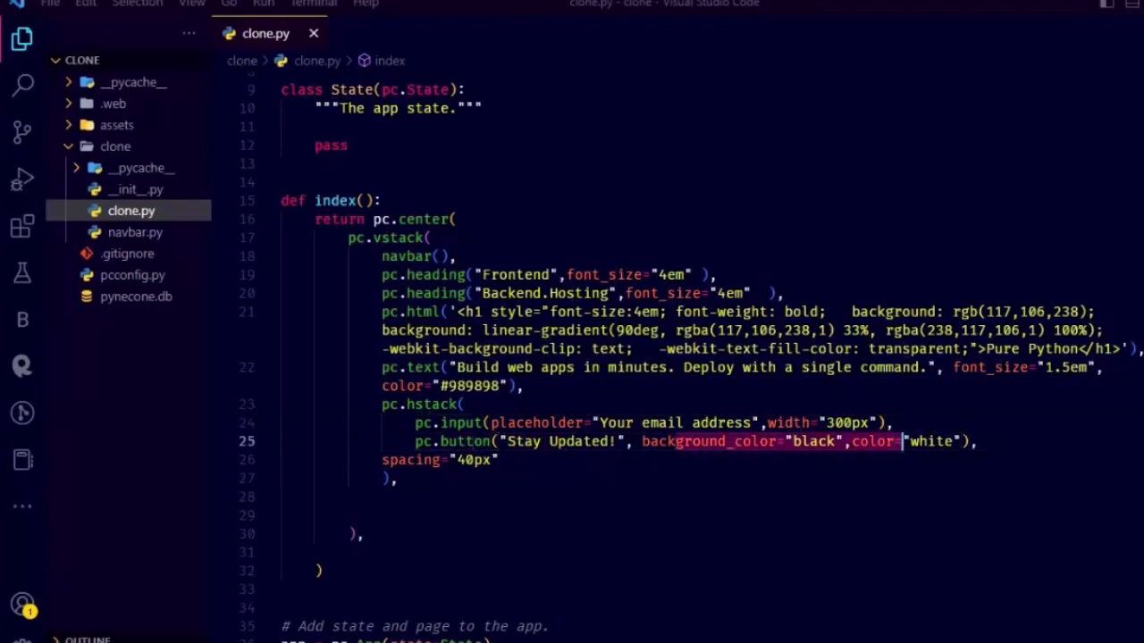
type("padding_top=\"10%\",")
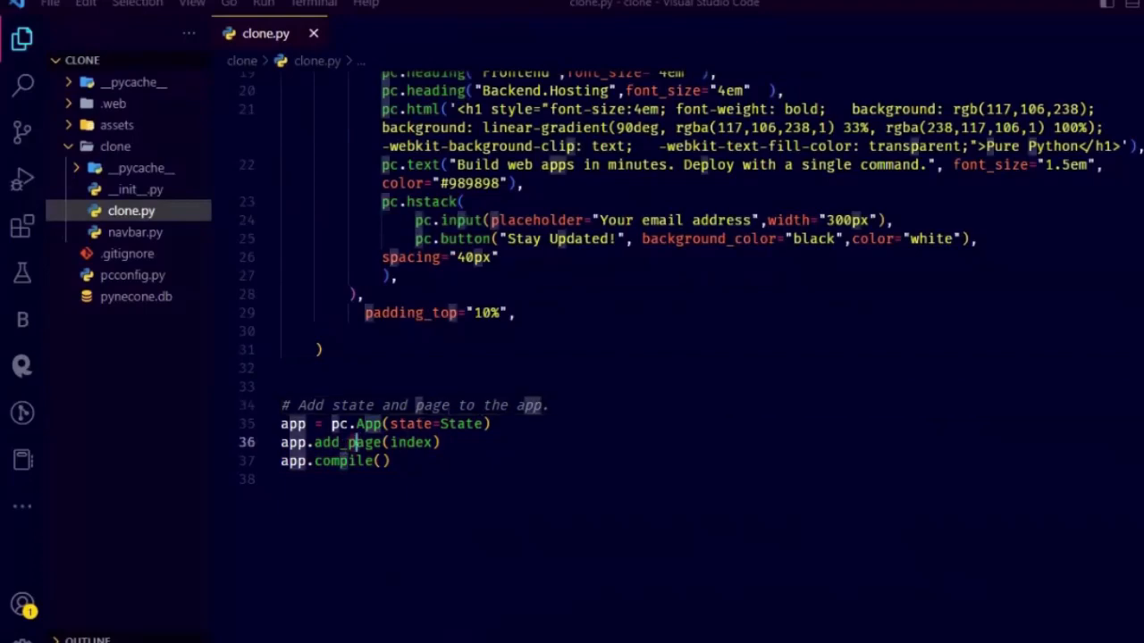
scroll("up", 3)
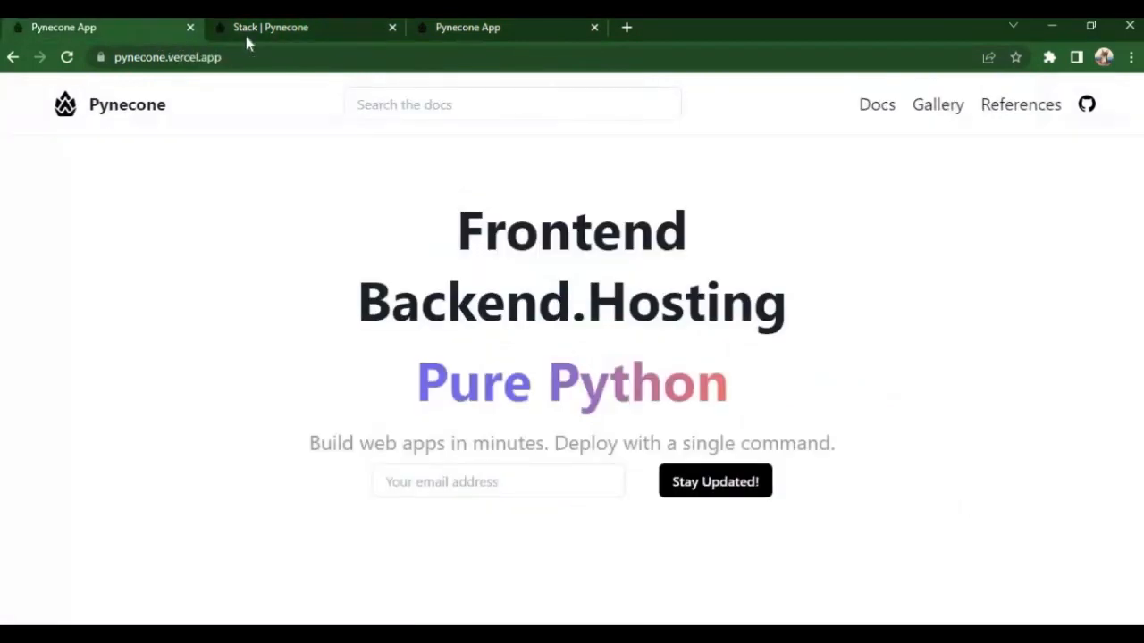
- Leave the clone page for the Stack docs tab, then move to another tab to look up Vercel
left_click(270, 26)
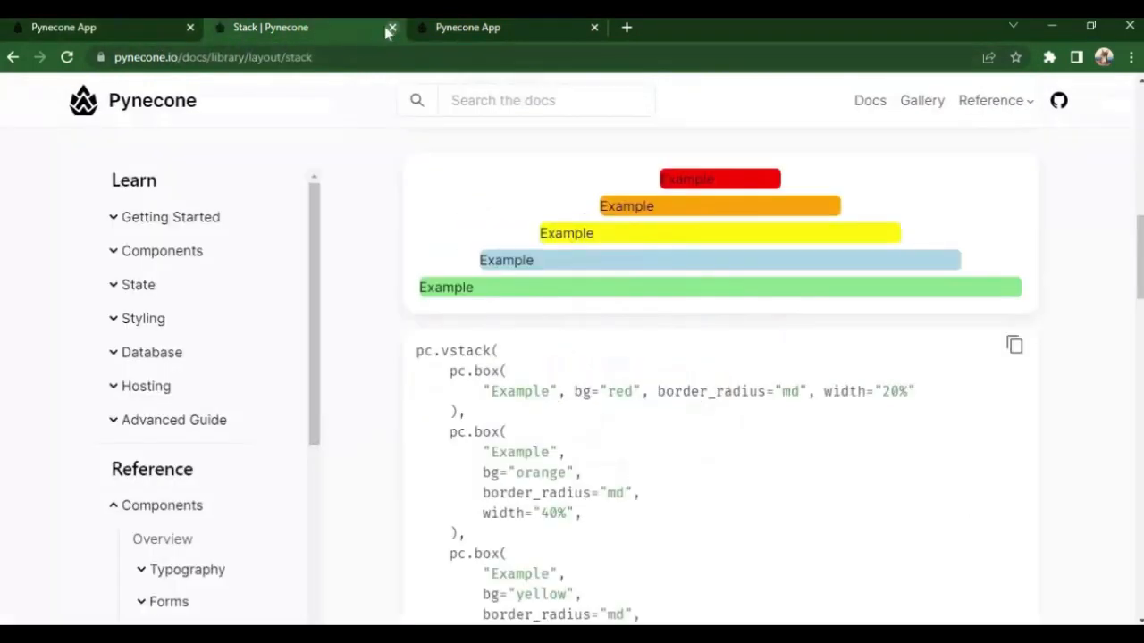
left_click(392, 27)
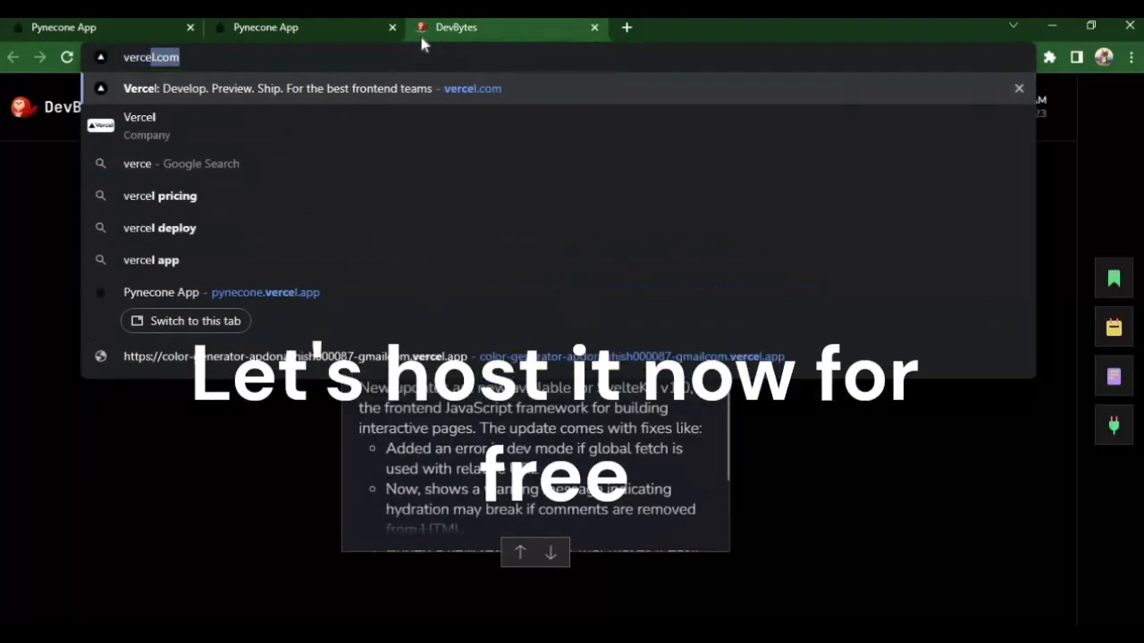
- Search Google for 'vercel cli' and open the Vercel CLI docs result
type("vercel cli")
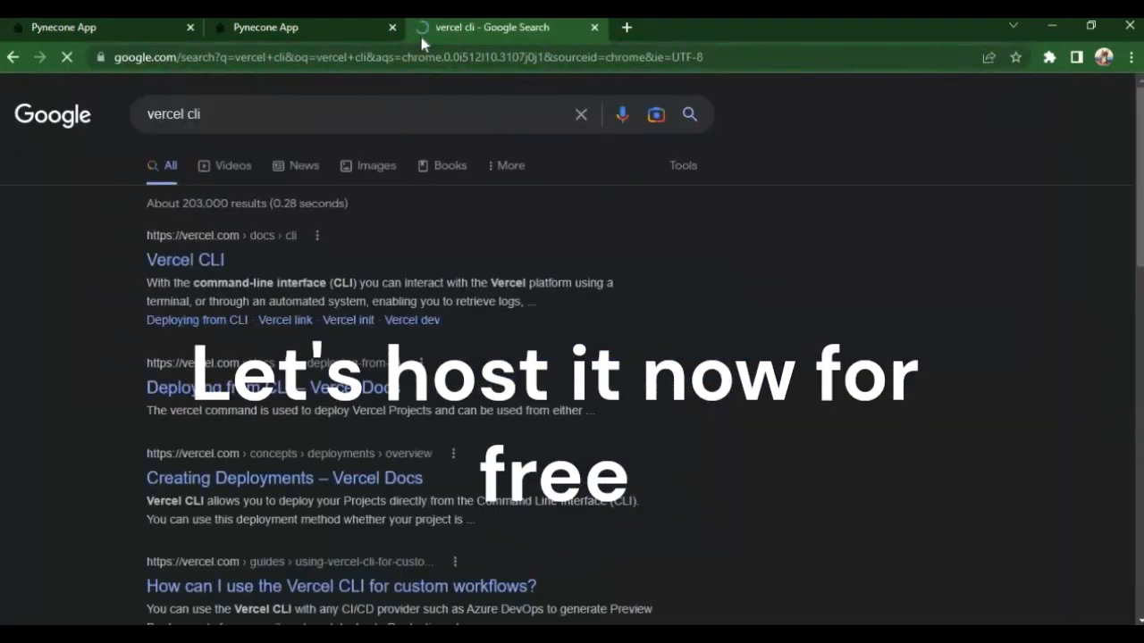
left_click(185, 259)
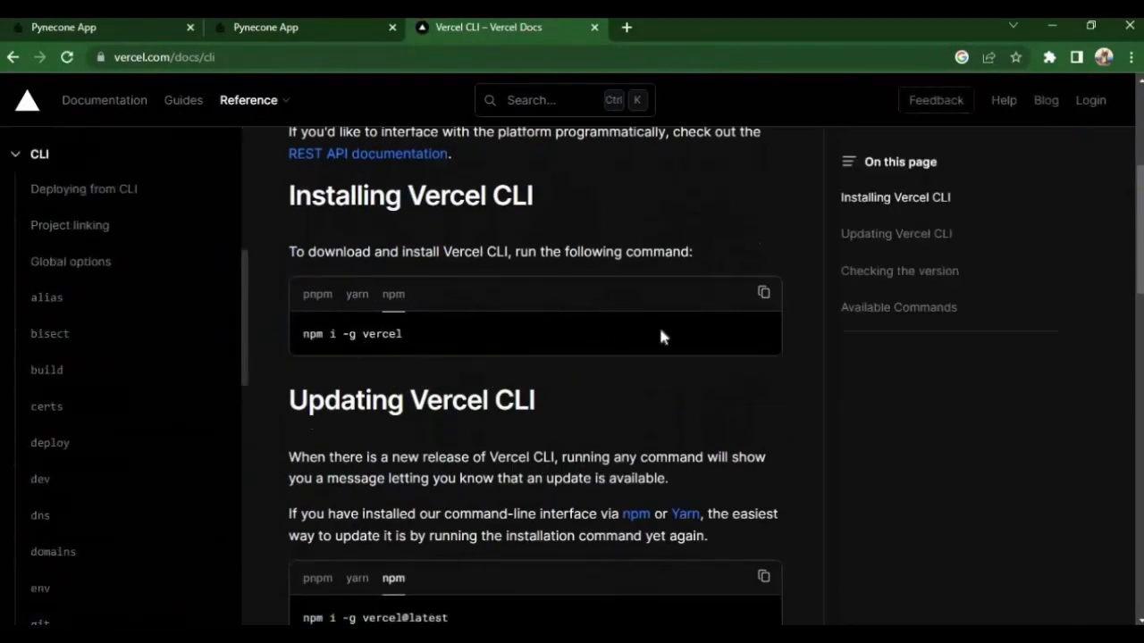
mouse_move(301, 334)
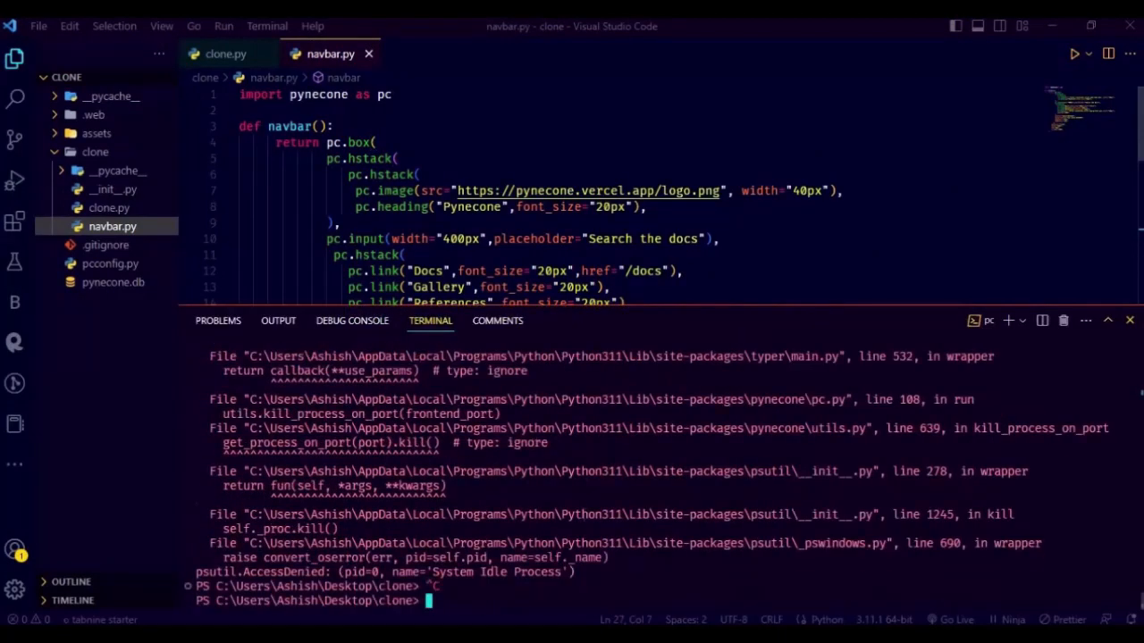
- Enter npm i -g vercel at the VS Code PowerShell prompt
type("npm i -g vercel")
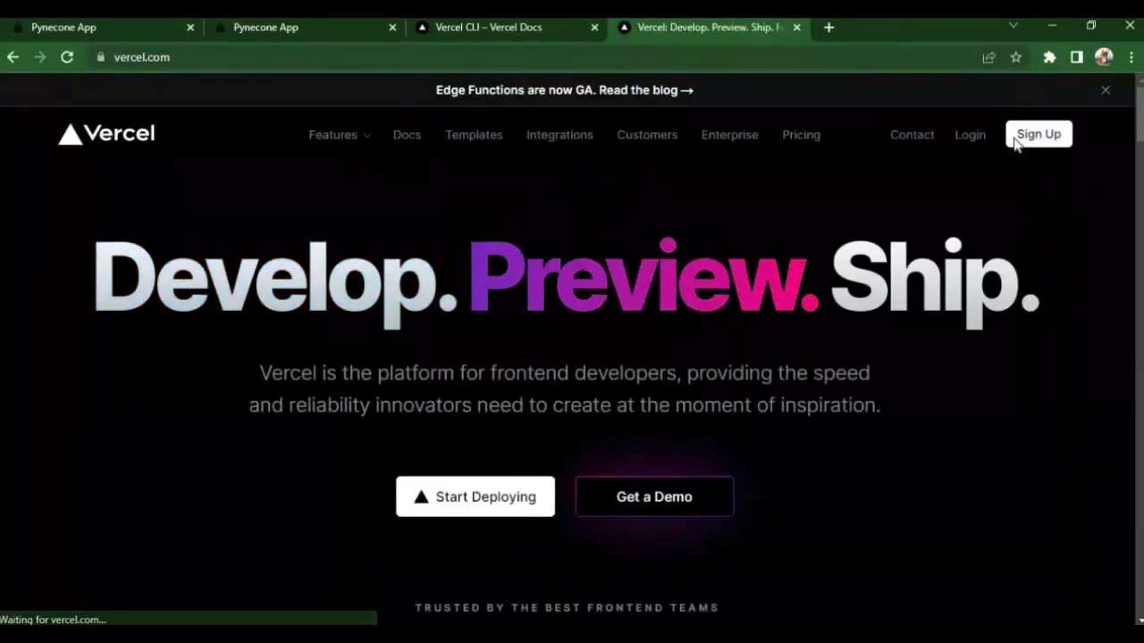
left_click(1038, 132)
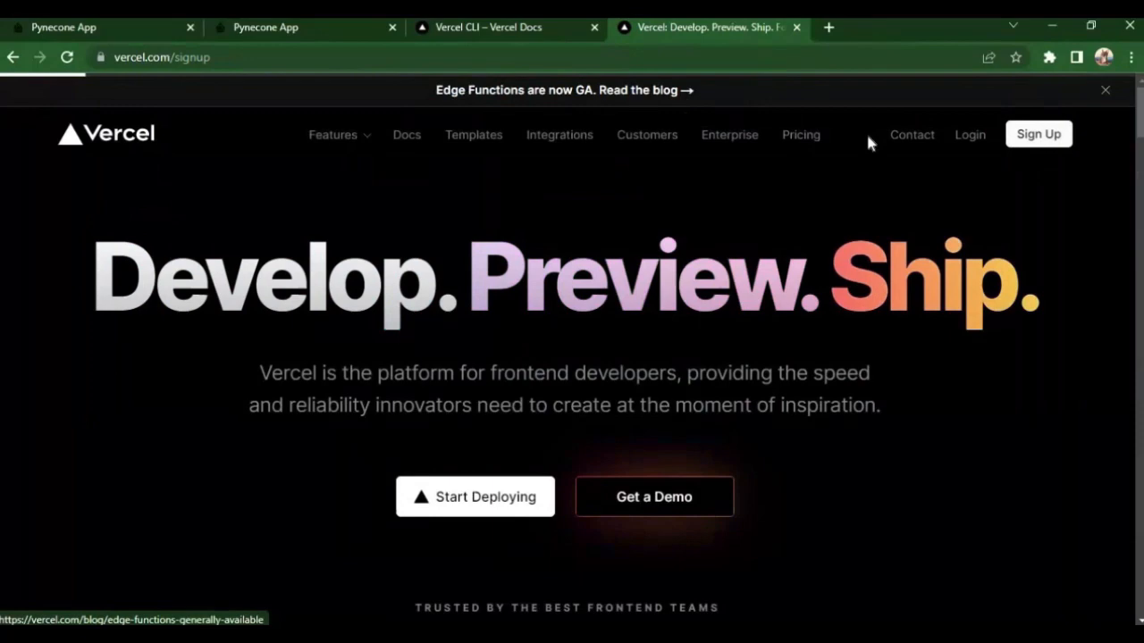
left_click(1036, 132)
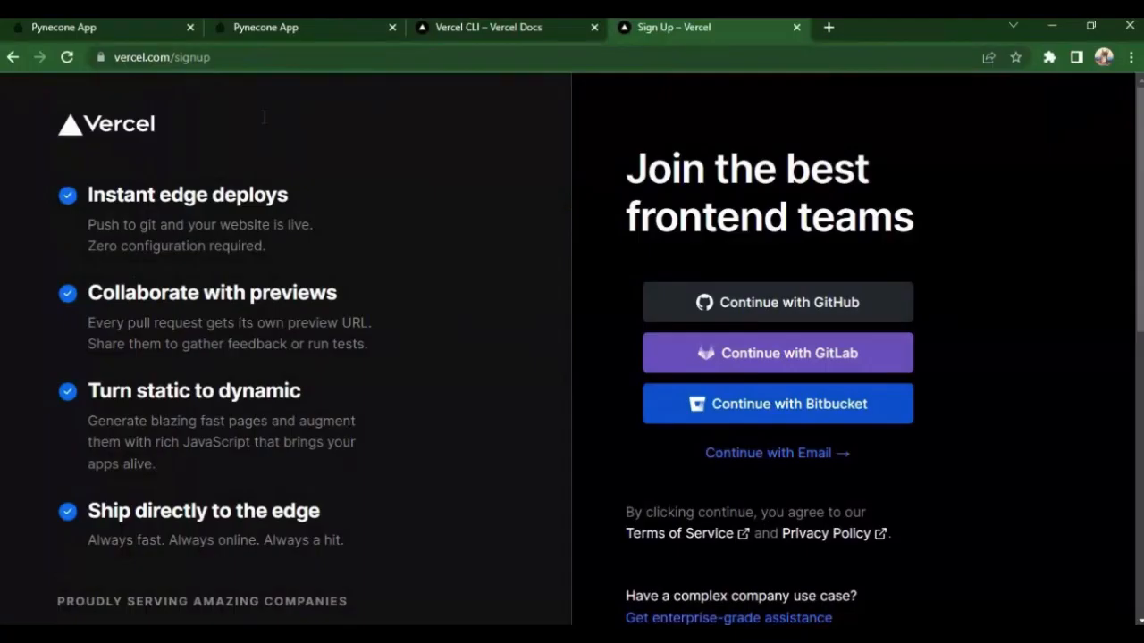
left_click(12, 55)
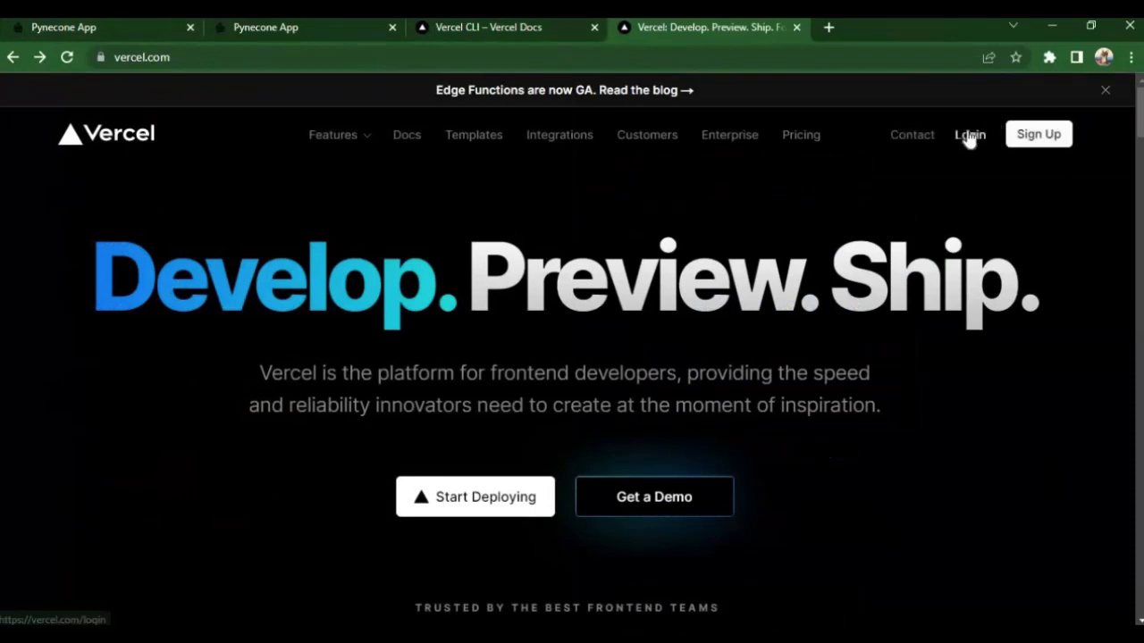
left_click(968, 134)
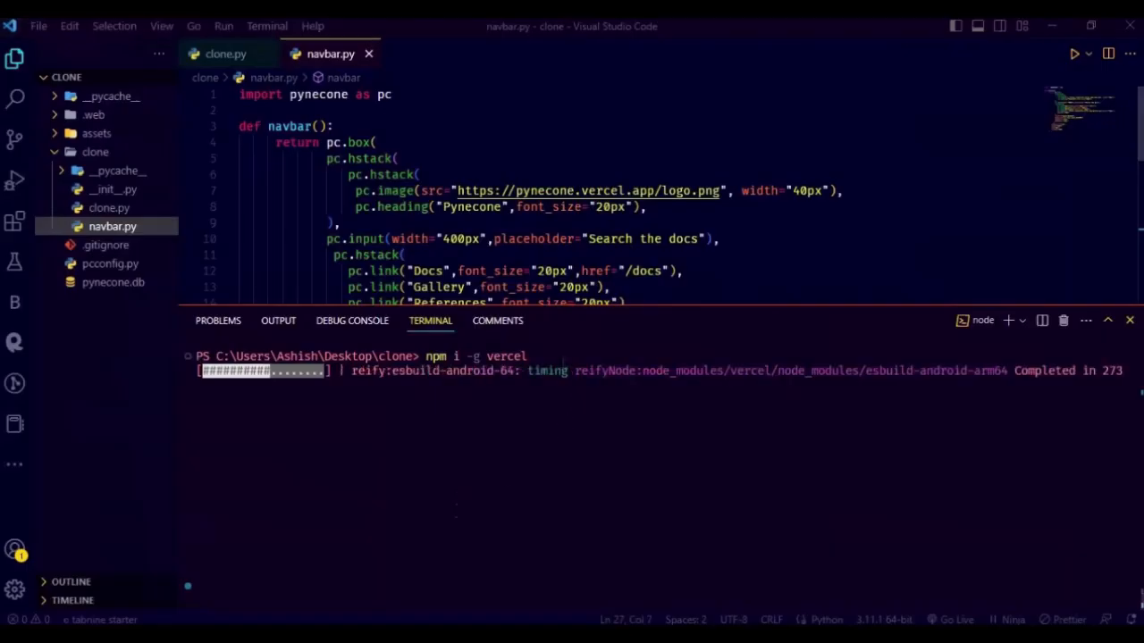
mouse_move(873, 314)
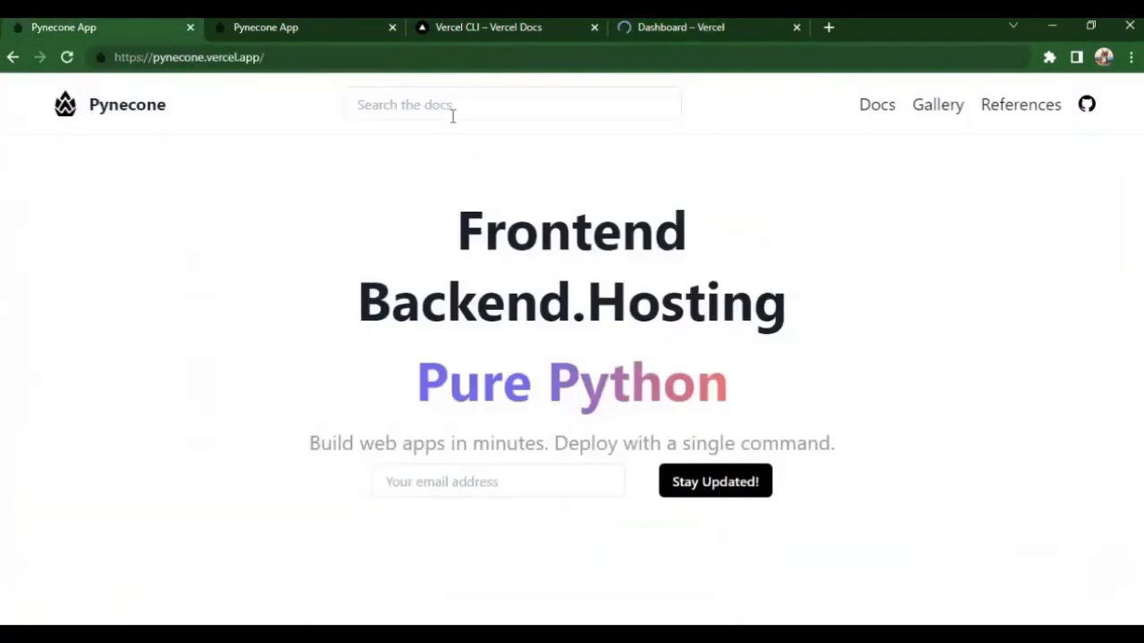
- Return to the VS Code editor to watch the Vercel CLI install finish
left_click(511, 104)
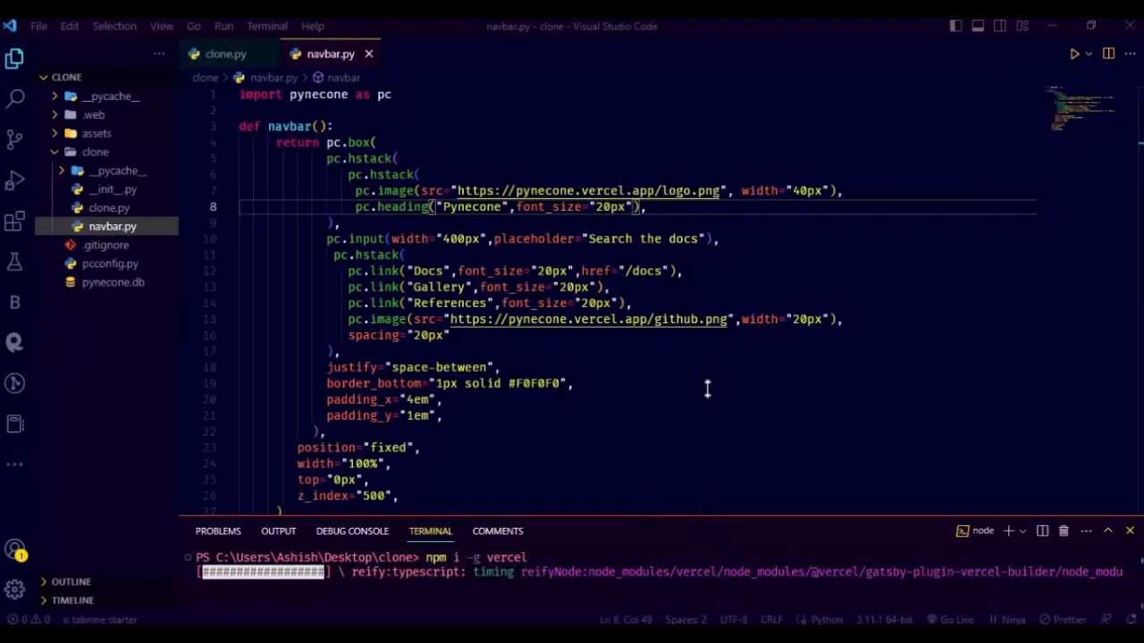
mouse_move(640, 526)
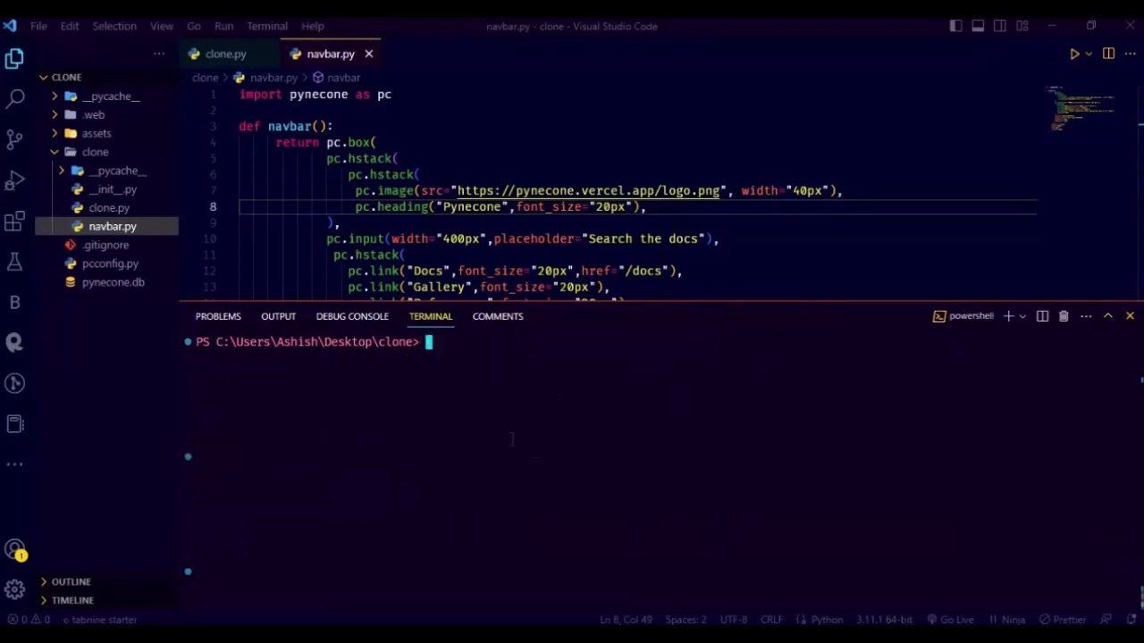
- Start a vercel login command in the terminal, then cancel it
type("vercel lo")
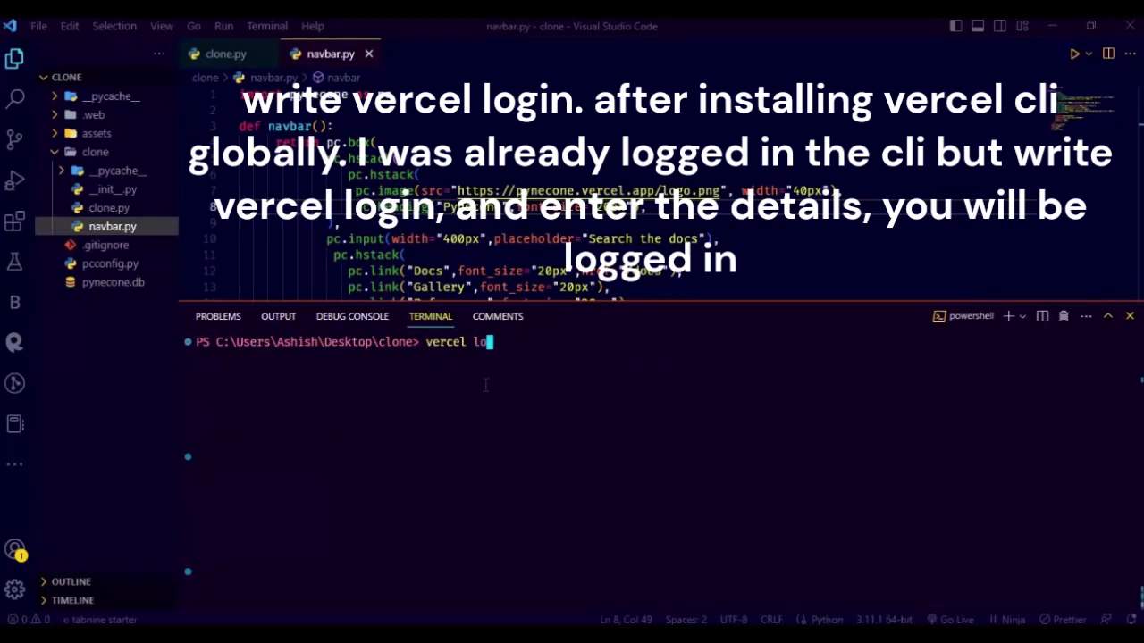
type("gin")
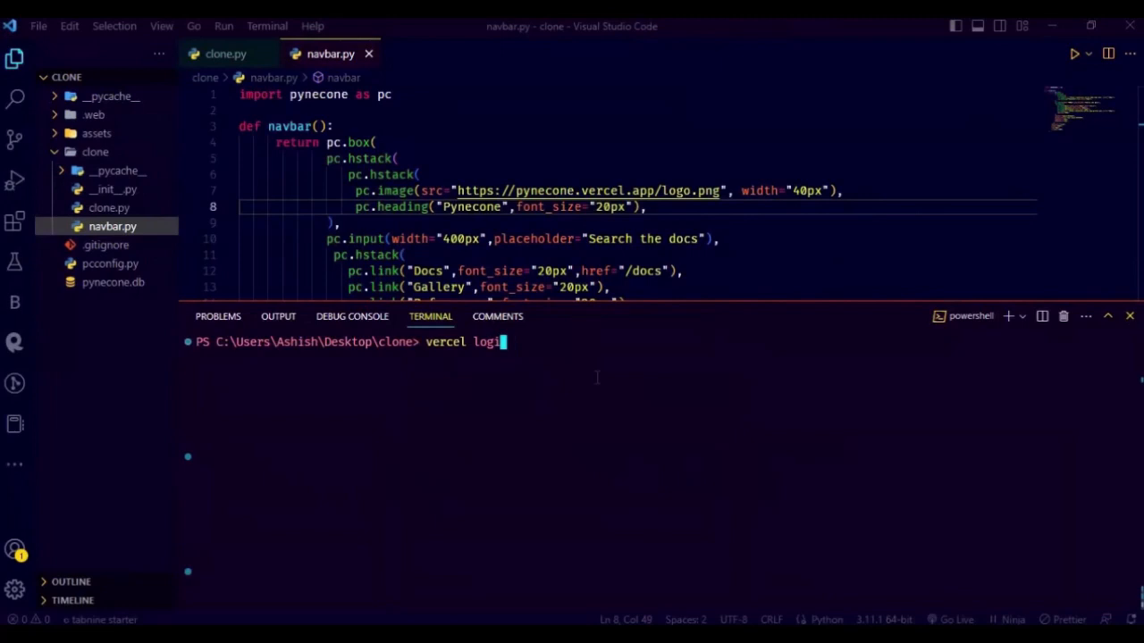
key("Backspace")
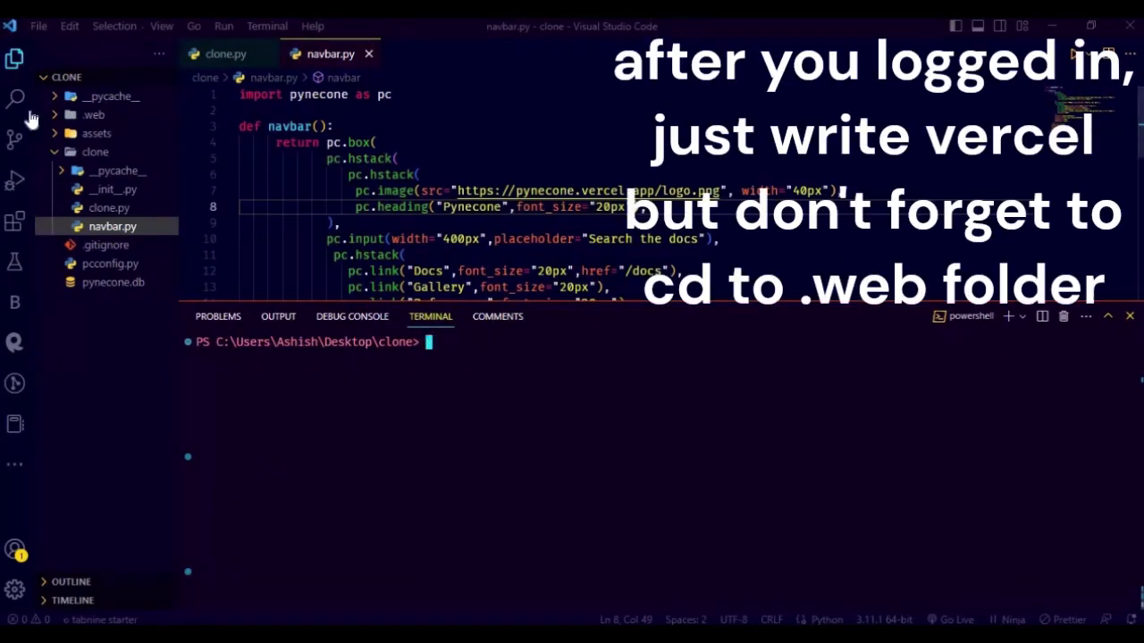
- Expand the .web folder, cd into .web and enter the vercel deploy command
left_click(93, 114)
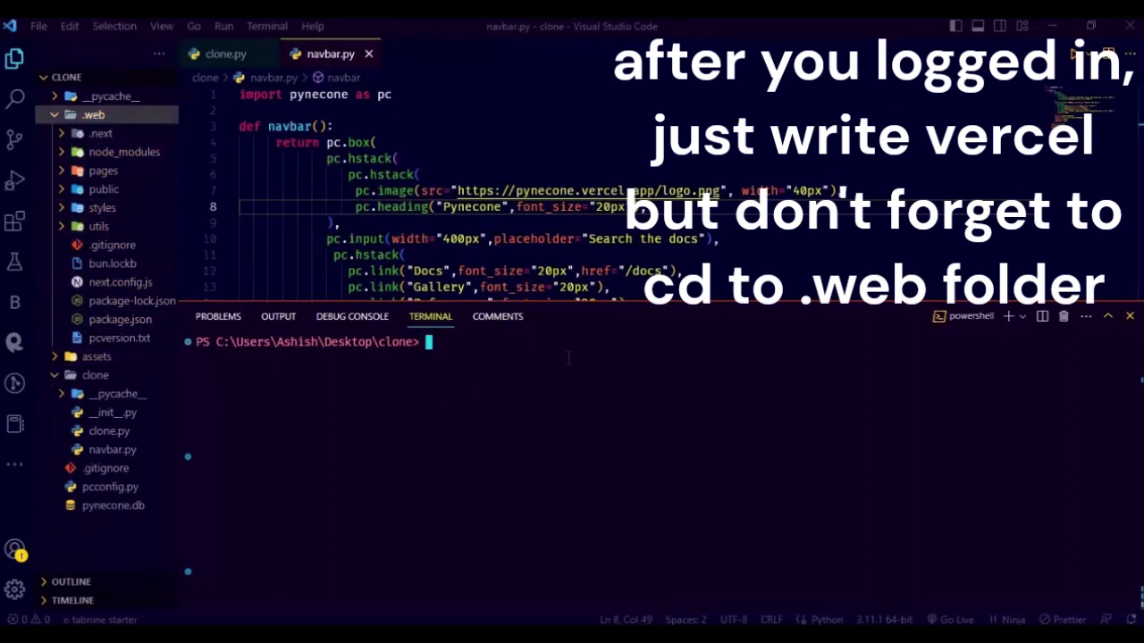
type("cd .we")
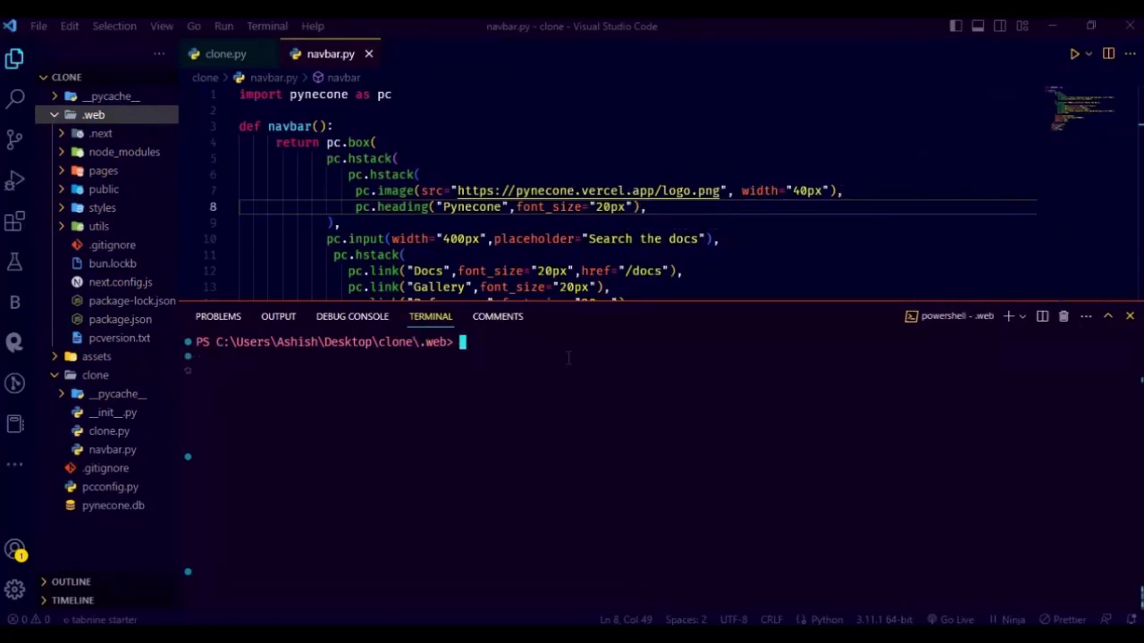
type("vercel")
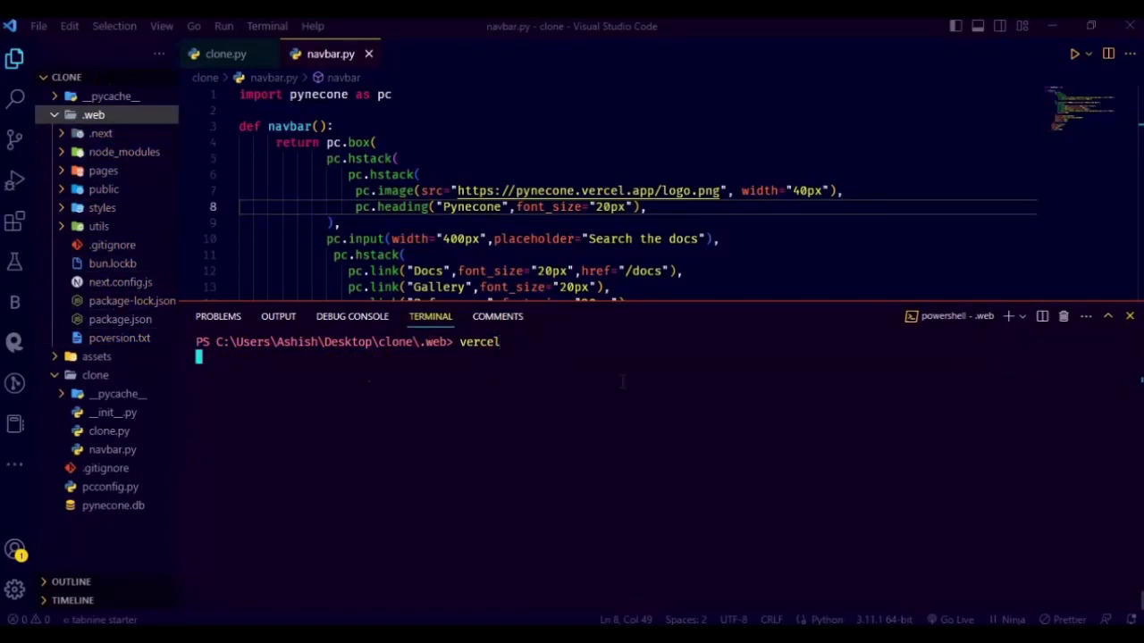
- Answer the Vercel CLI prompts (y, n) linking pynecone-clone, then open .web/pages/index.js
key("Enter")
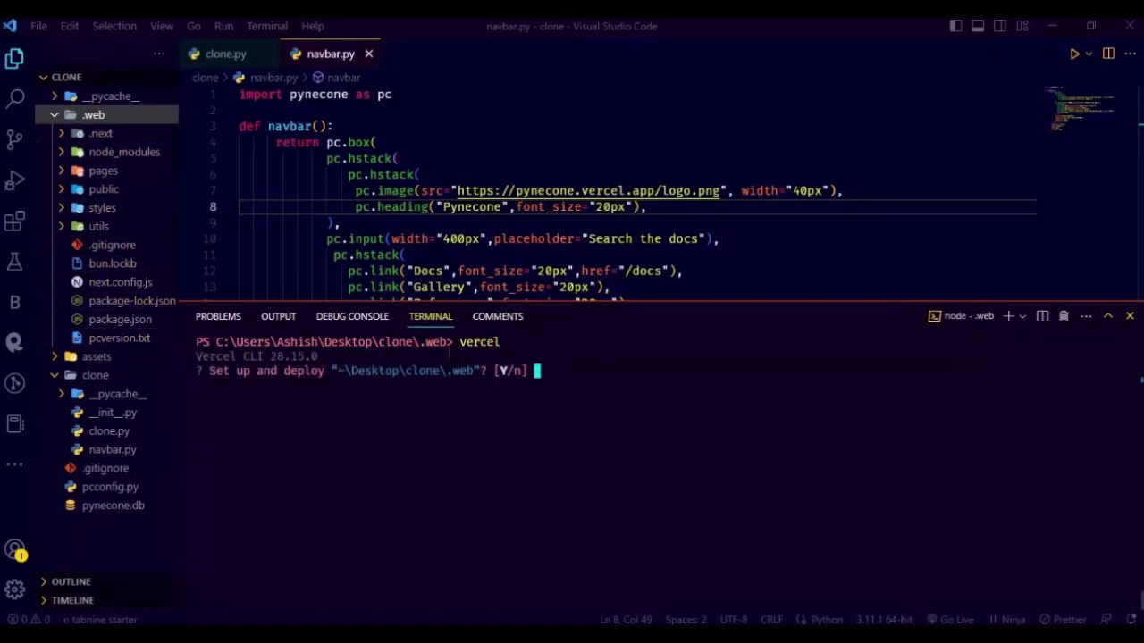
type("y")
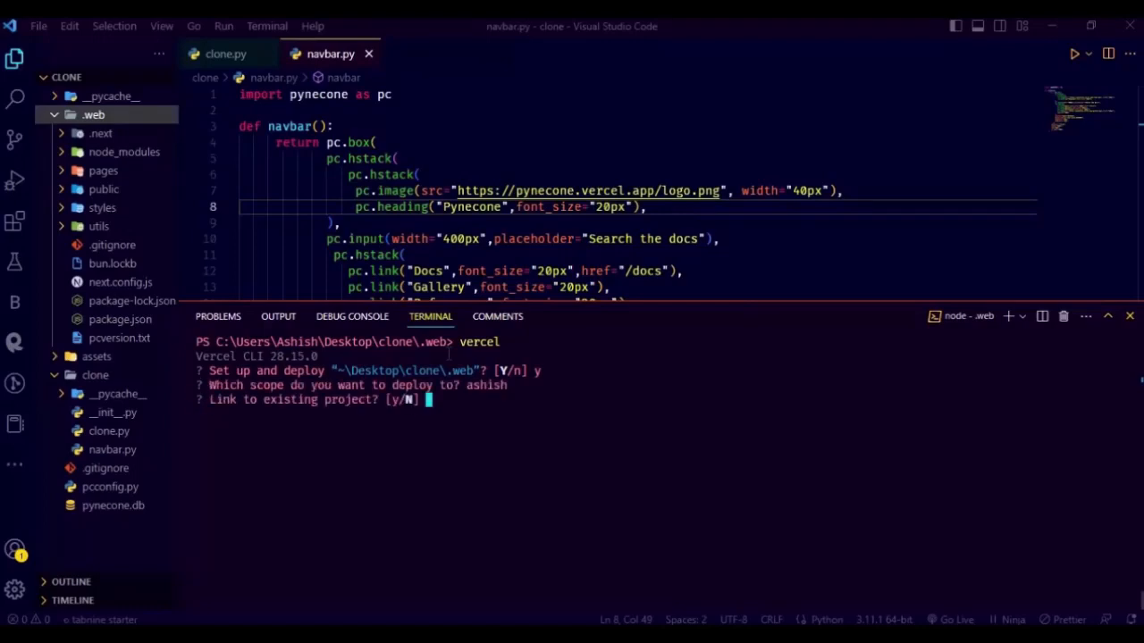
type("n")
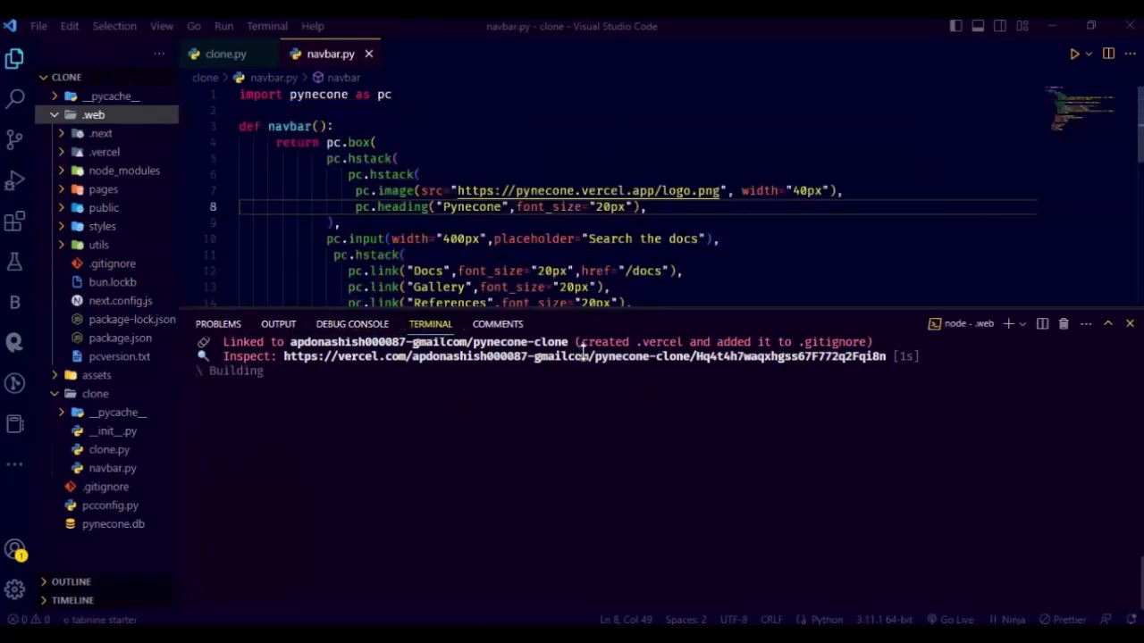
left_click(104, 189)
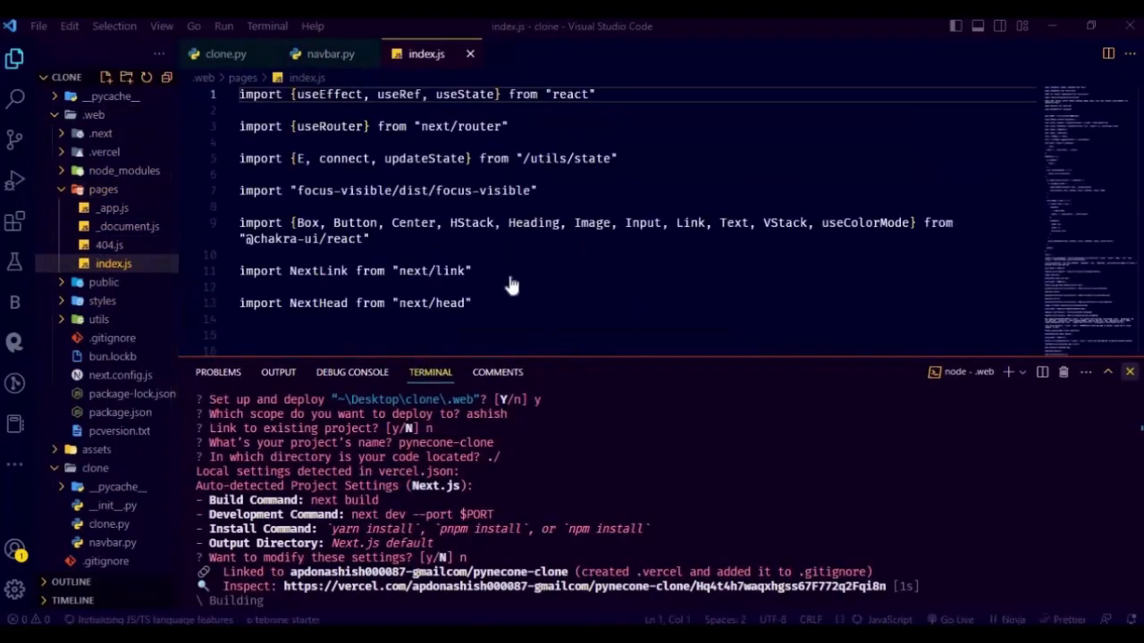
scroll("down", 3)
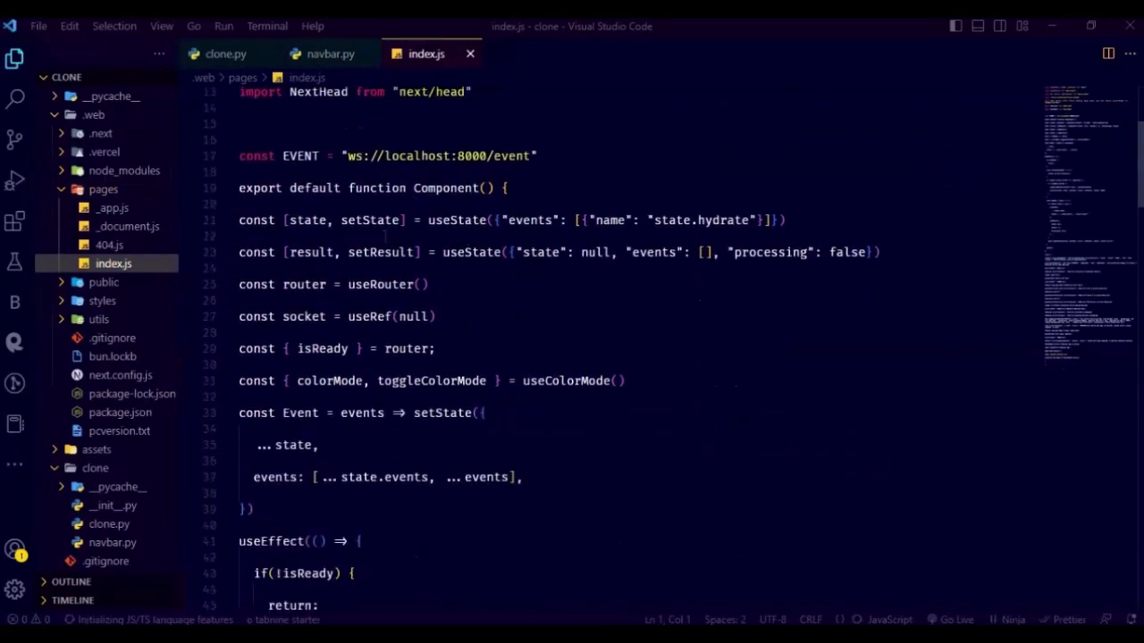
scroll("down", 3)
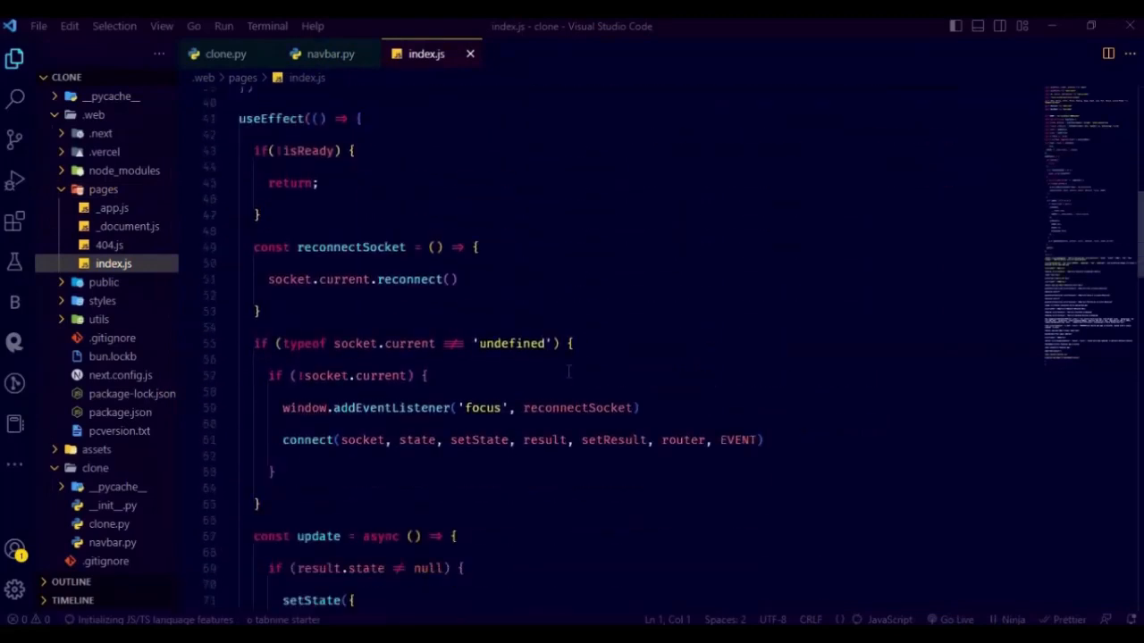
scroll("down", 3)
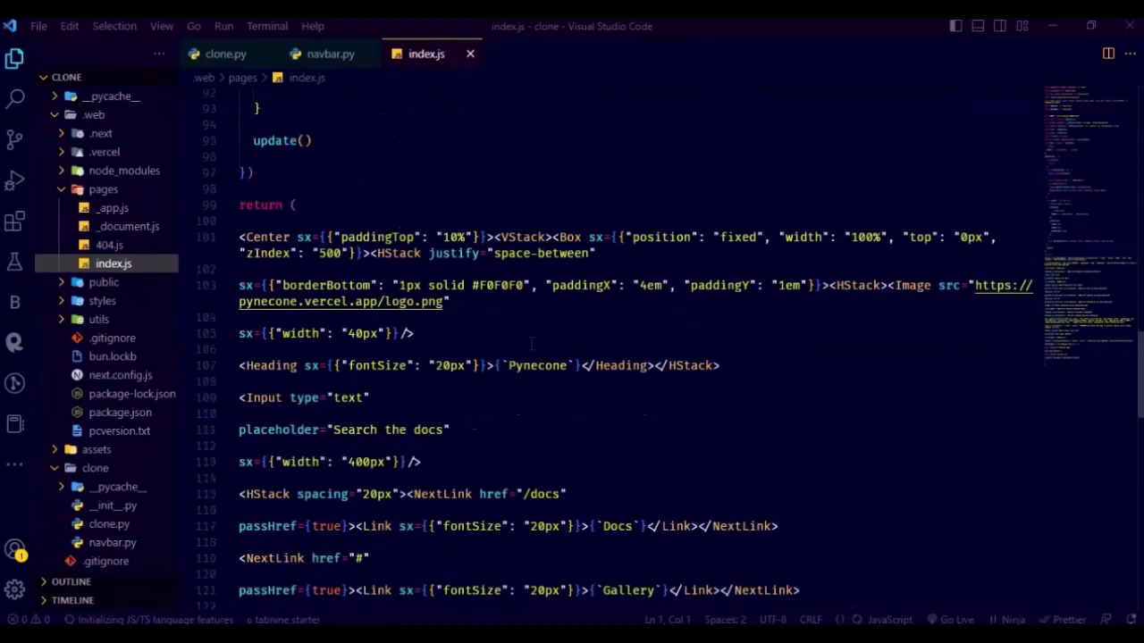
scroll("down", 3)
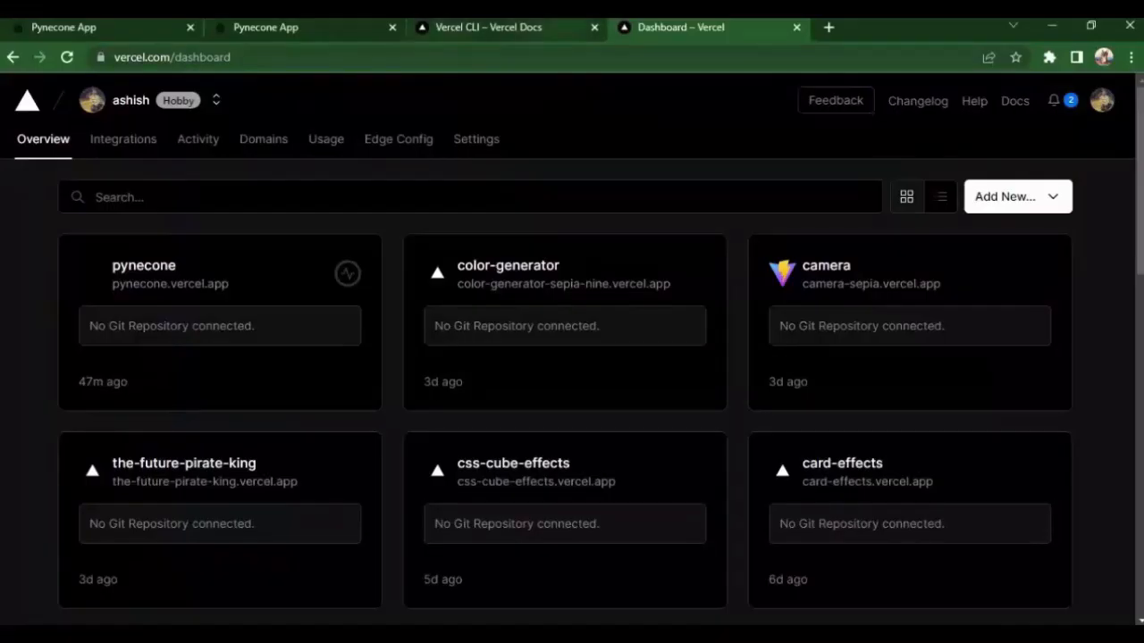
- Reload the Vercel dashboard so the new pynecone-clone project appears in the list
left_click(66, 55)
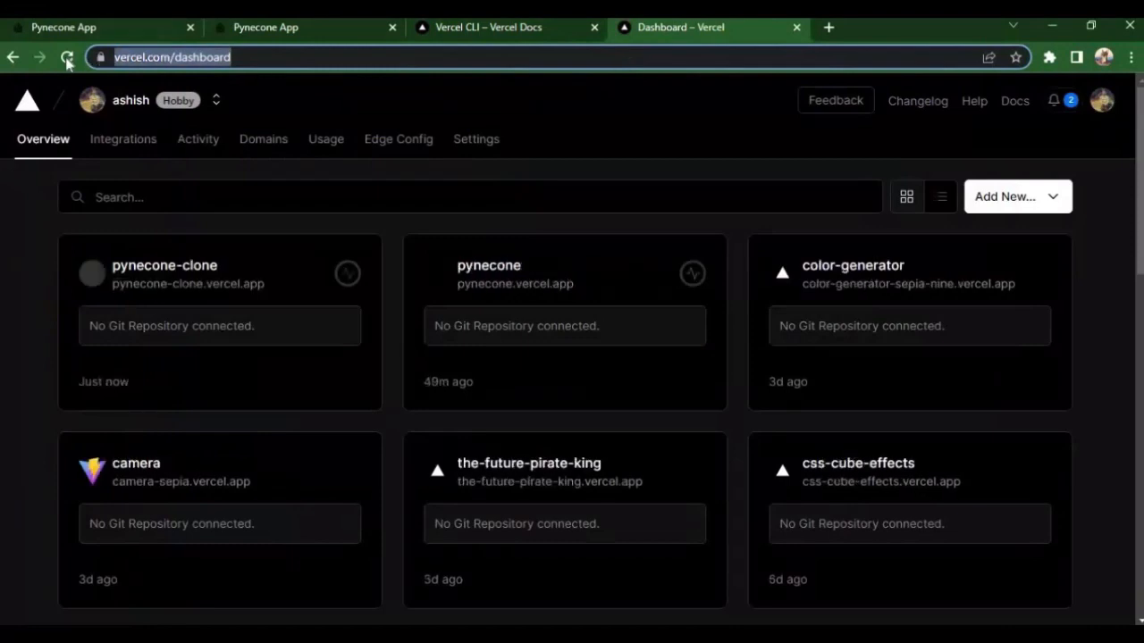
left_click(67, 56)
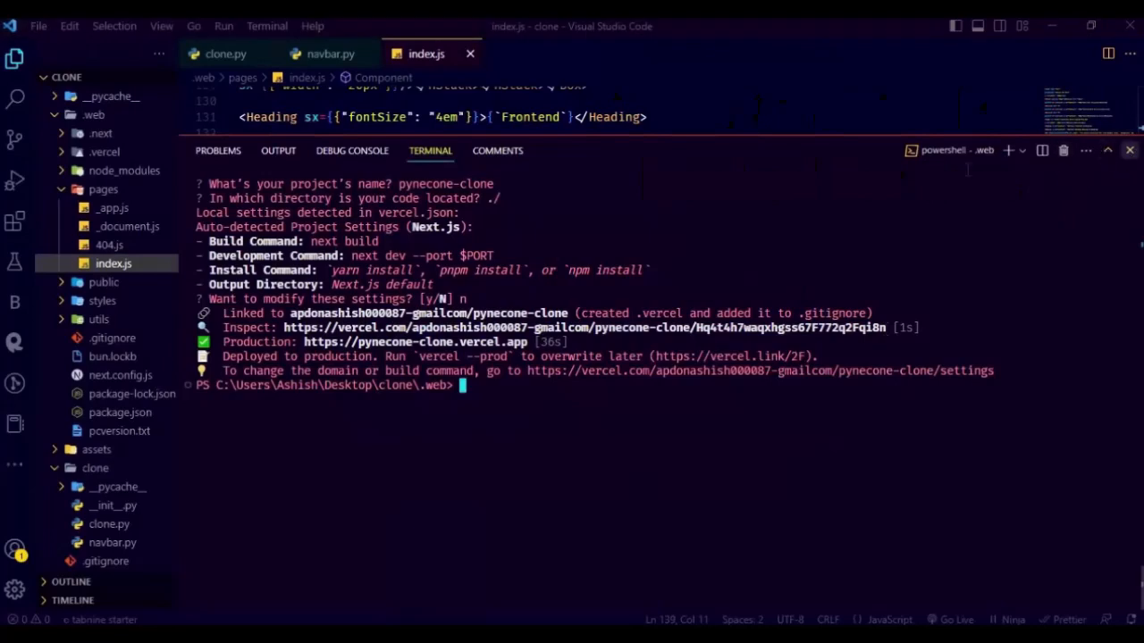
- Hide the terminal panel and return to the clone.py source after deployment
left_click(1129, 150)
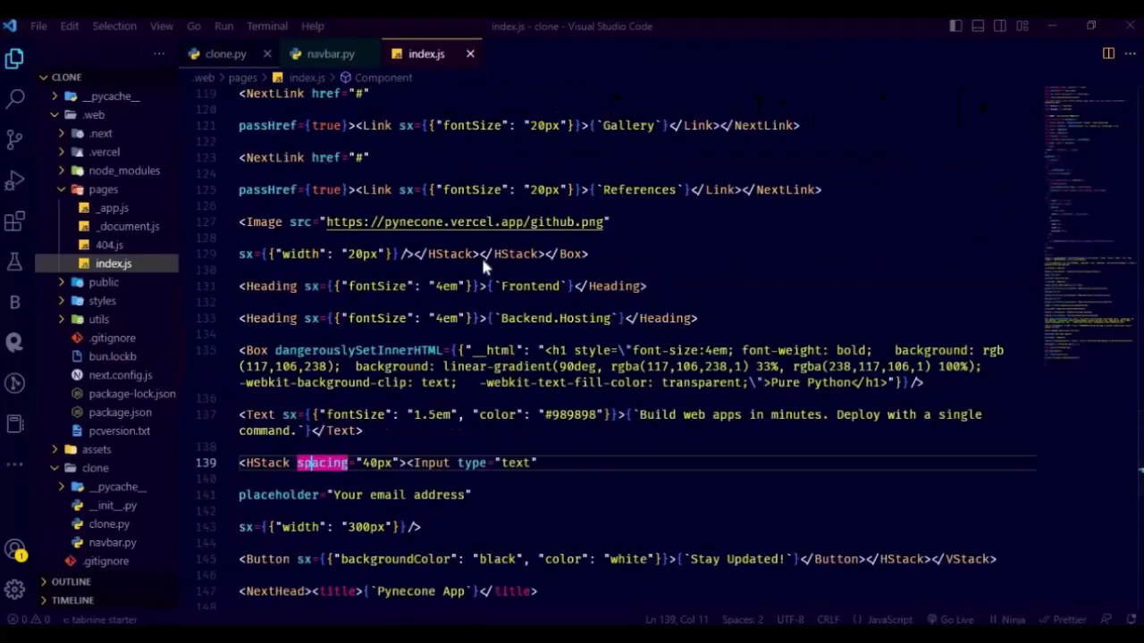
left_click(226, 53)
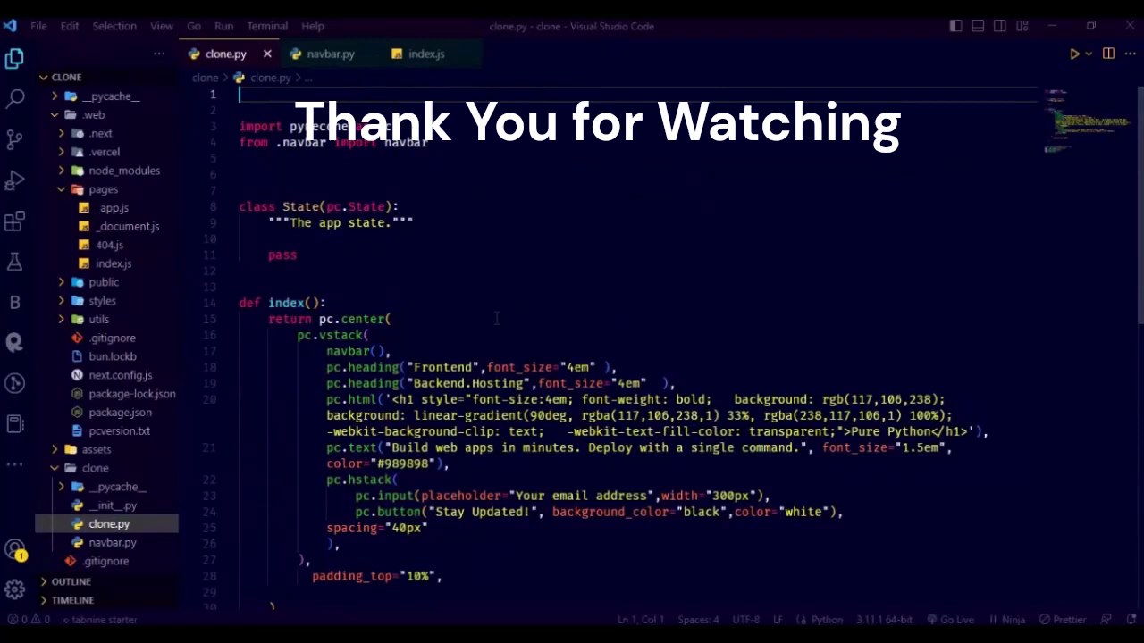